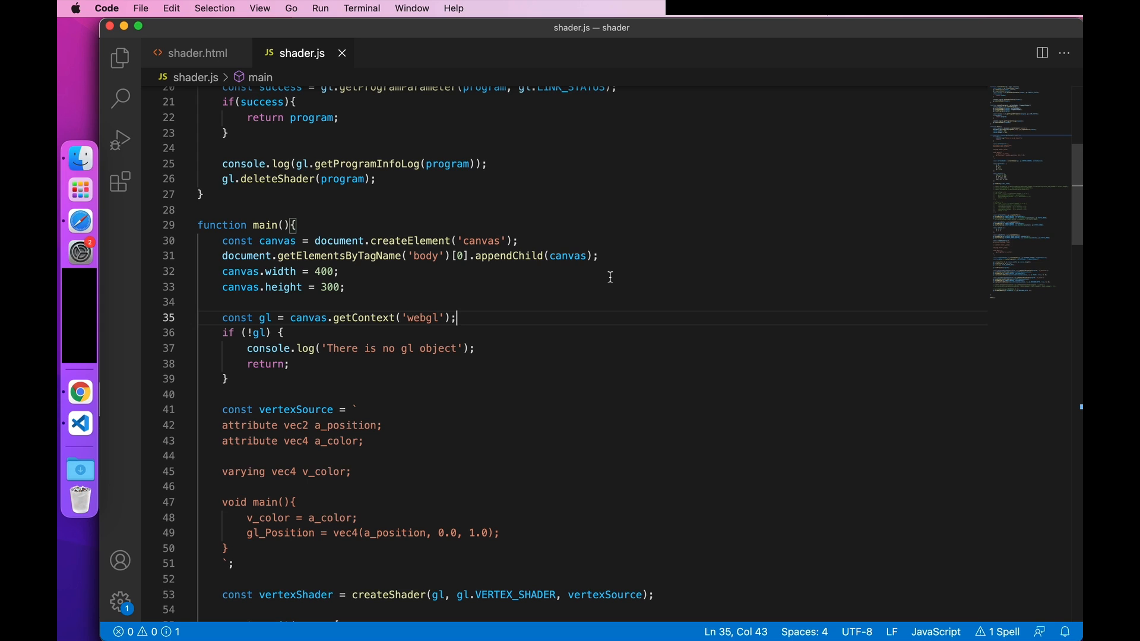
mouse_move(79, 158)
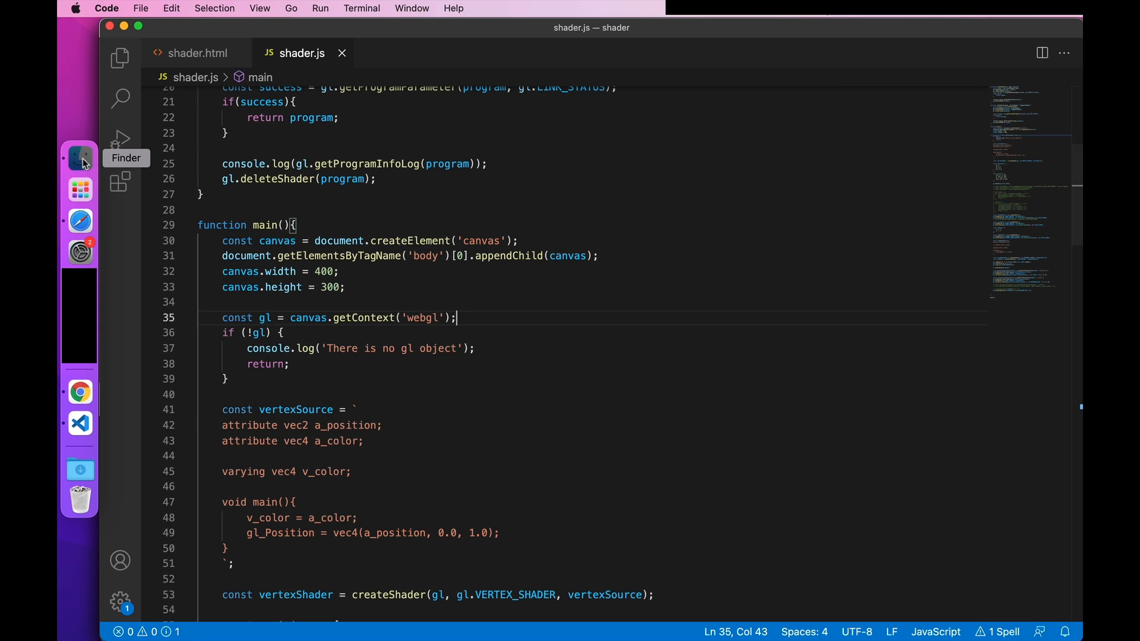
Step: Rename the old main function to render and begin a new main() function
left_click(80, 158)
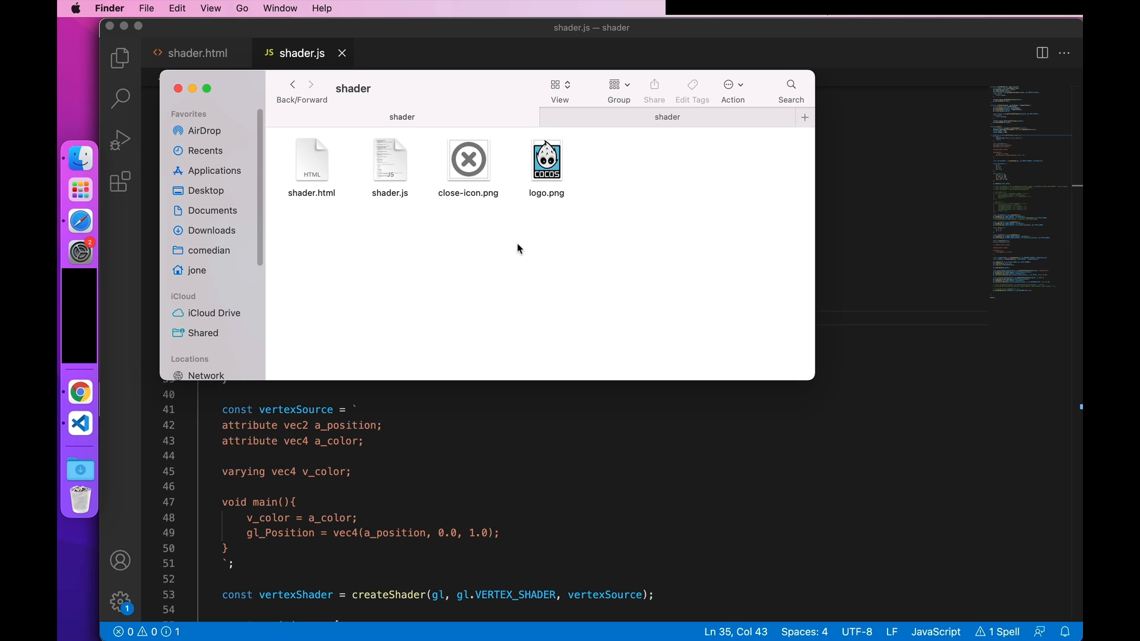
mouse_move(548, 223)
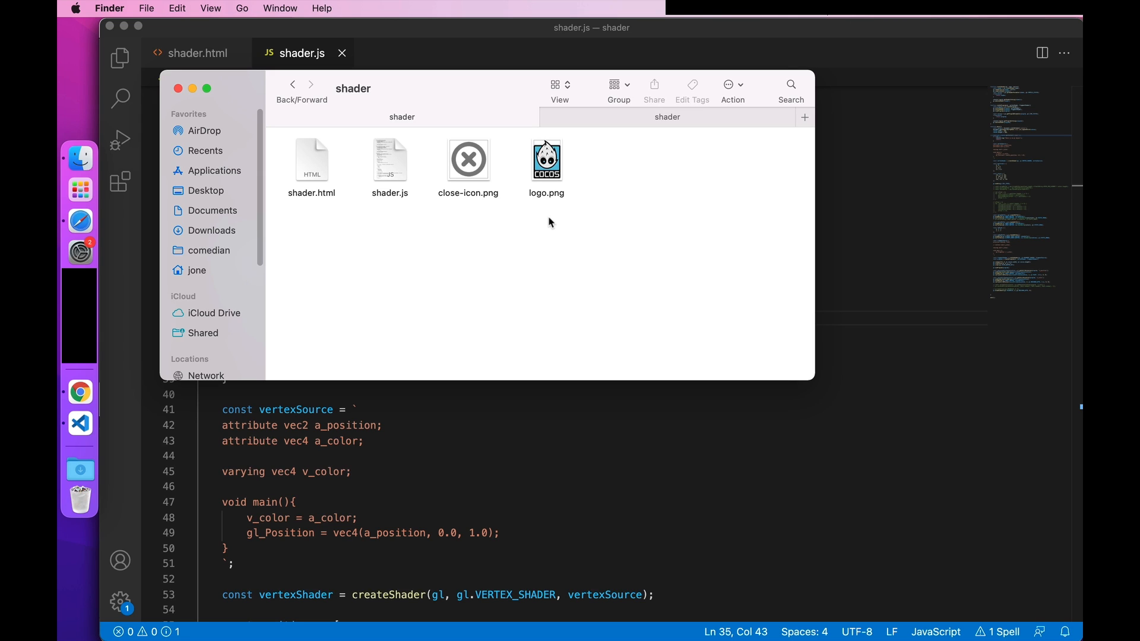
mouse_move(567, 216)
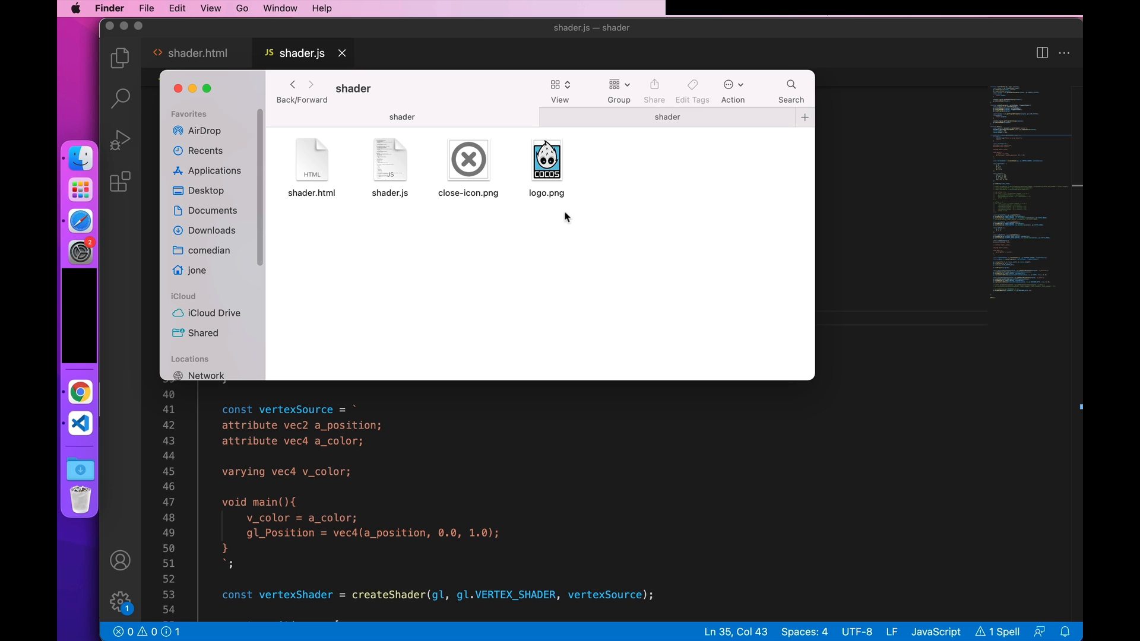
mouse_move(747, 246)
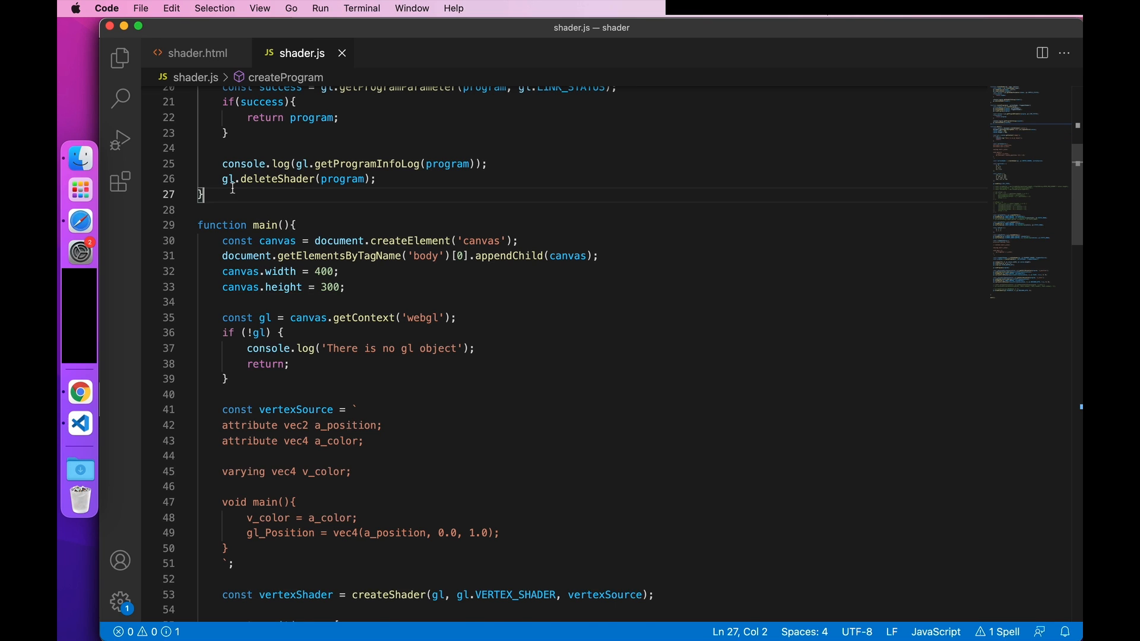
type("function")
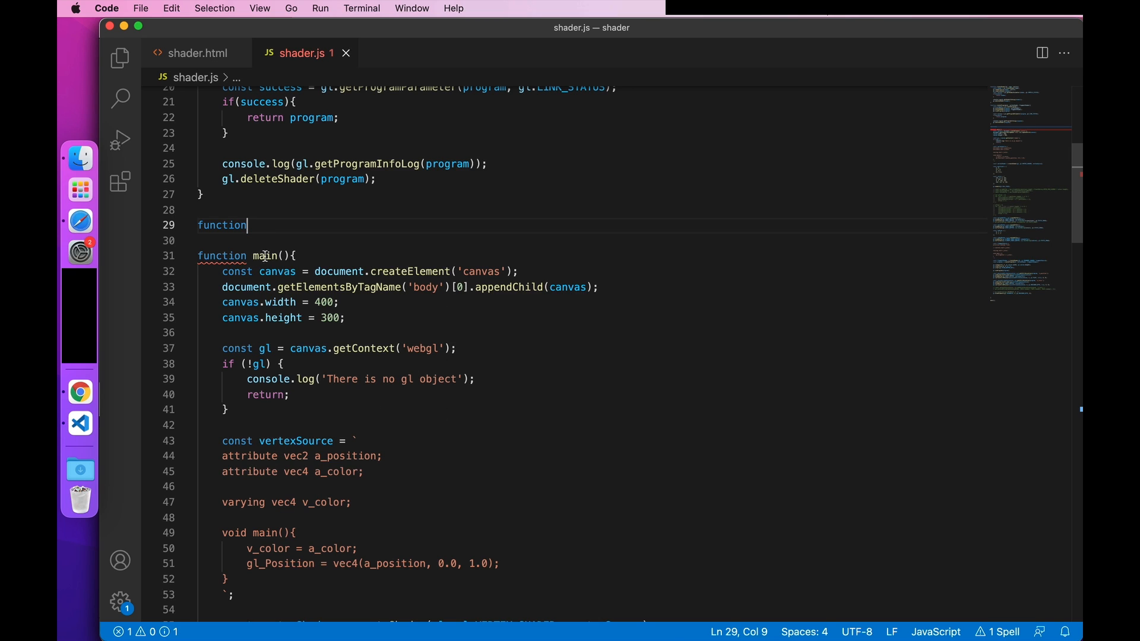
type("render")
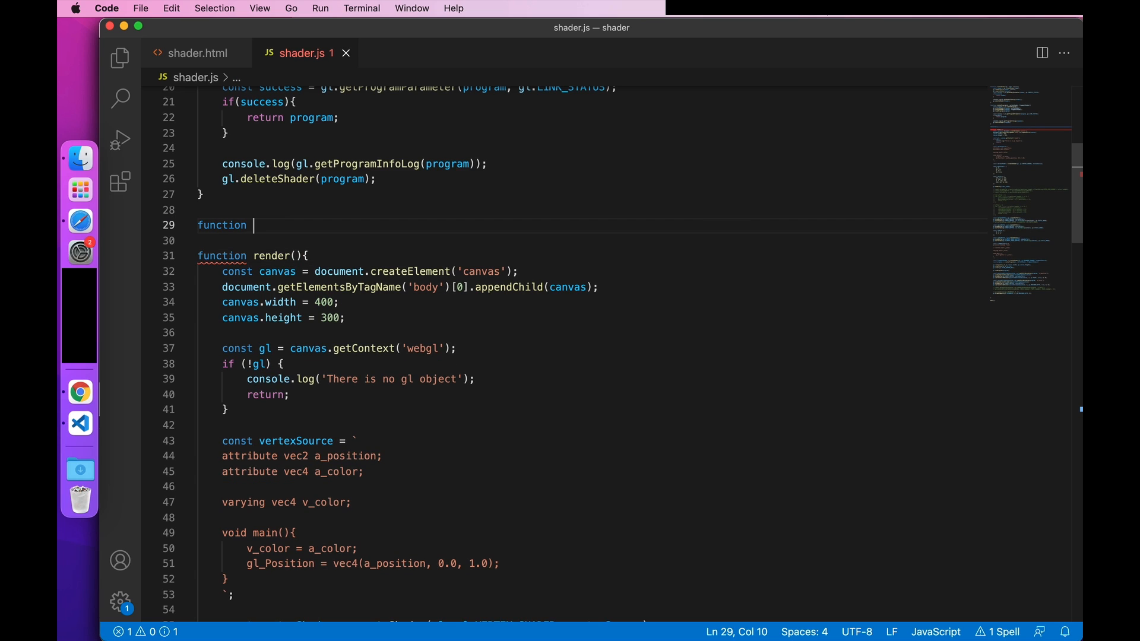
type("main()")
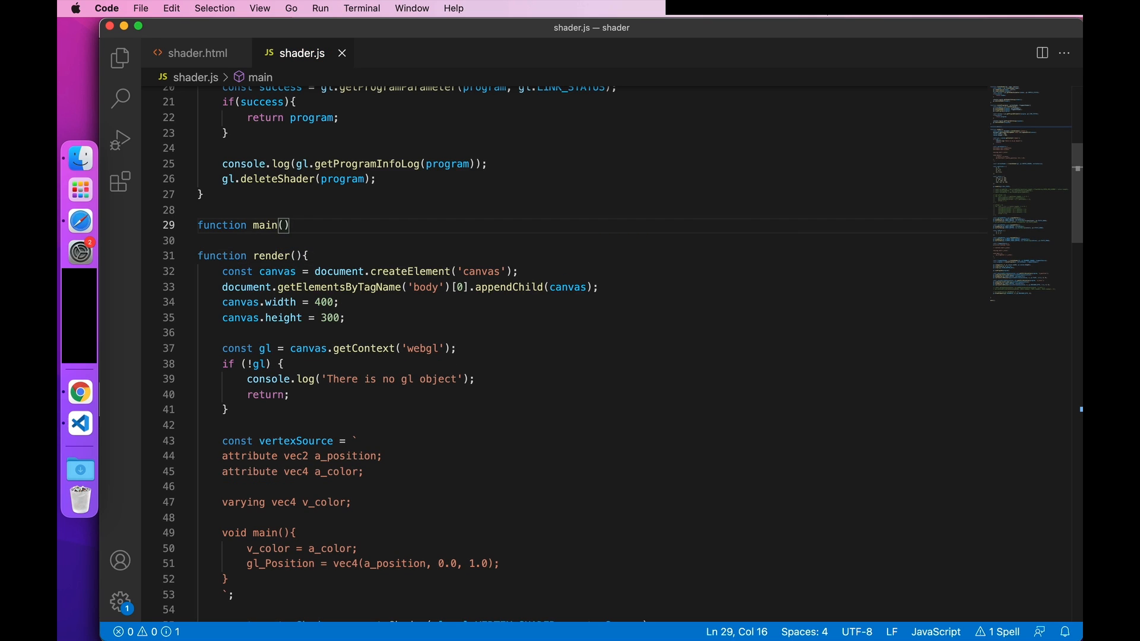
type("{")
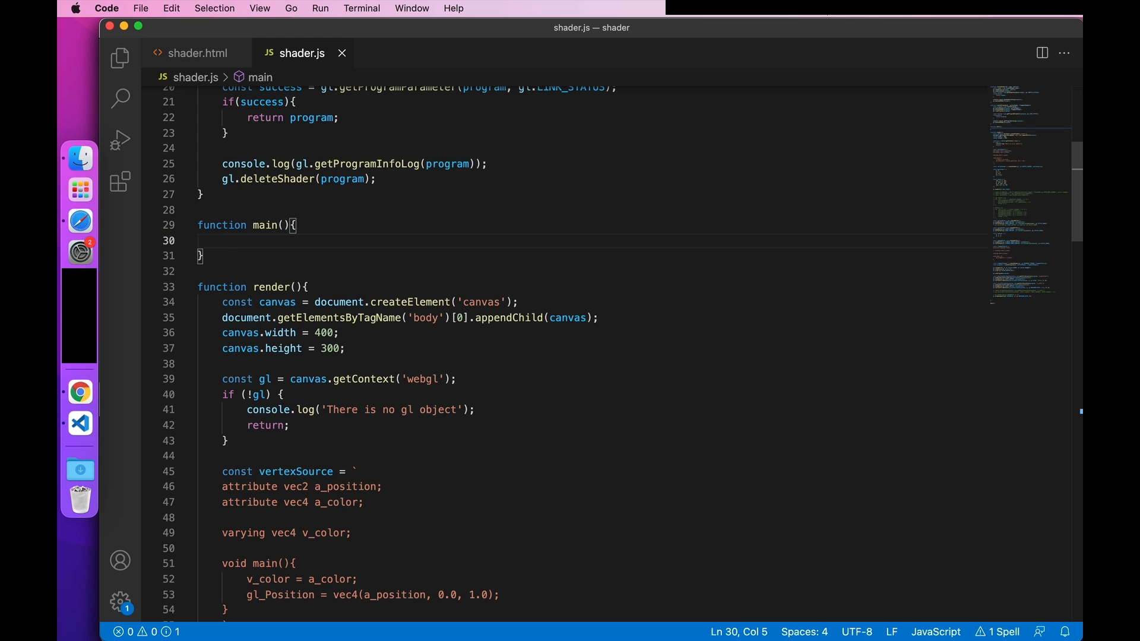
Step: In main, create a new Image and set its src to 'logo.png'
type("const")
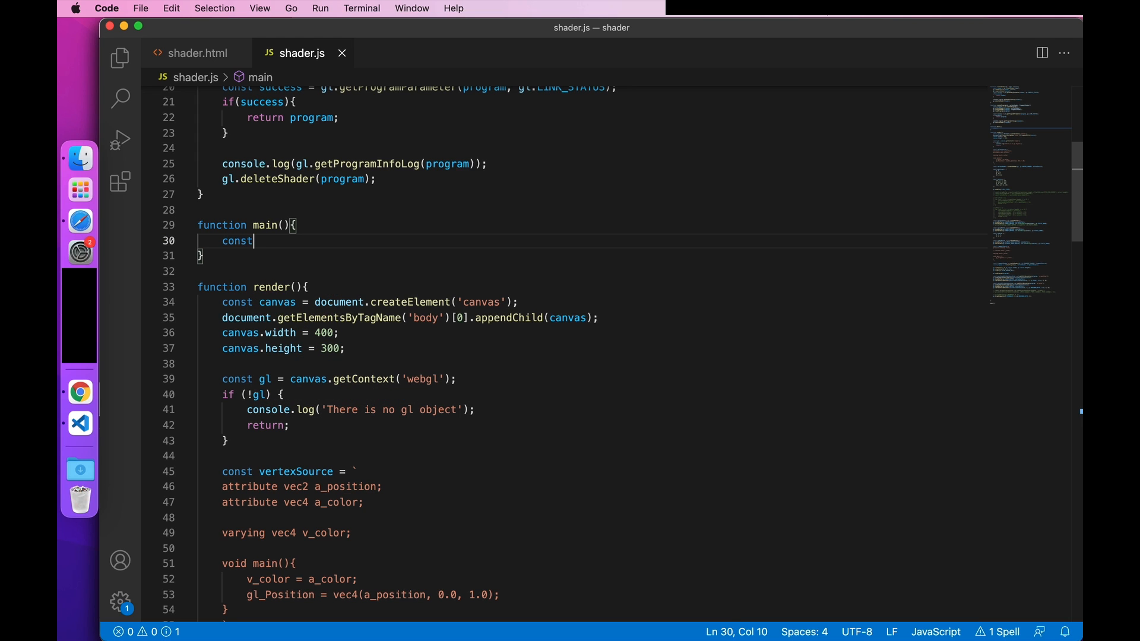
type("image =")
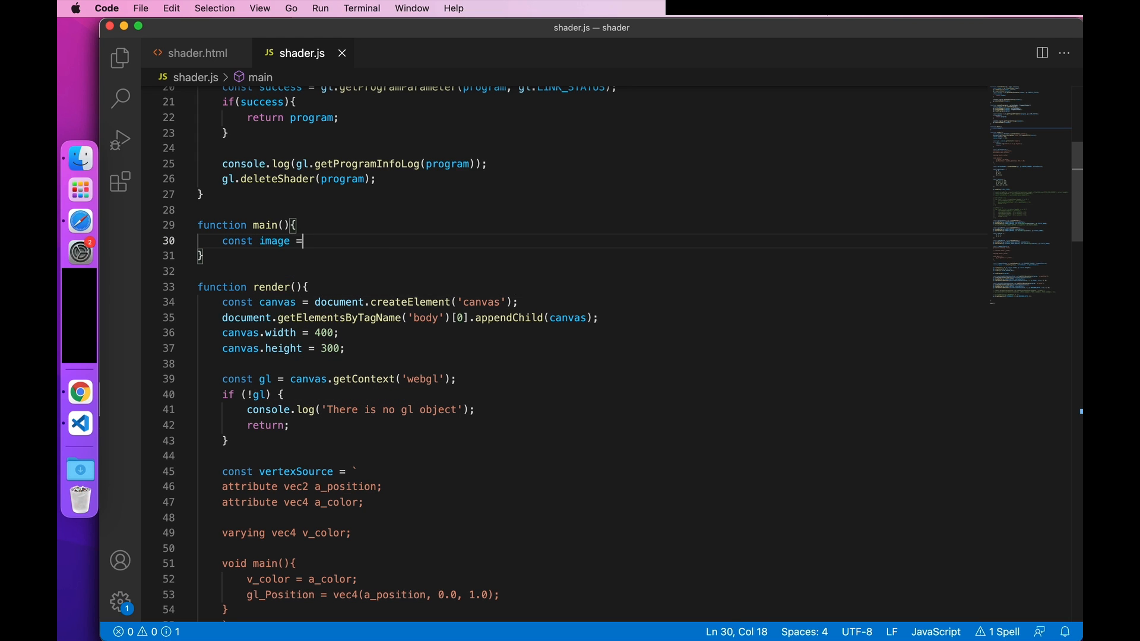
type("new image")
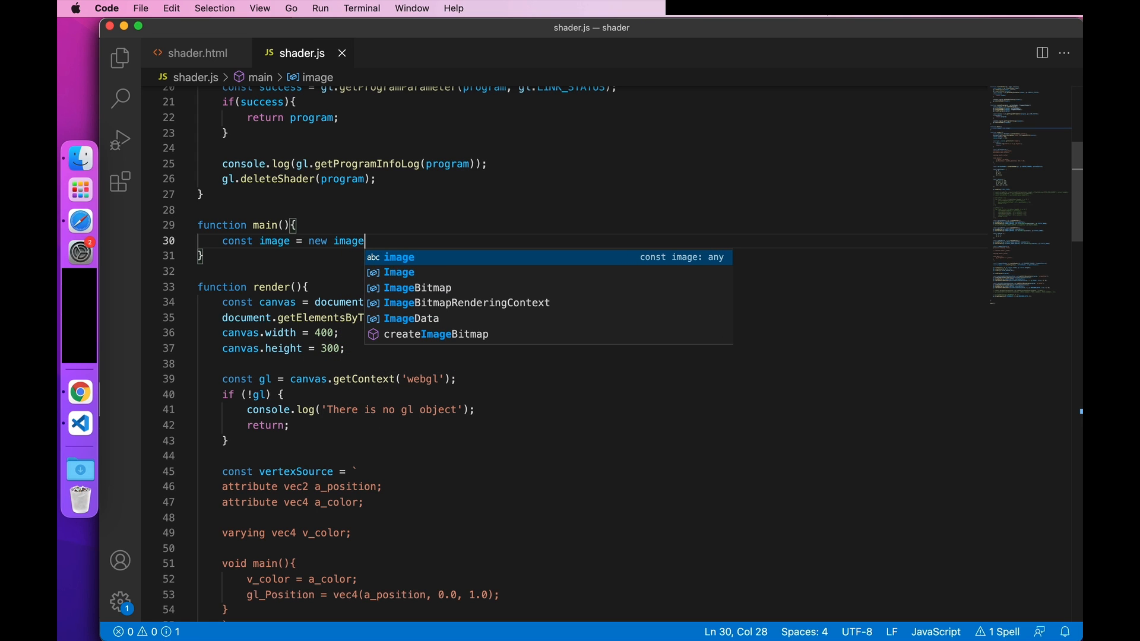
key("Enter")
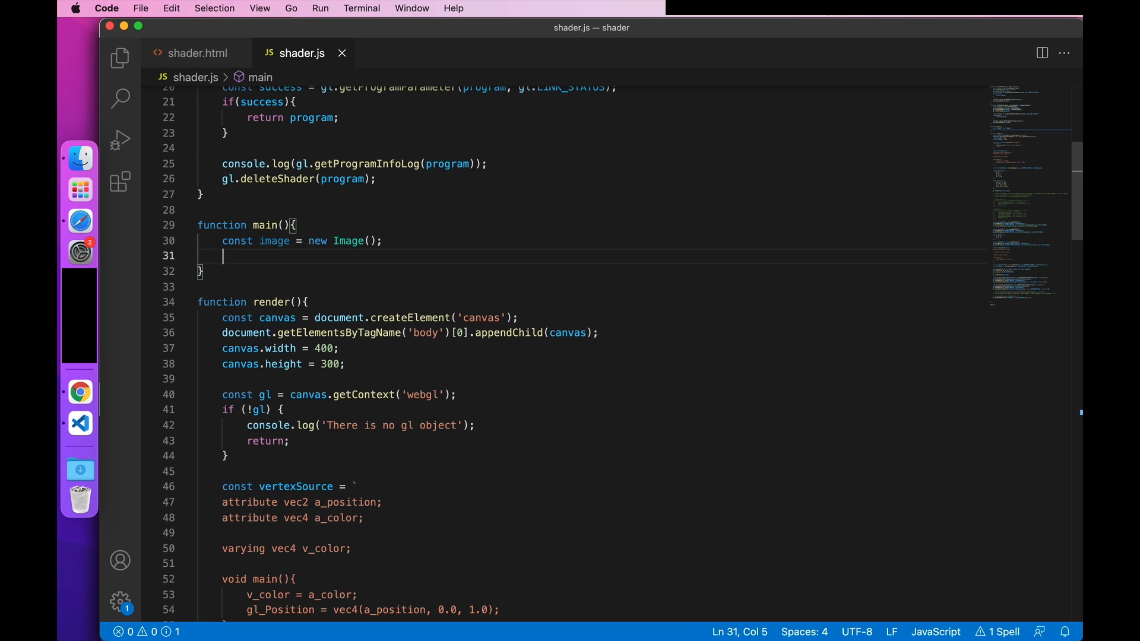
type("image.src")
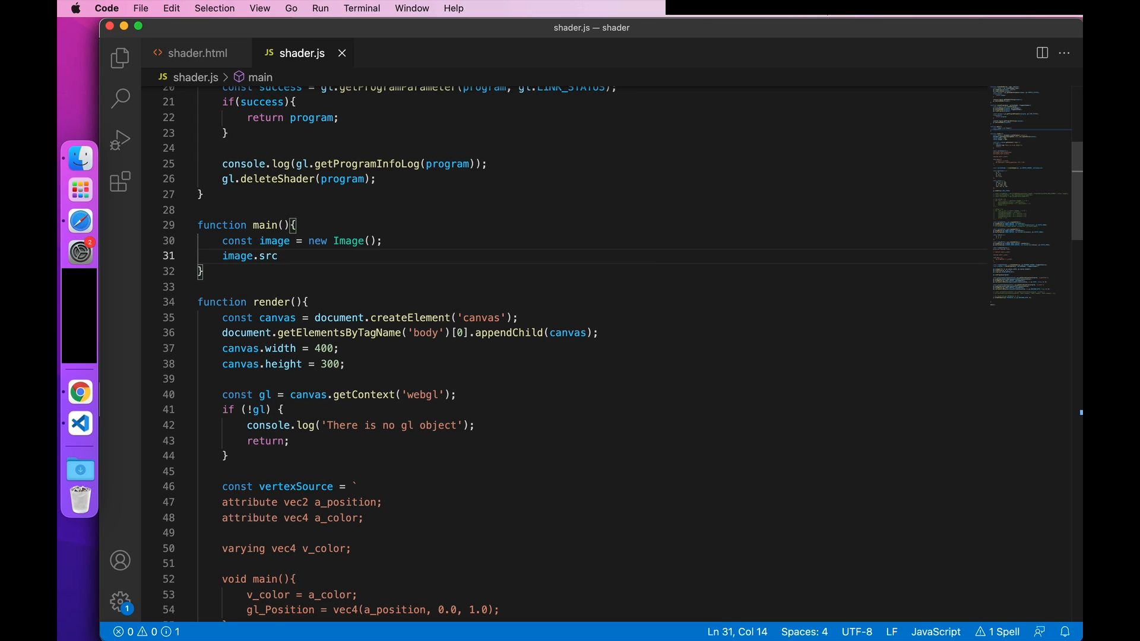
type("= 'logo'")
type("image.onload = function(){")
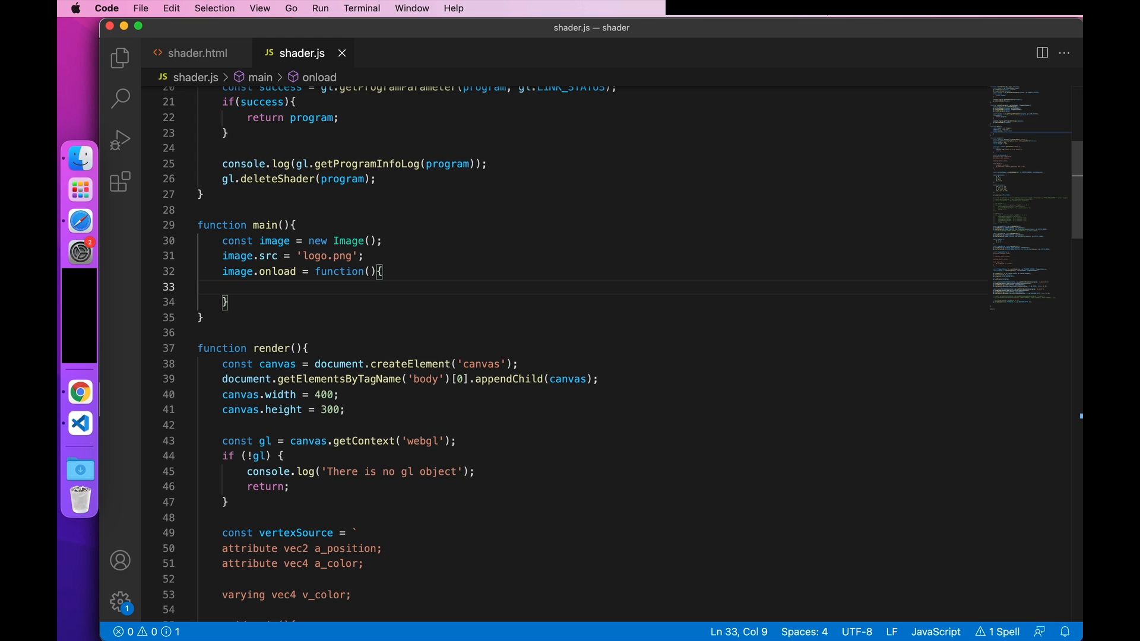
Step: Call render(image) when the image loads and make render accept image
type("render();")
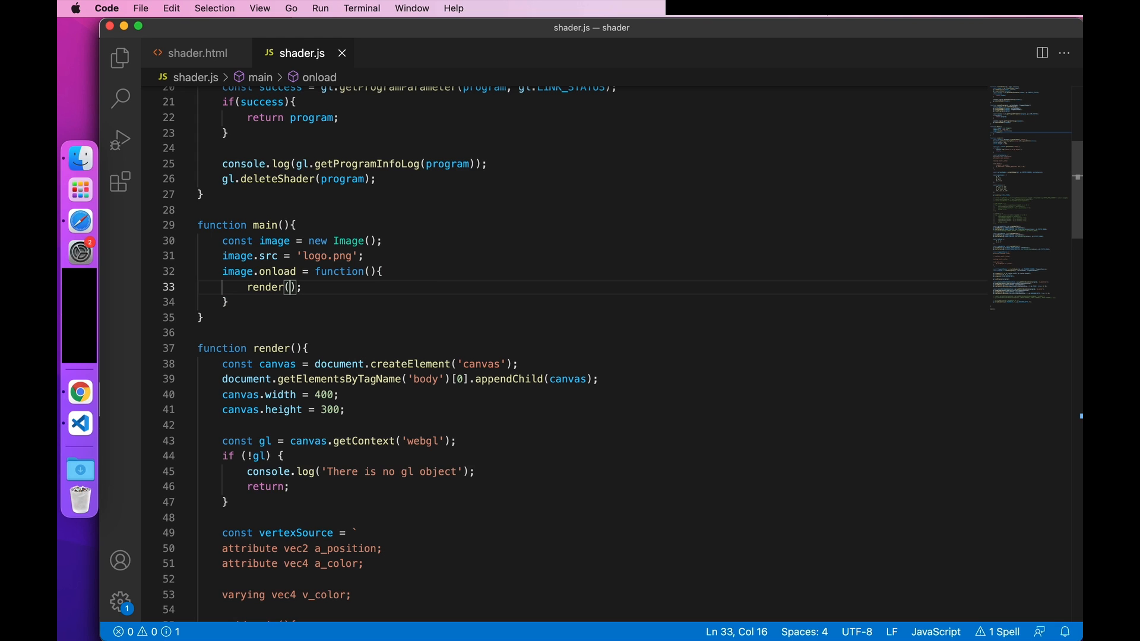
type("image")
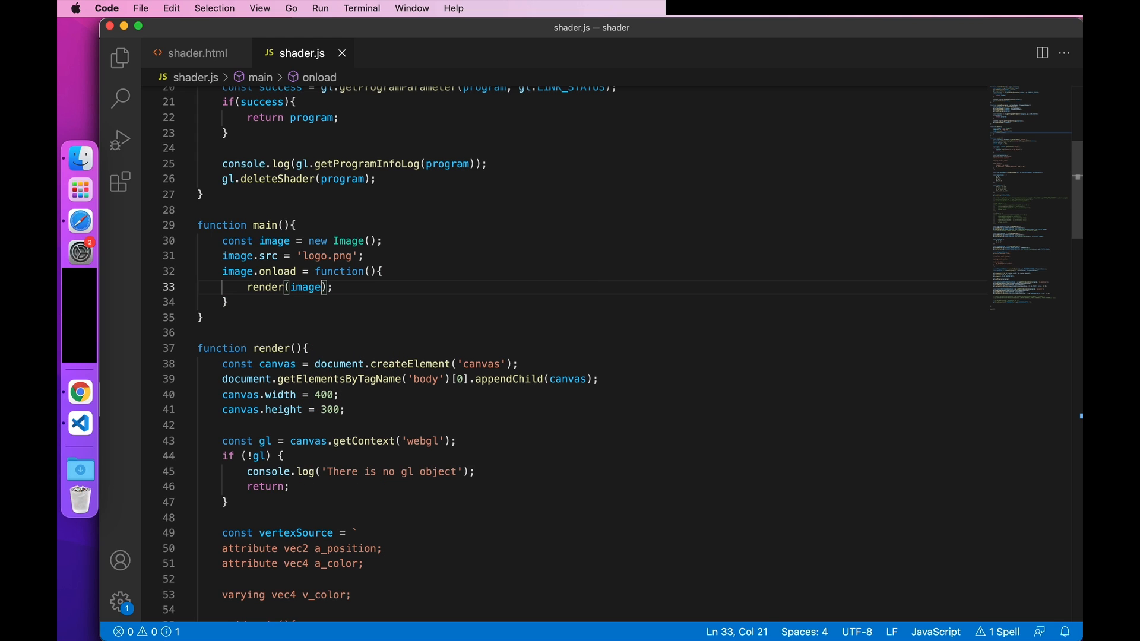
type("image")
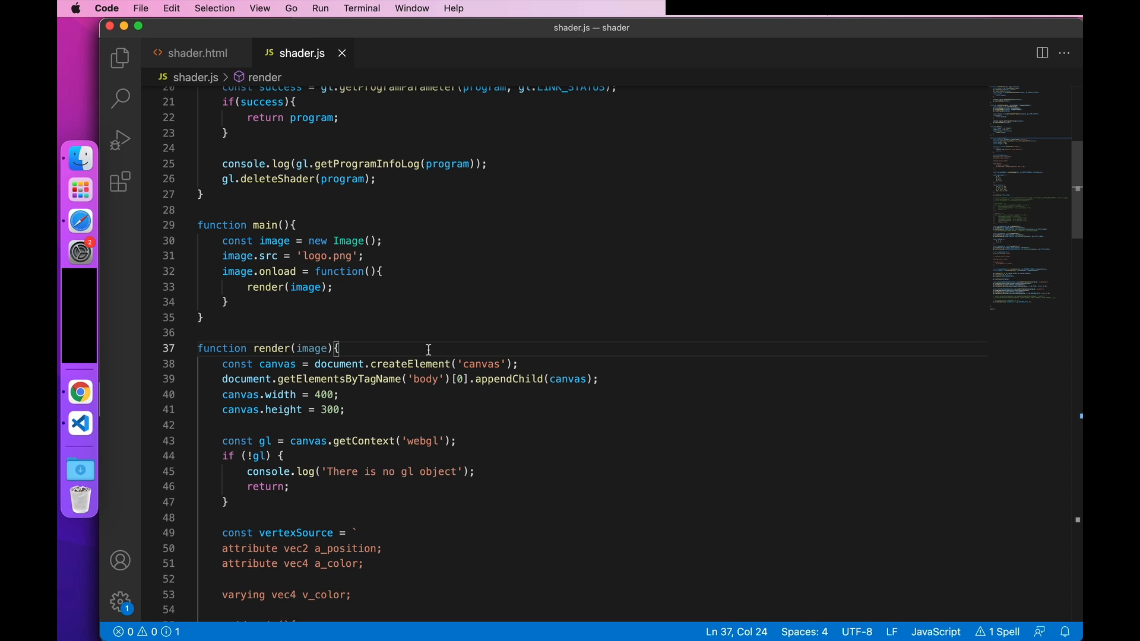
Step: Declare attribute vec2 v_uv and varying vec2 v_uv, and assign v_uv = a_uv
scroll("down", 3)
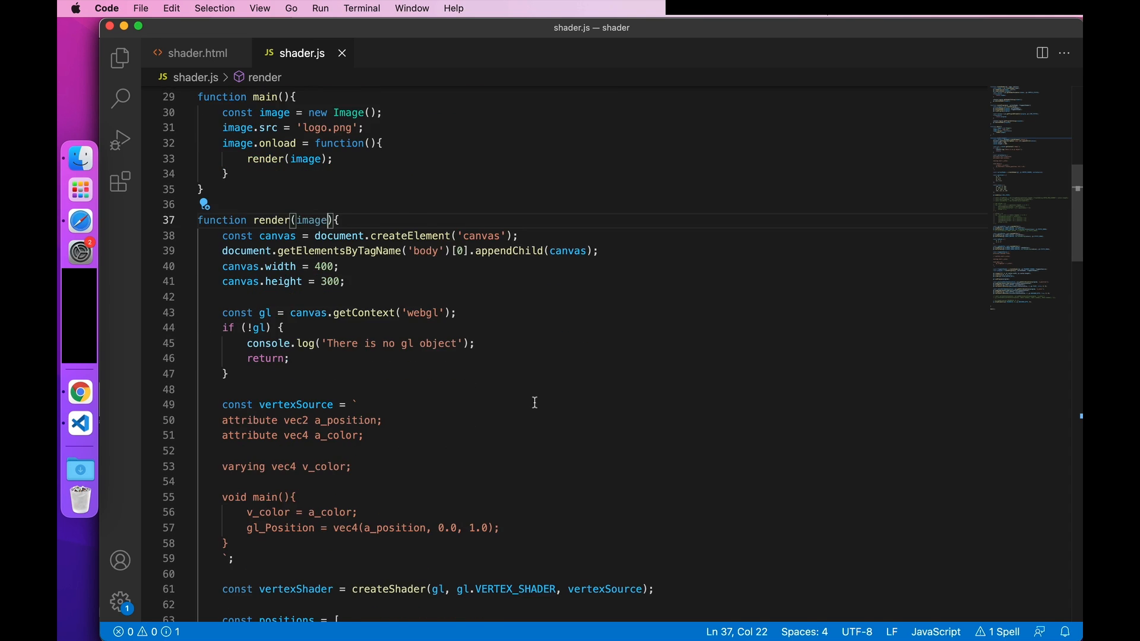
scroll("down", 3)
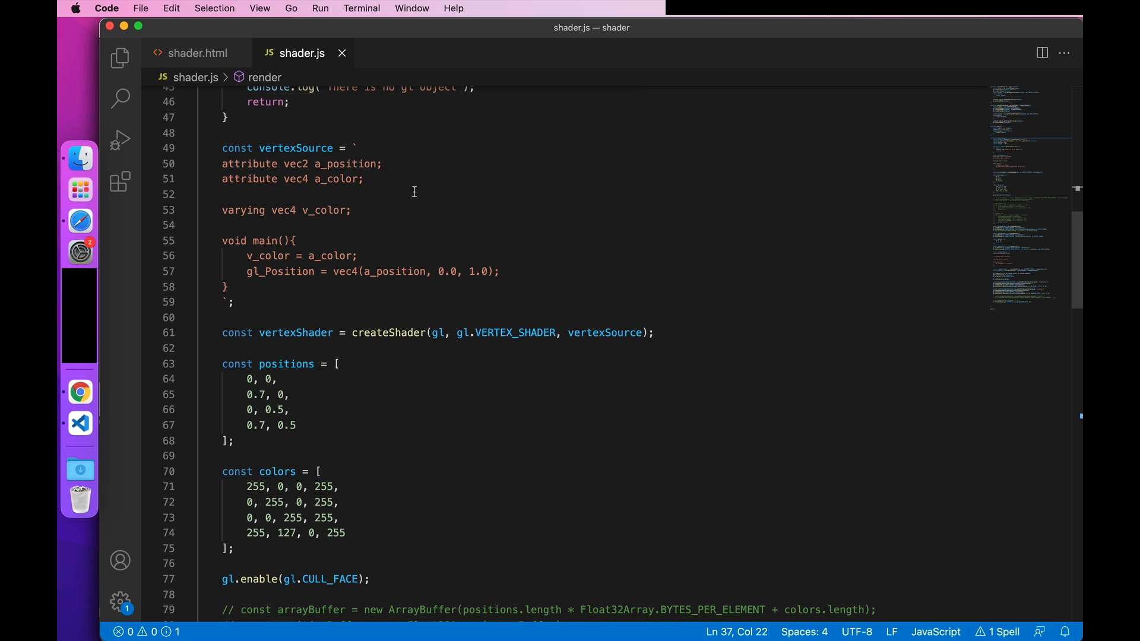
type("attri")
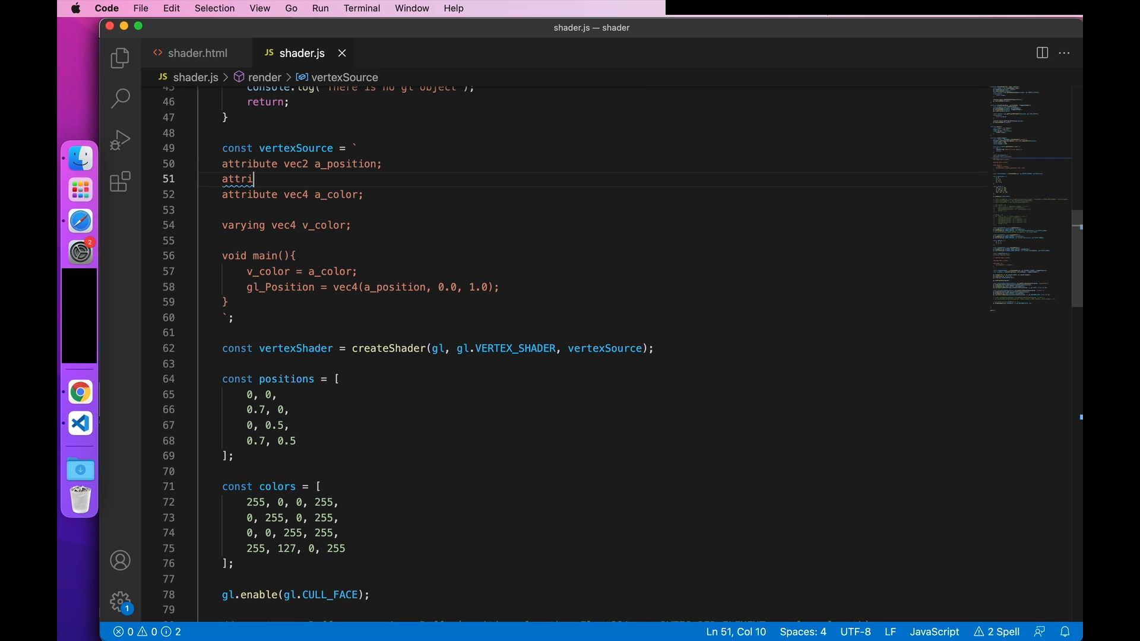
type("bute vec2 v_uv;")
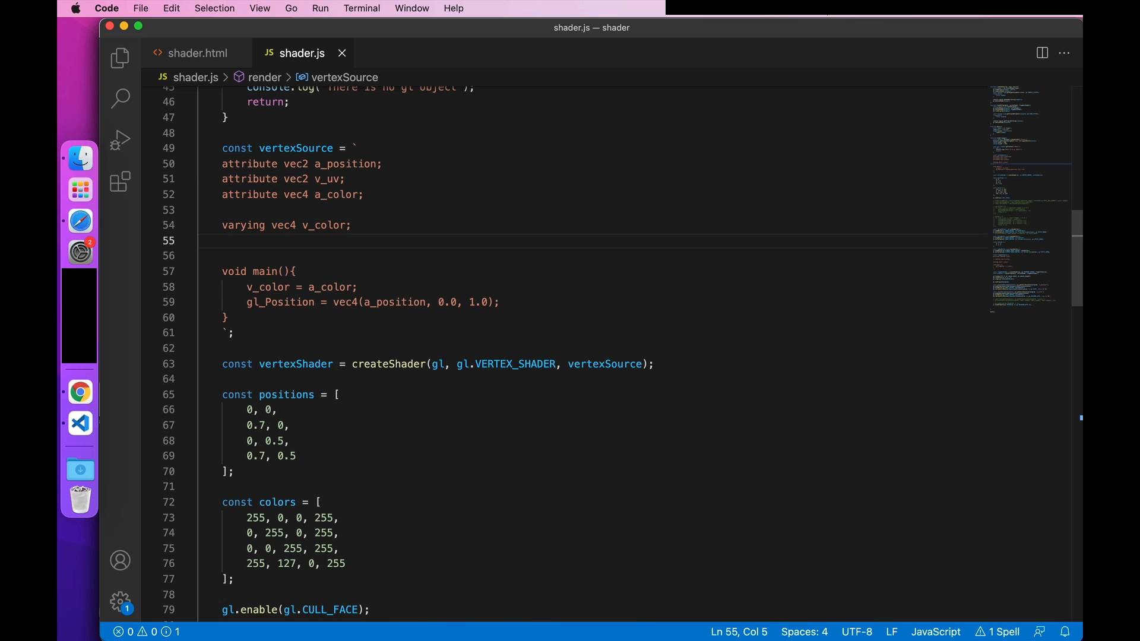
type("varying vec2")
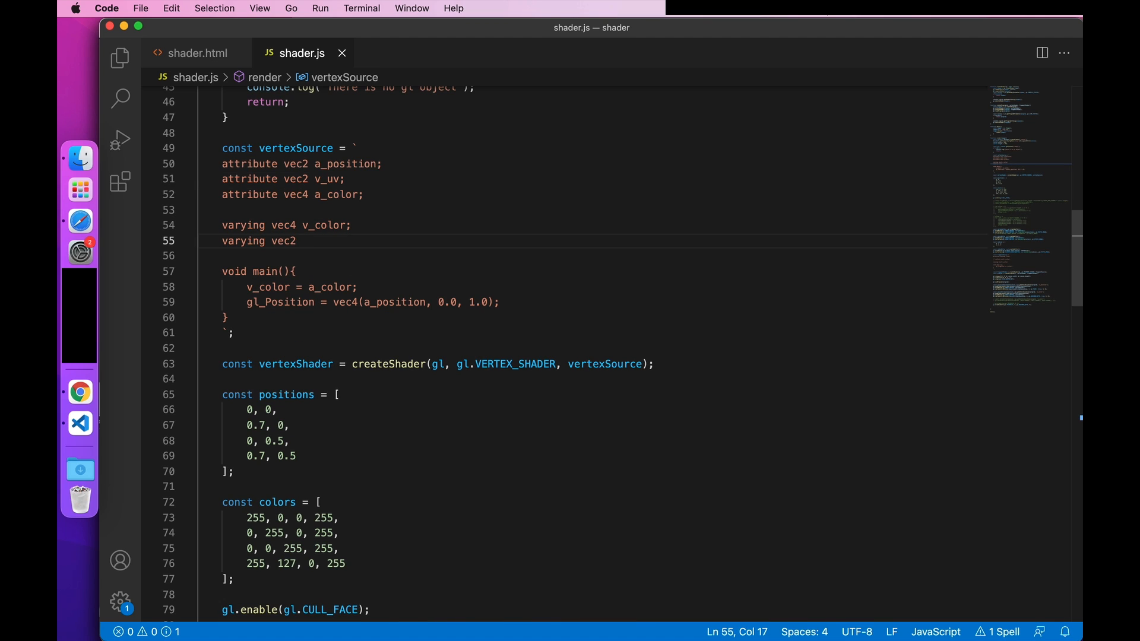
type("v_uv;")
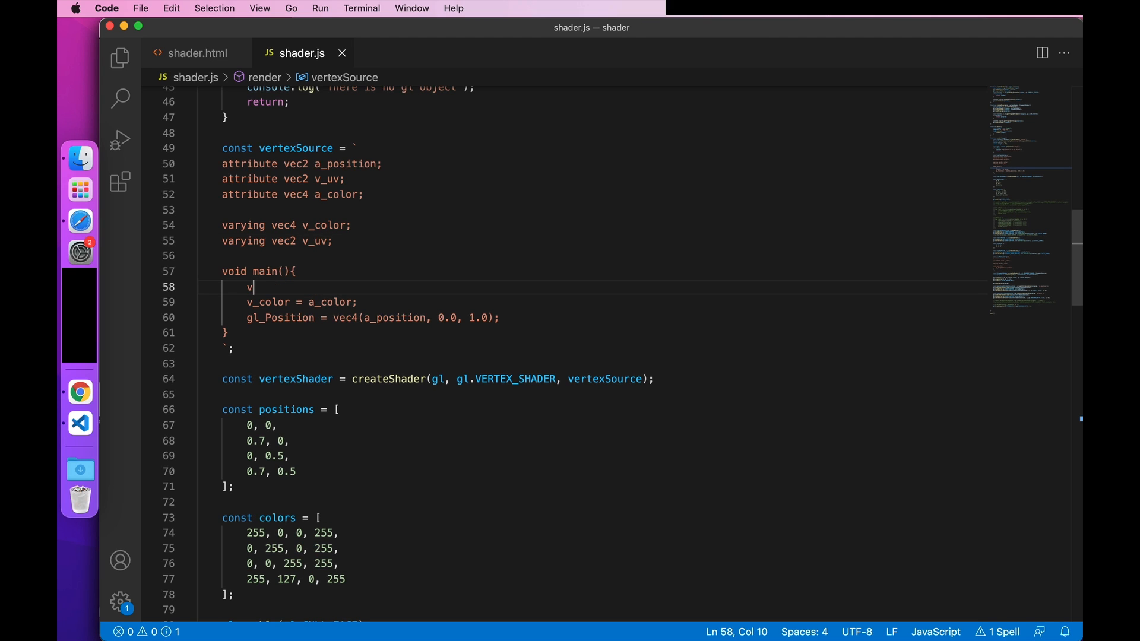
type("_uv = a_")
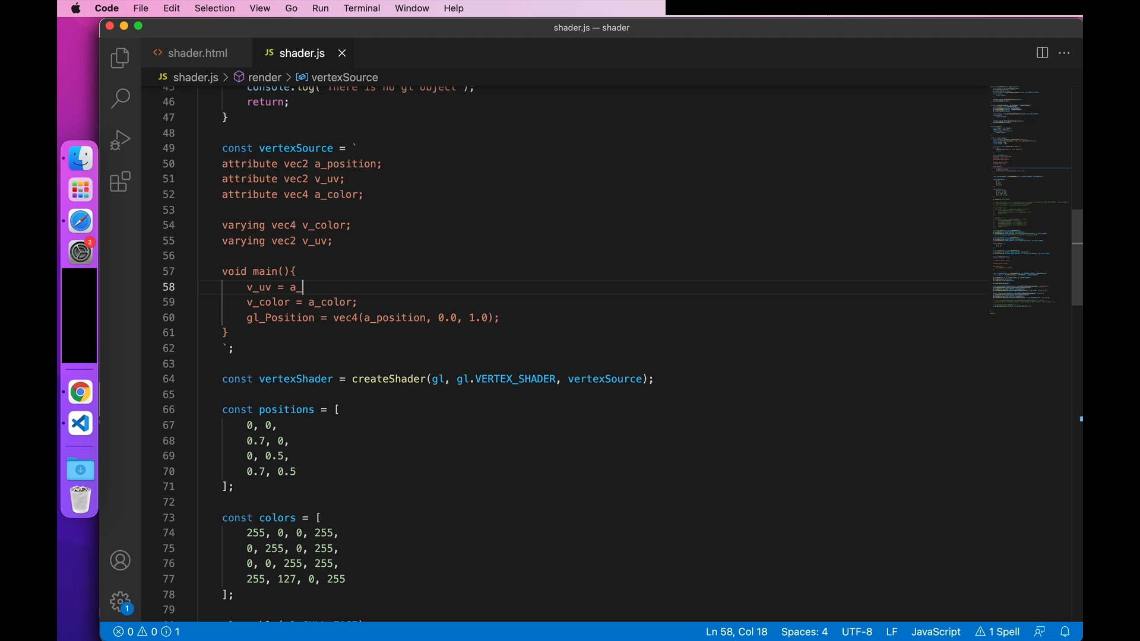
type("uv;")
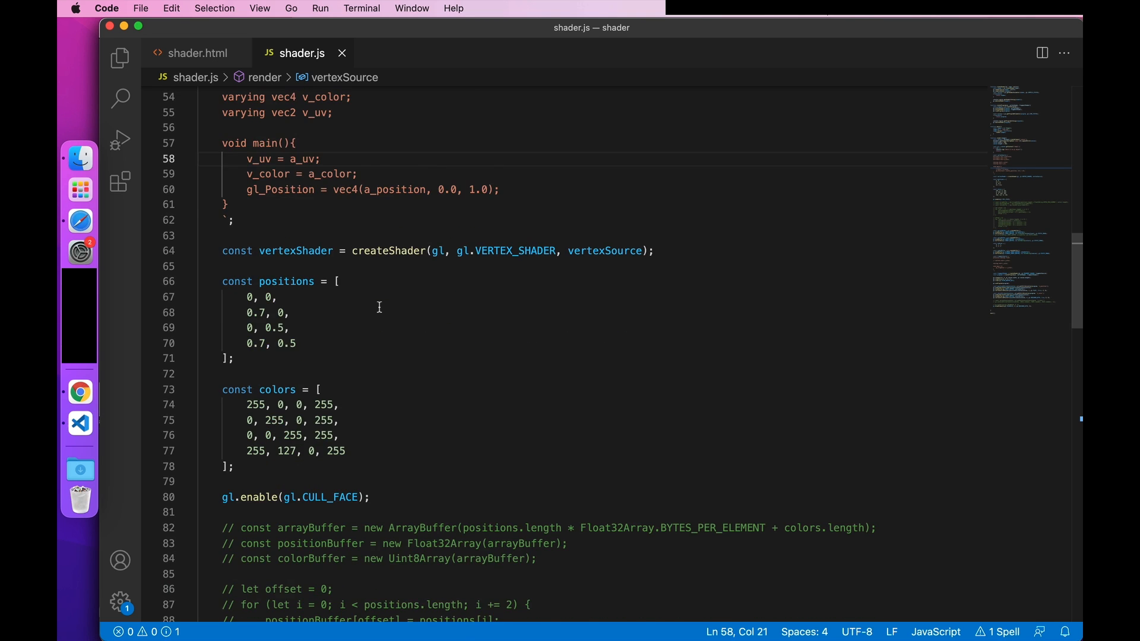
Step: Add varying v_uv and uniform sampler2D mainTexture; output texture2D(mainTexture, v_uv) * v_color
scroll("down", 3)
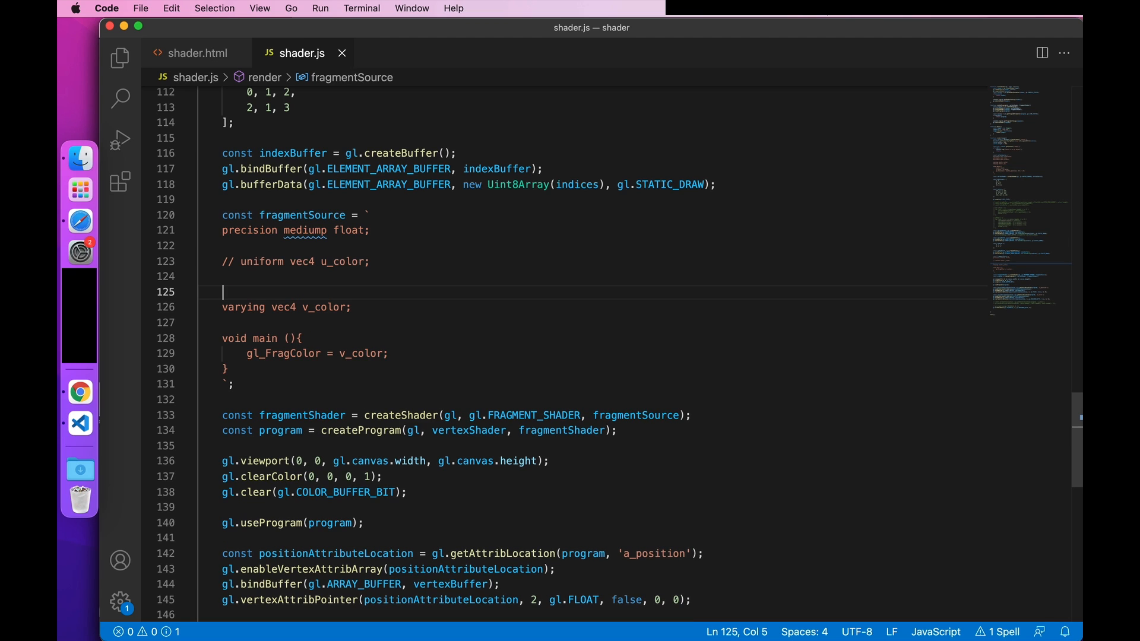
type("varying vec2 v_uv;")
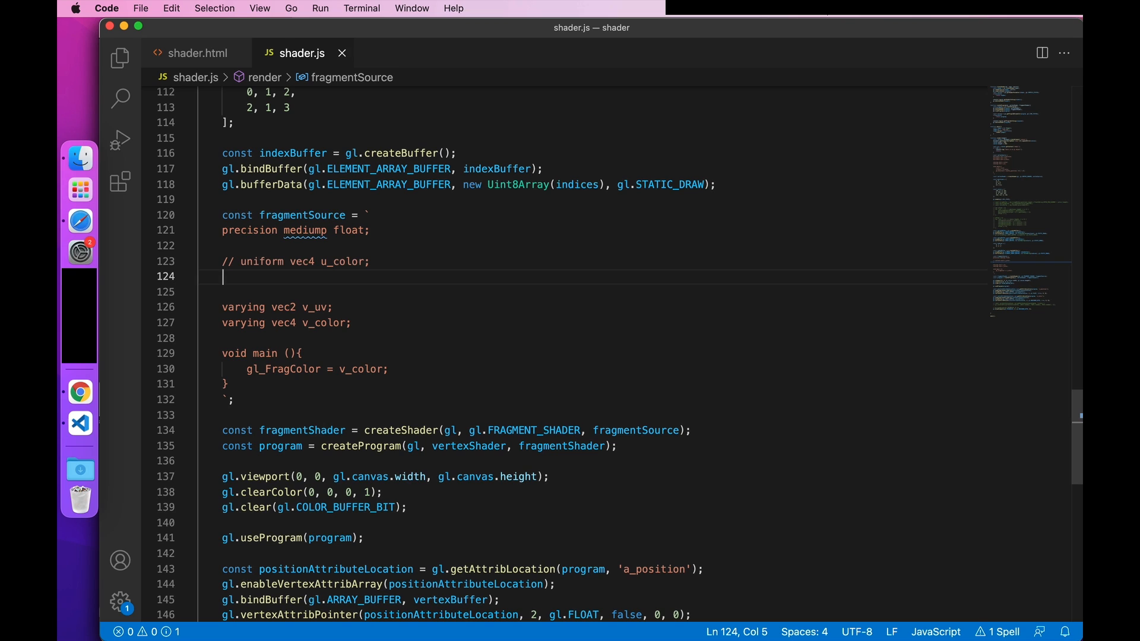
type("uniform")
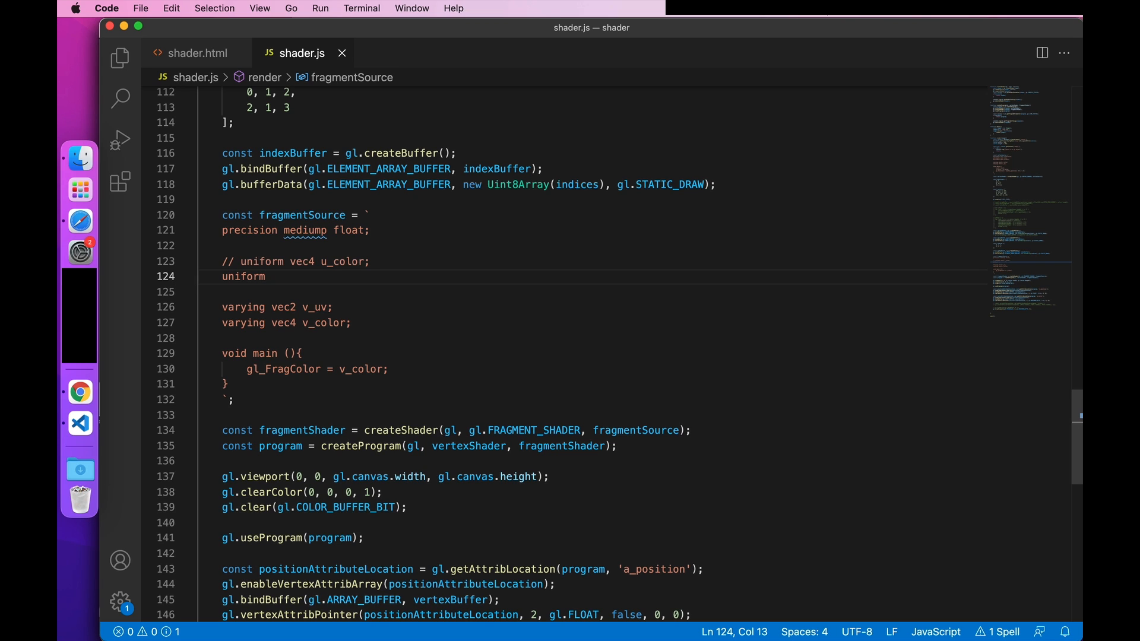
type("sampler2D mainTextuer")
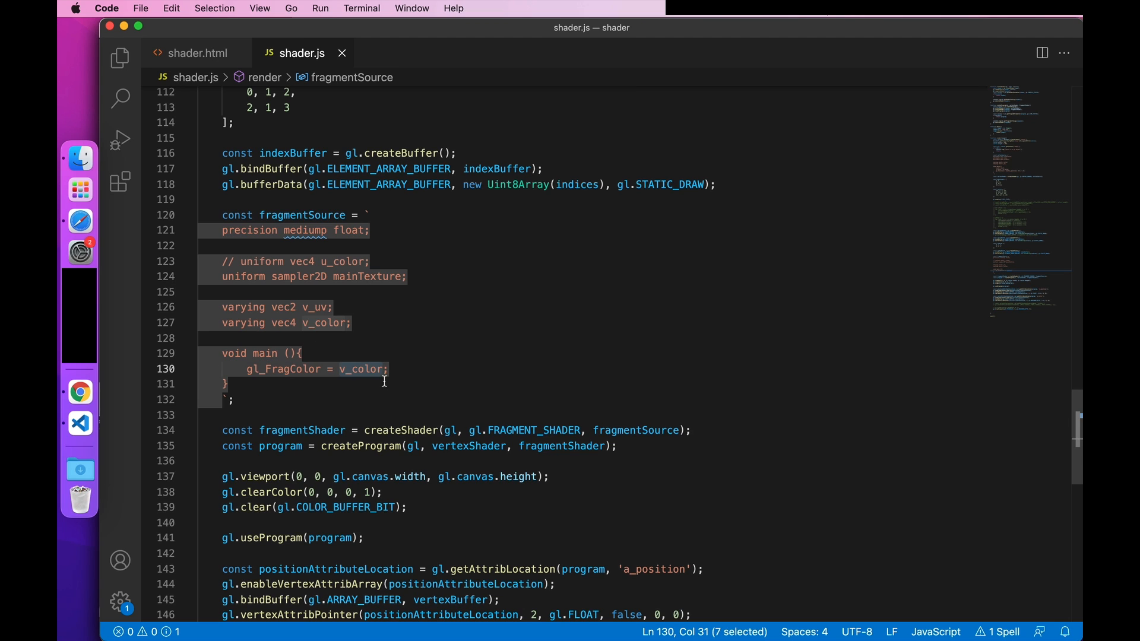
type("texture2D(main")
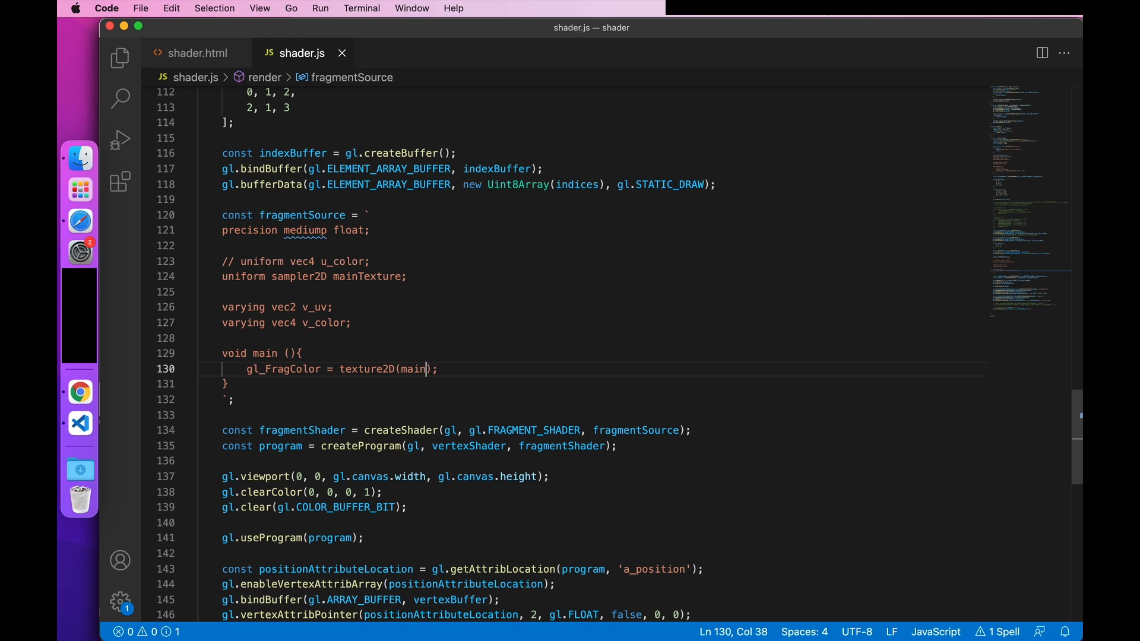
type("Texture, v_u")
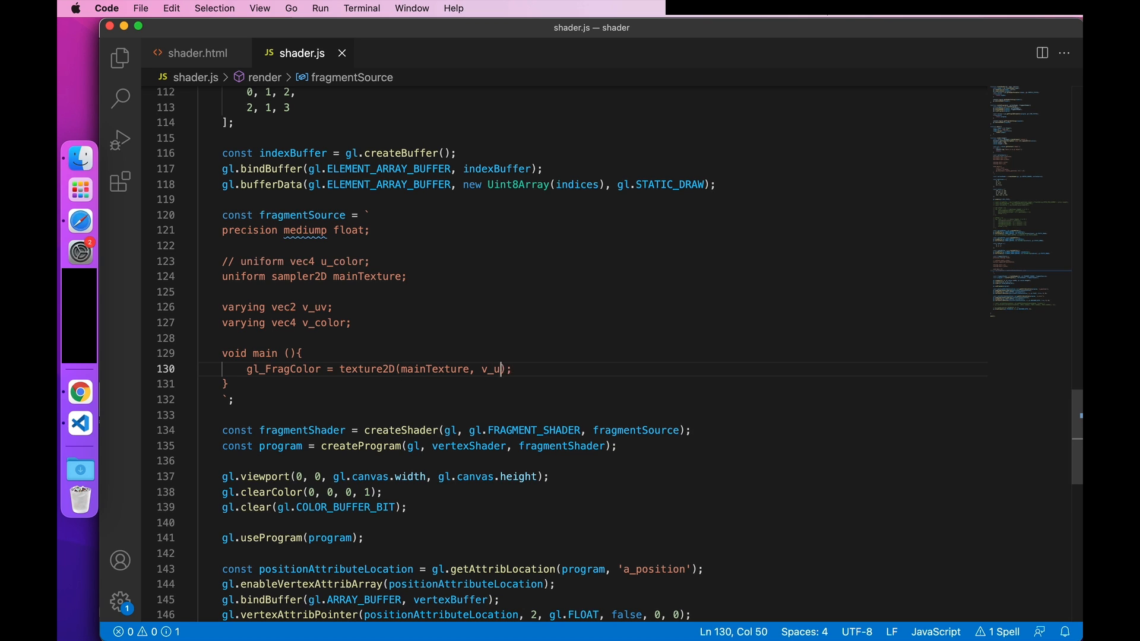
type("*")
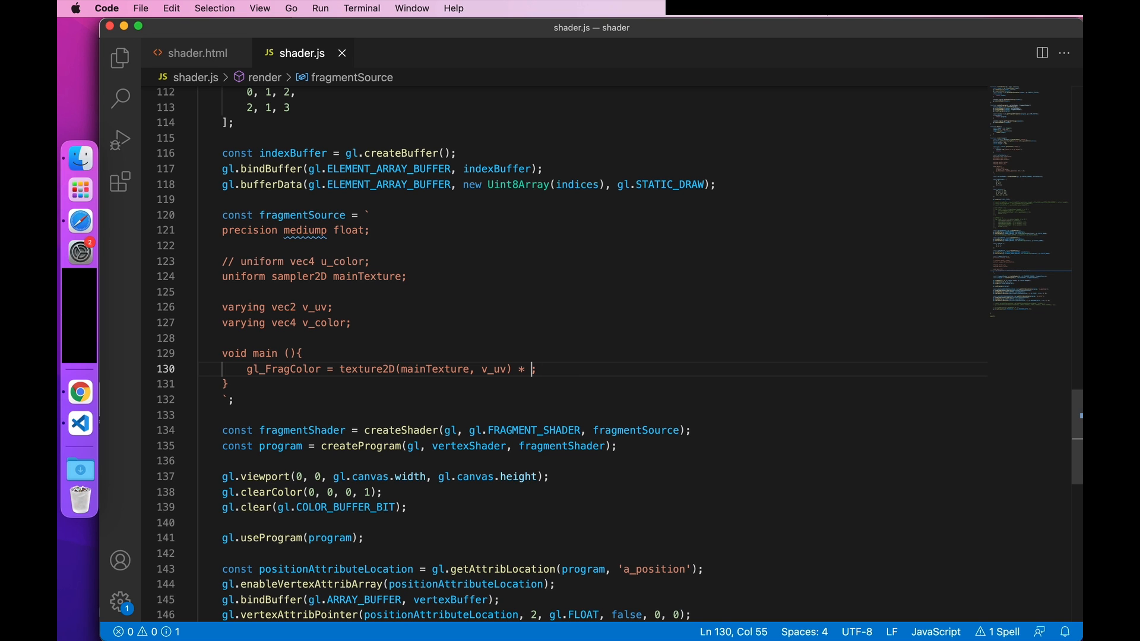
type("v_color")
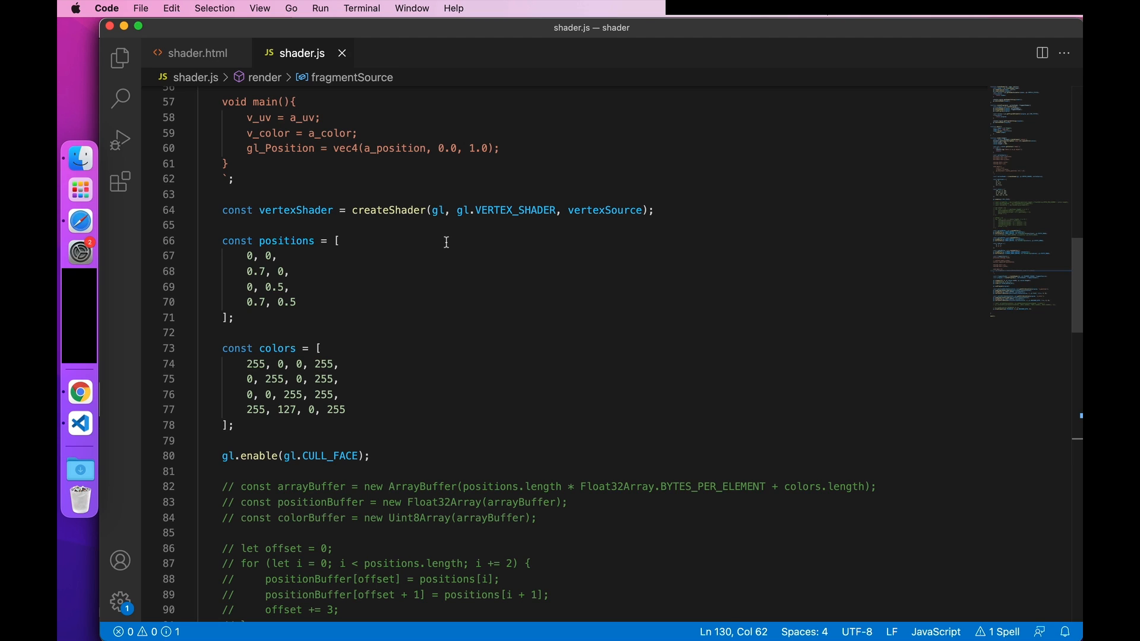
mouse_move(407, 272)
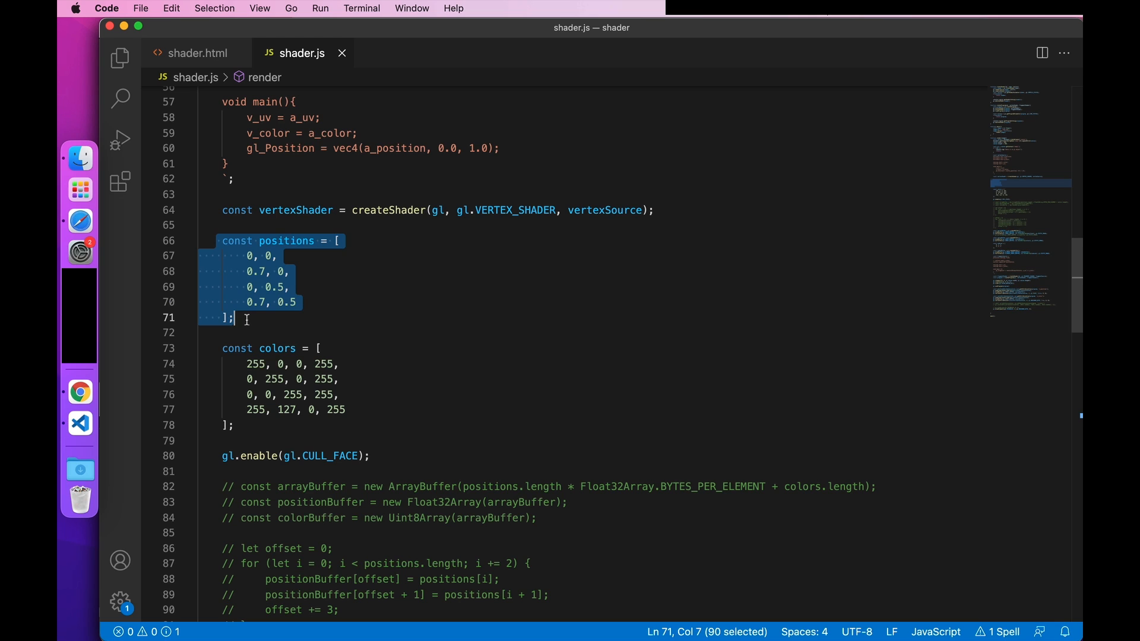
Step: Comment out positions and start a vertexPosUv array with x, y, u, v rows
key("cmd+/")
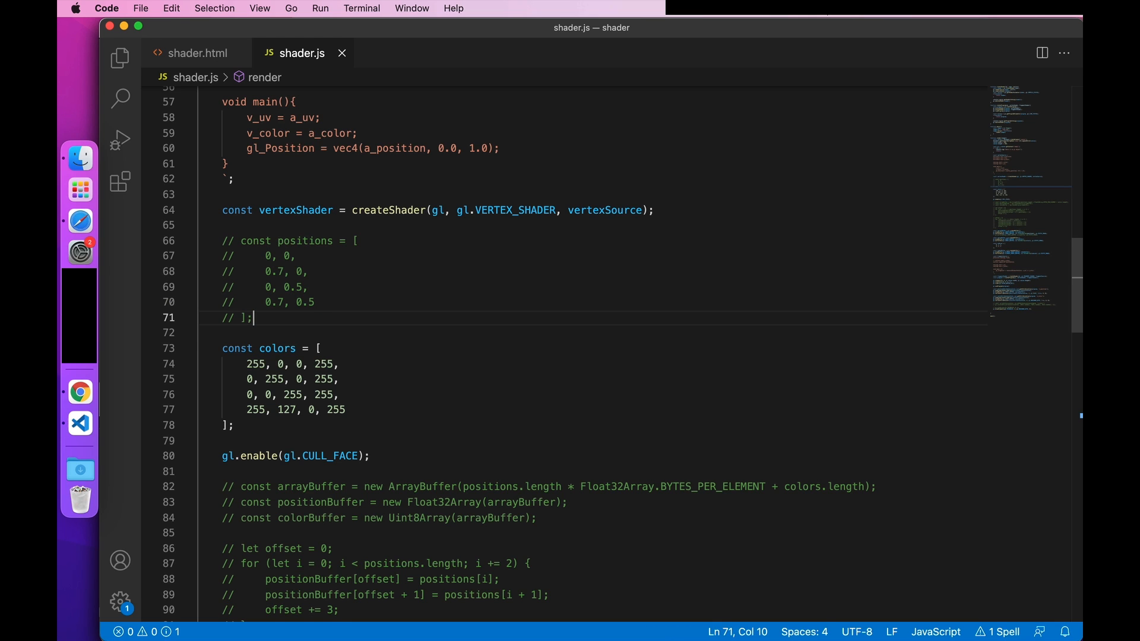
type("ve = [")
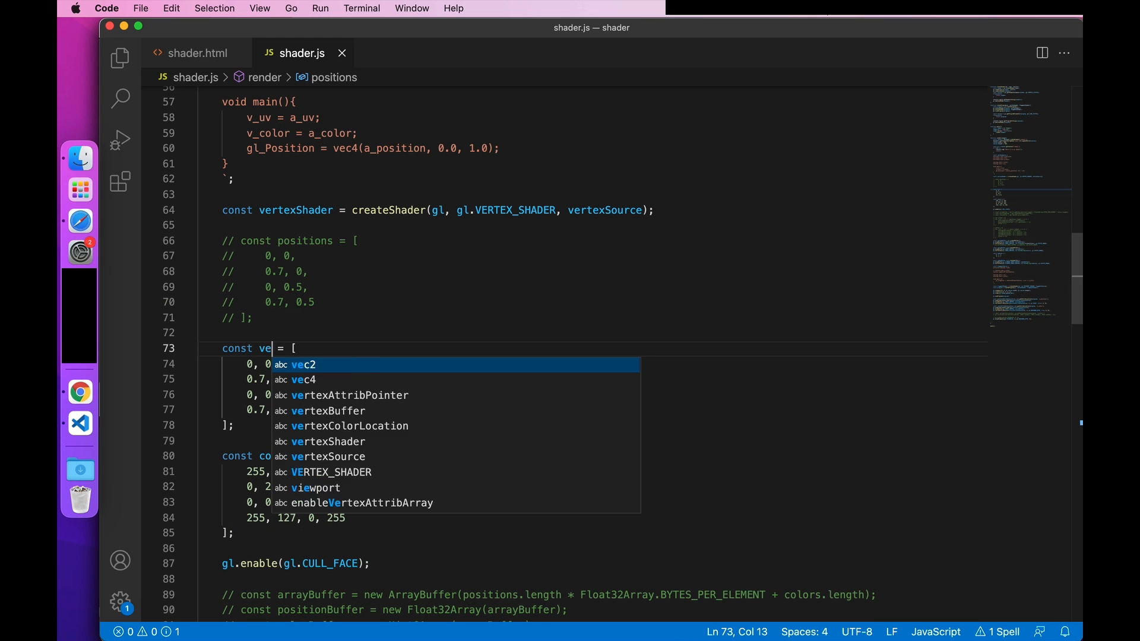
type("rtexPos")
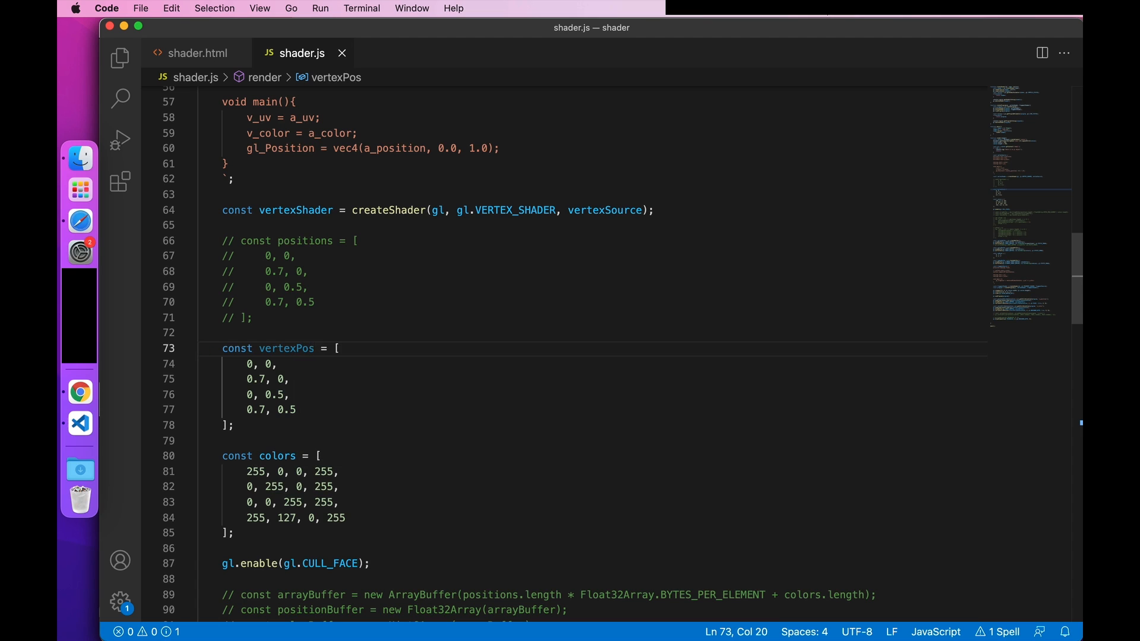
type("Uv")
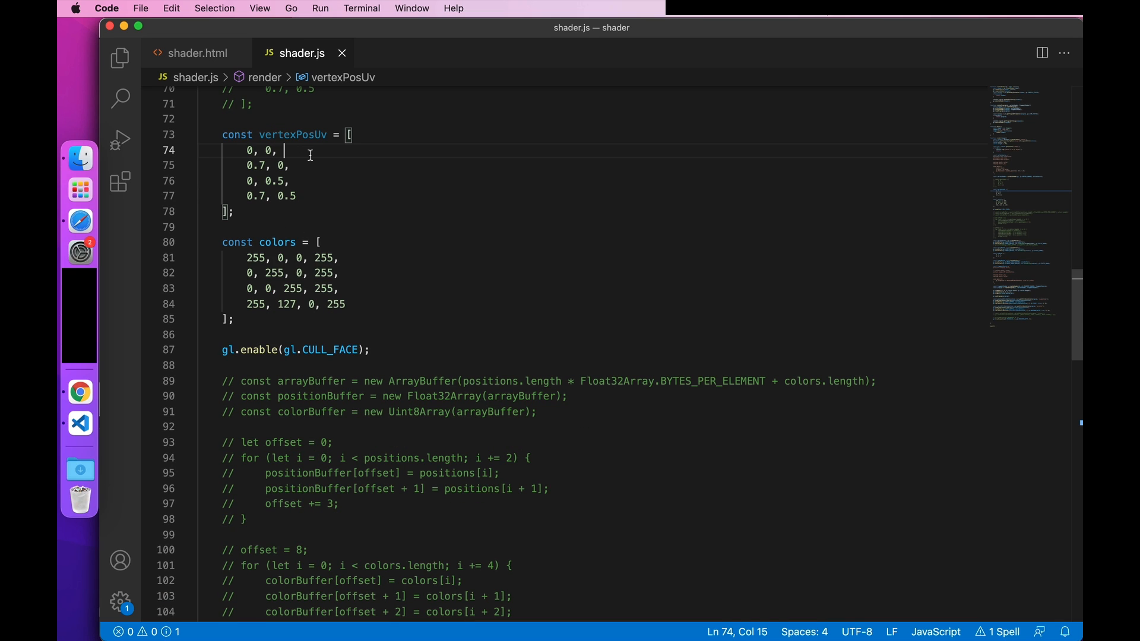
type(", 0,")
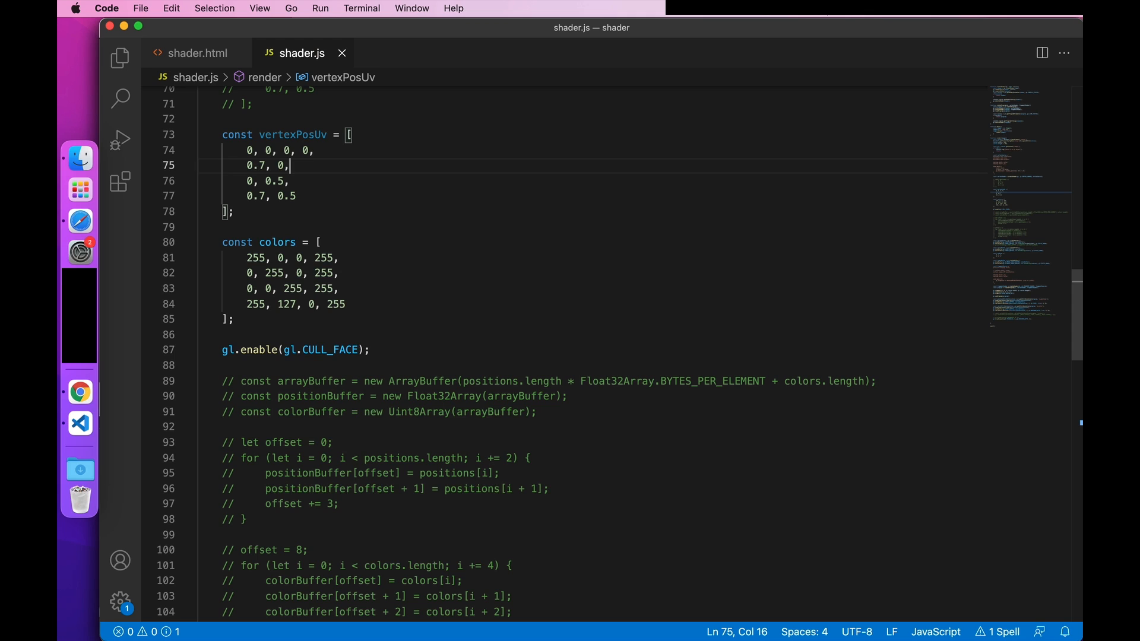
type("1,")
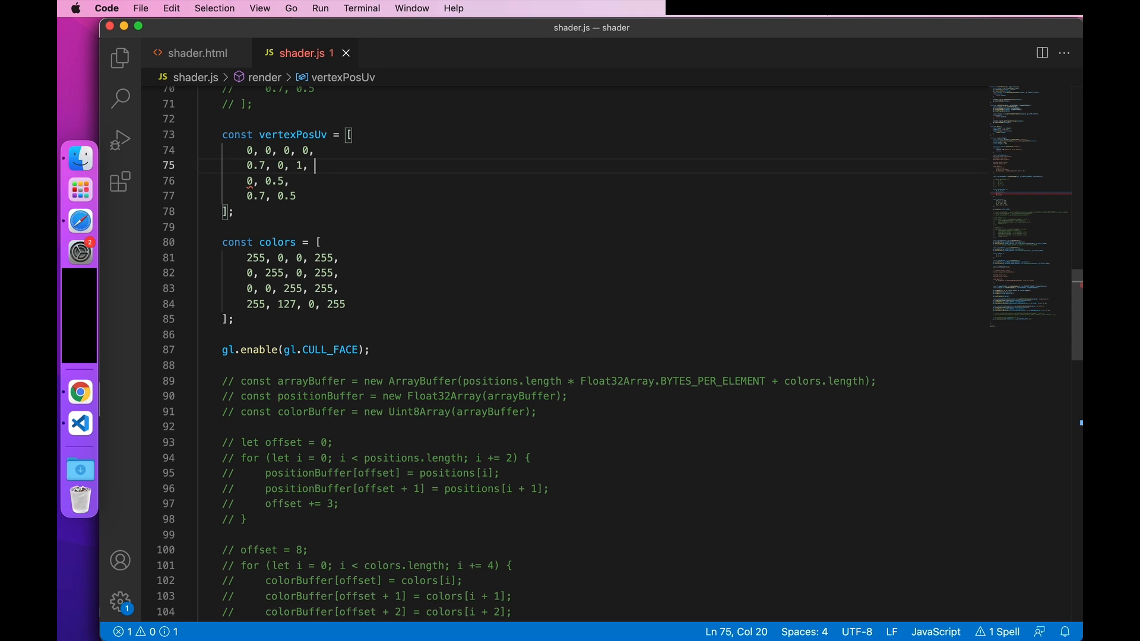
type("0")
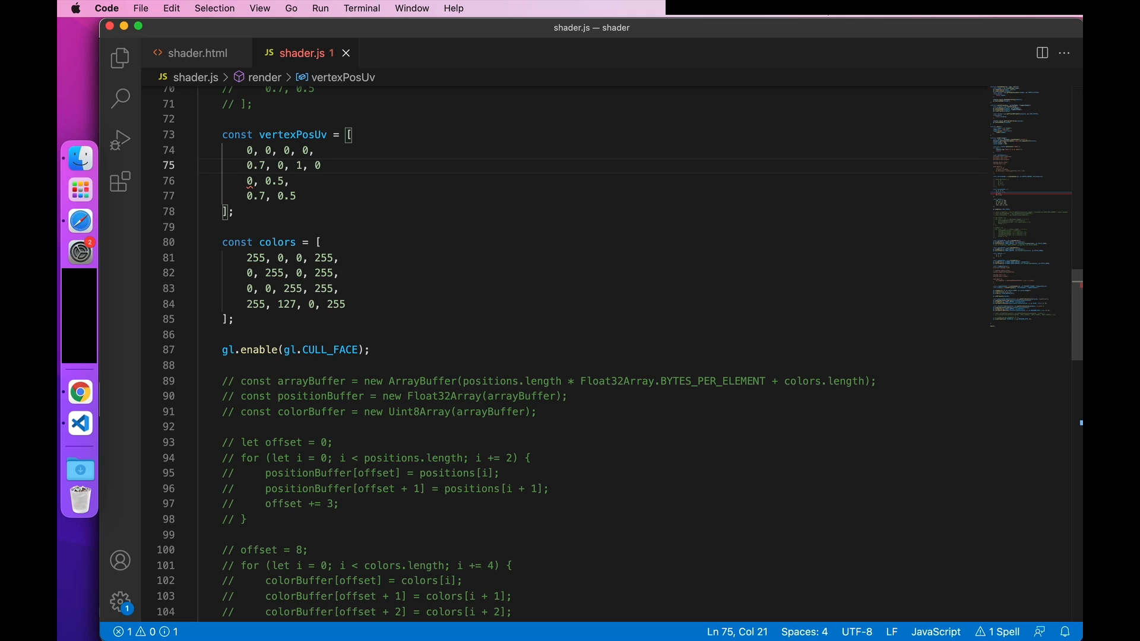
Step: Finish the remaining vertex rows and feed vertexPosUv to the vertex buffer
left_click(320, 165)
type(" 0")
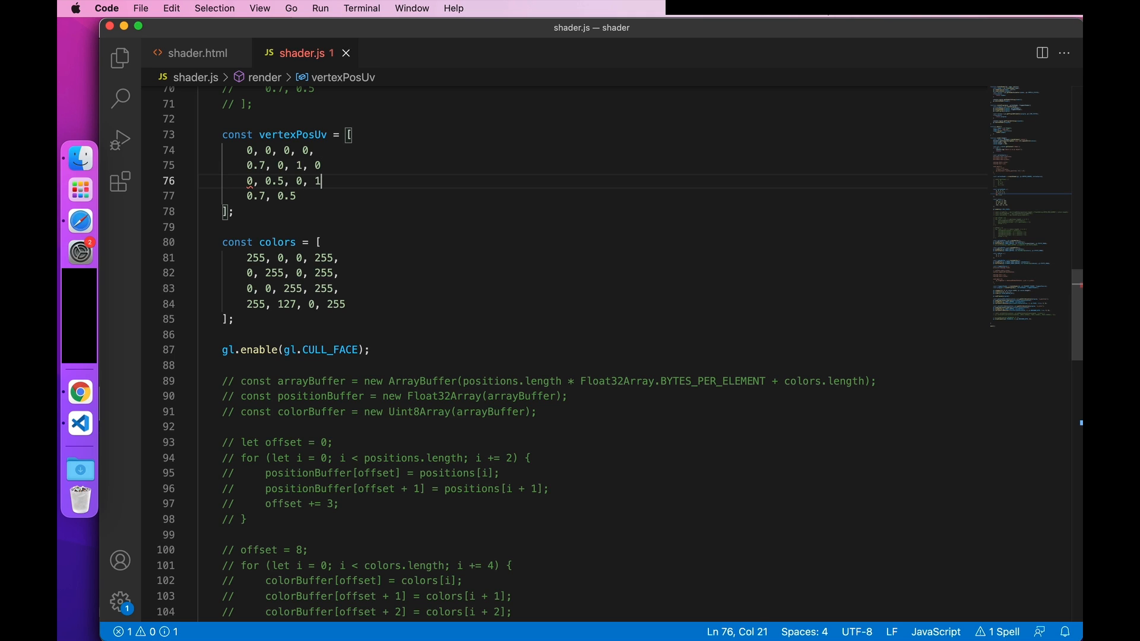
type(", 1, 1")
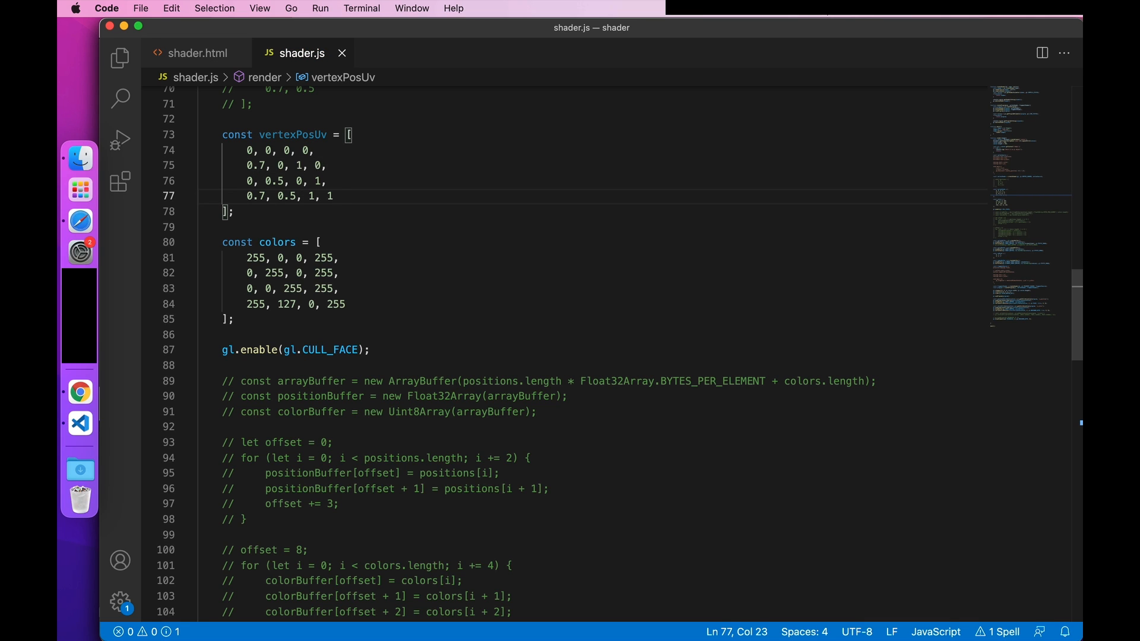
scroll("down", 3)
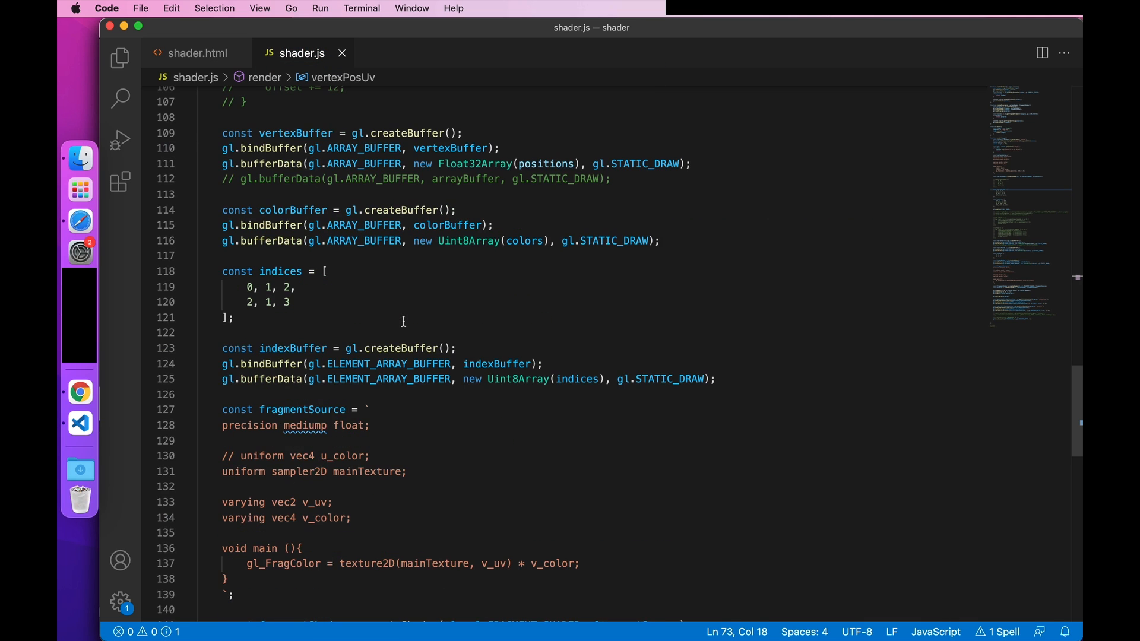
scroll("down", 3)
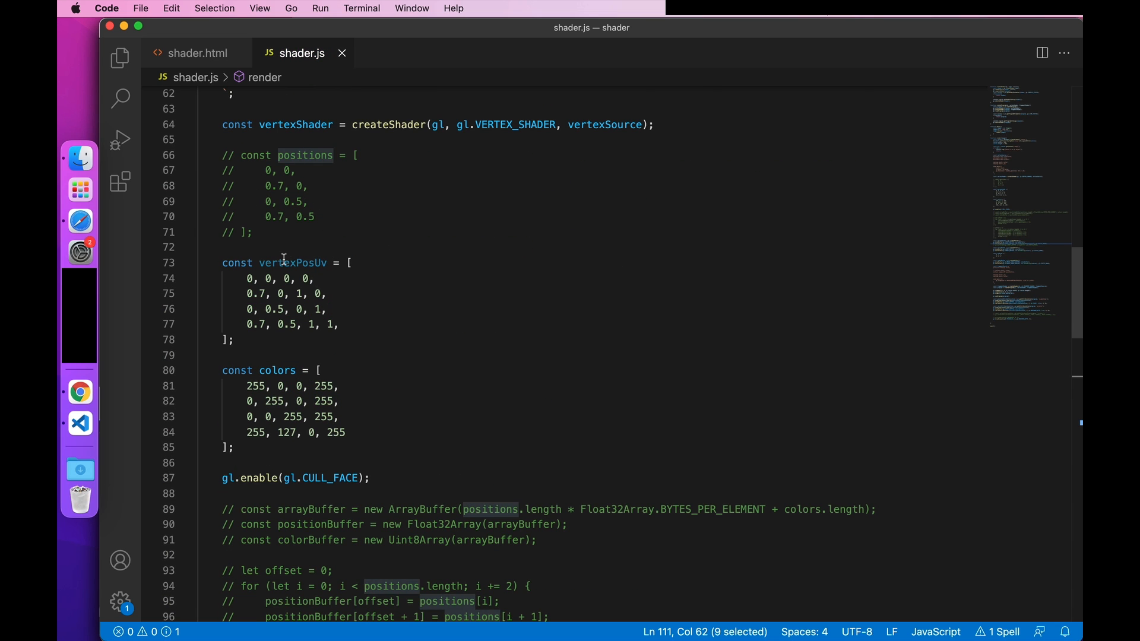
scroll("down", 3)
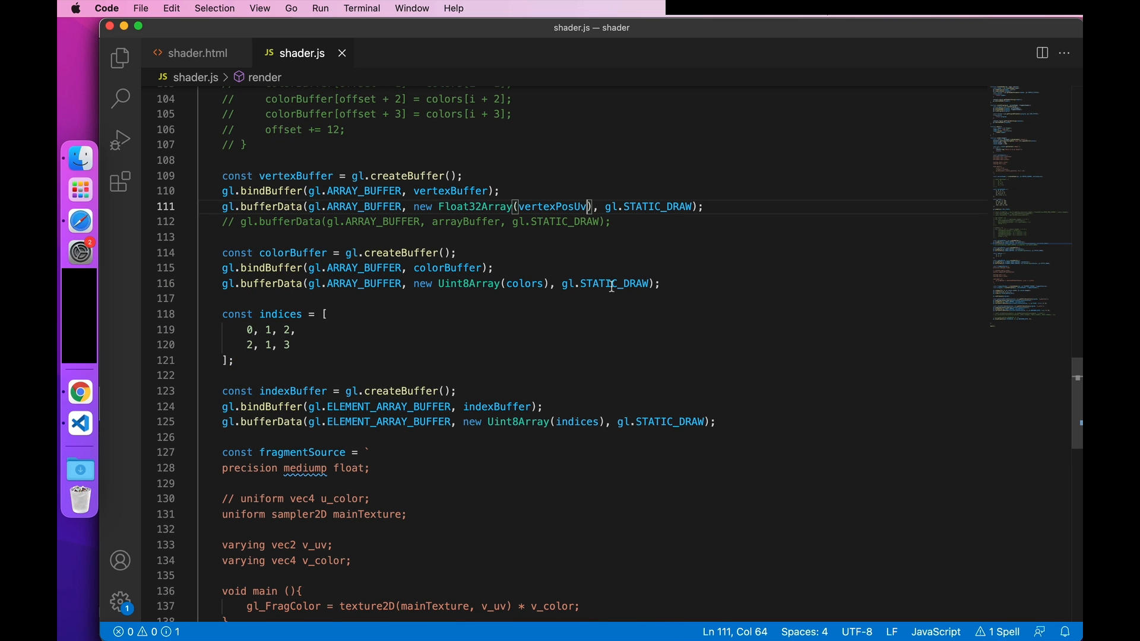
mouse_move(435, 255)
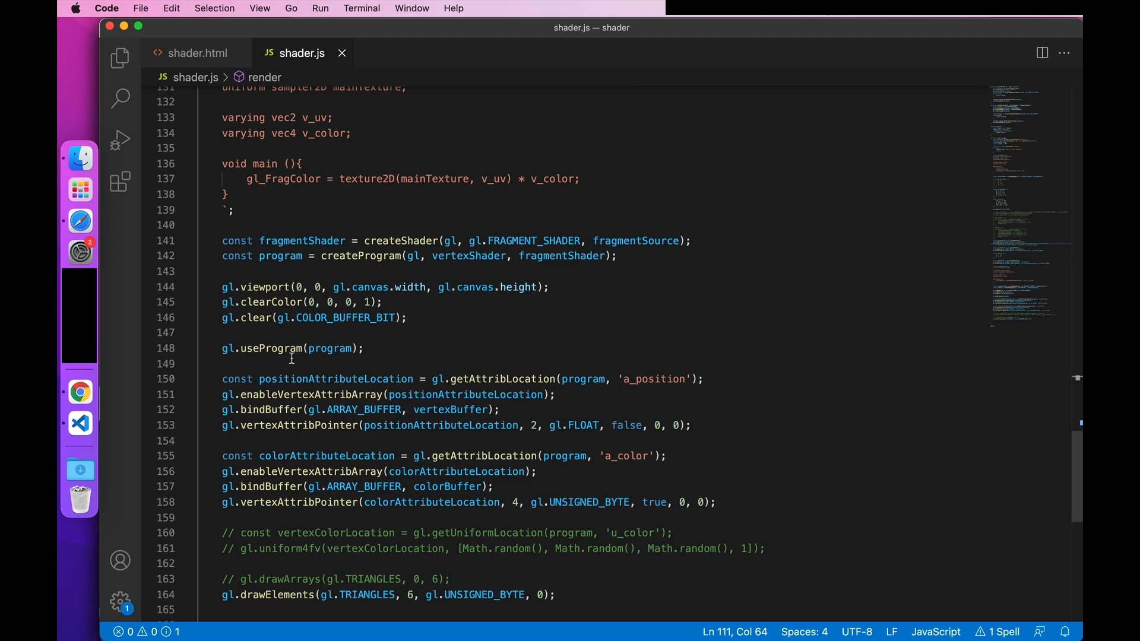
scroll("down", 3)
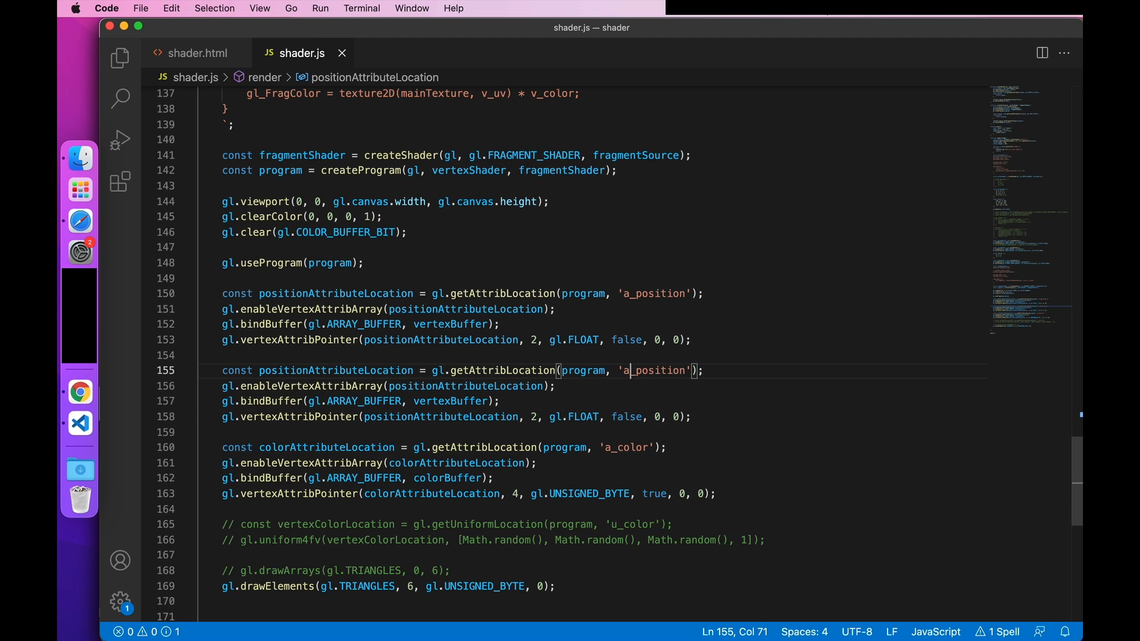
Step: Bind the duplicated attribute block to 'a_uv' with stride 16 and offset 8
type("a_uv")
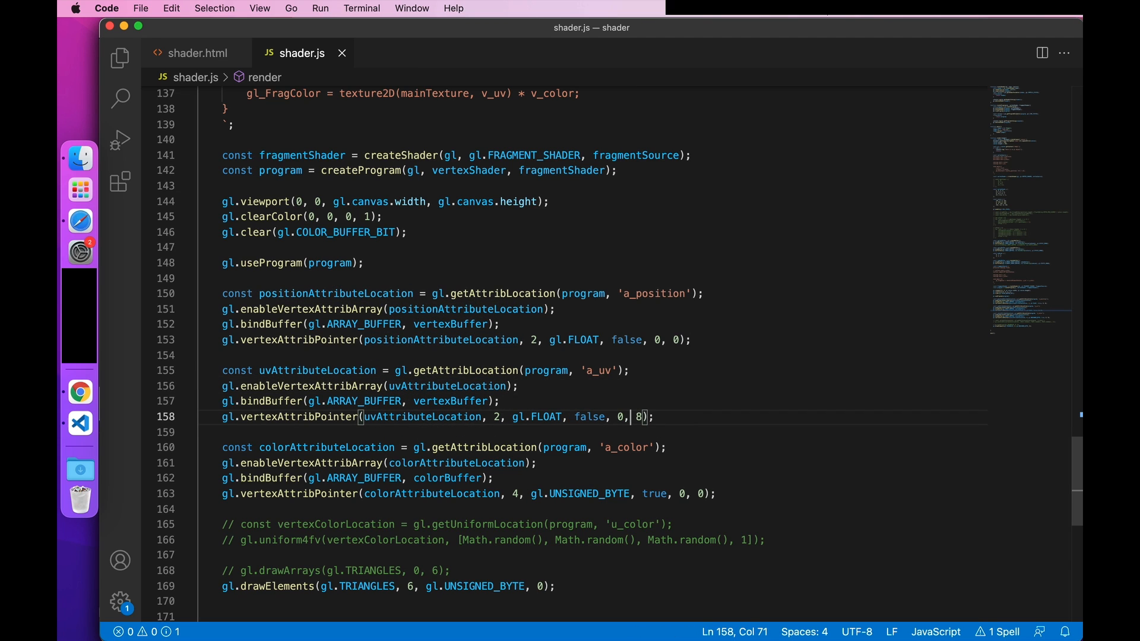
key("Backspace")
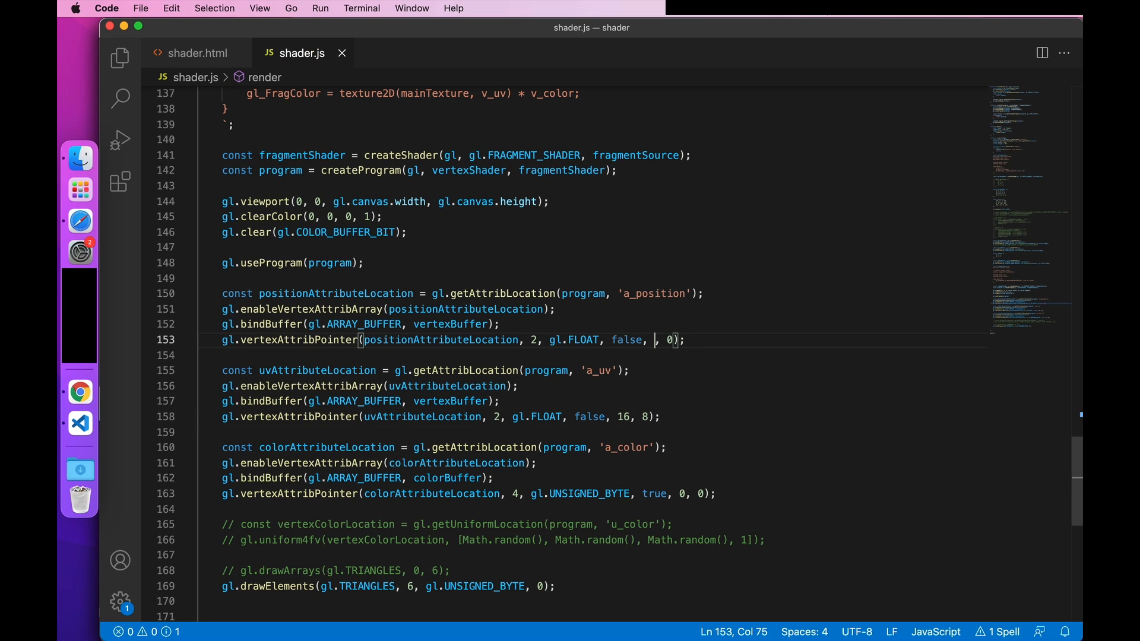
type("16")
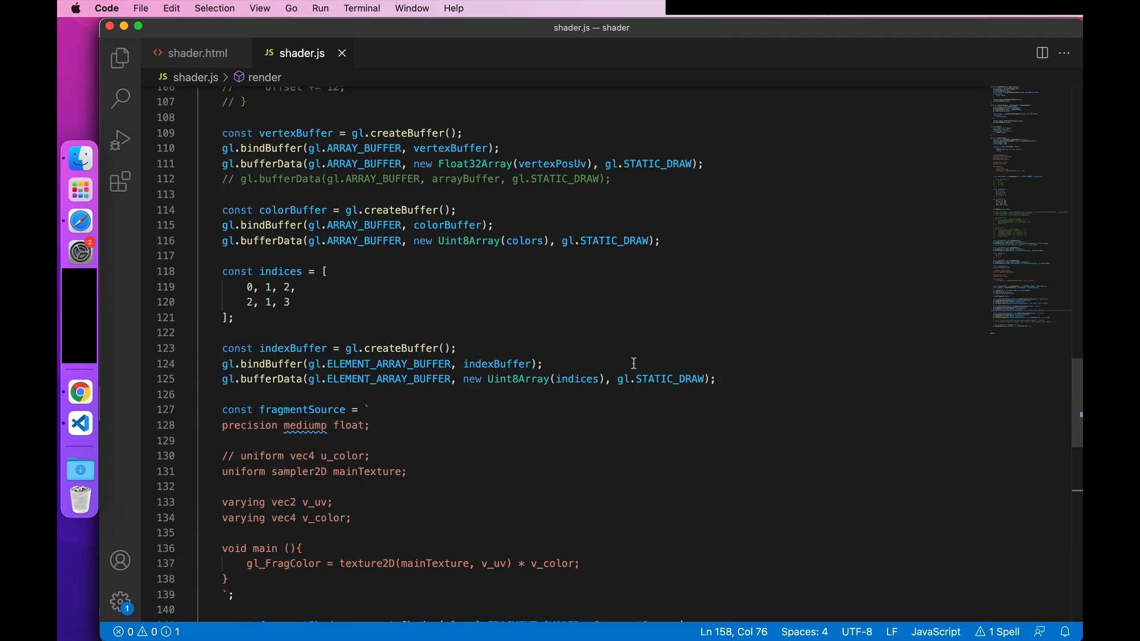
Step: Create and bind a texture, then set TEXTURE_WRAP_S to CLAMP_TO_EDGE
scroll("down", 3)
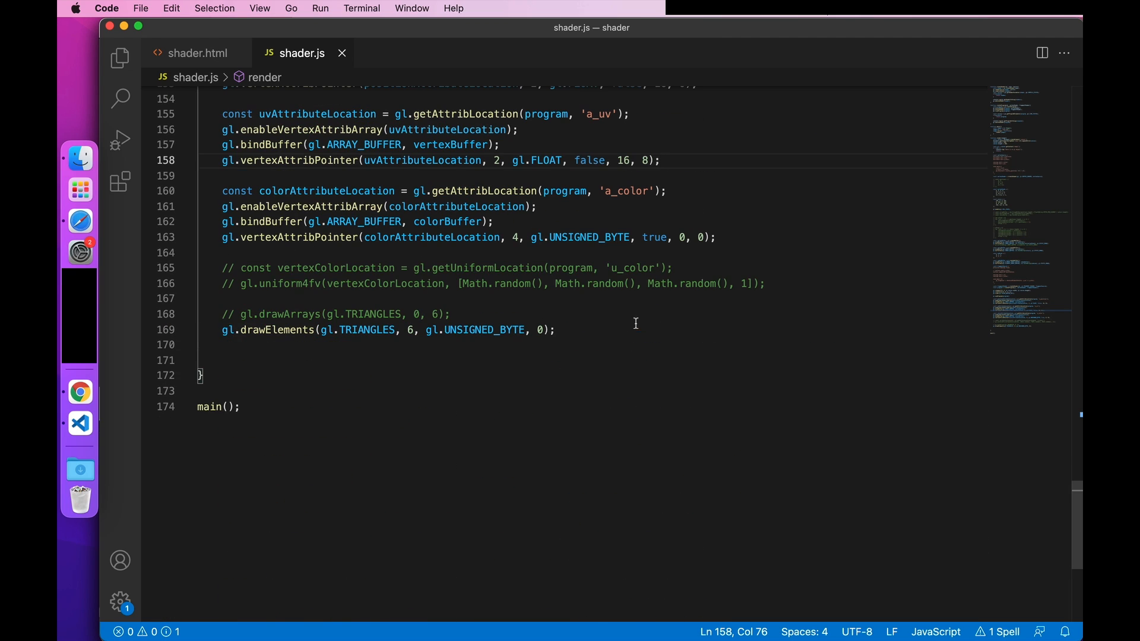
type("const texu")
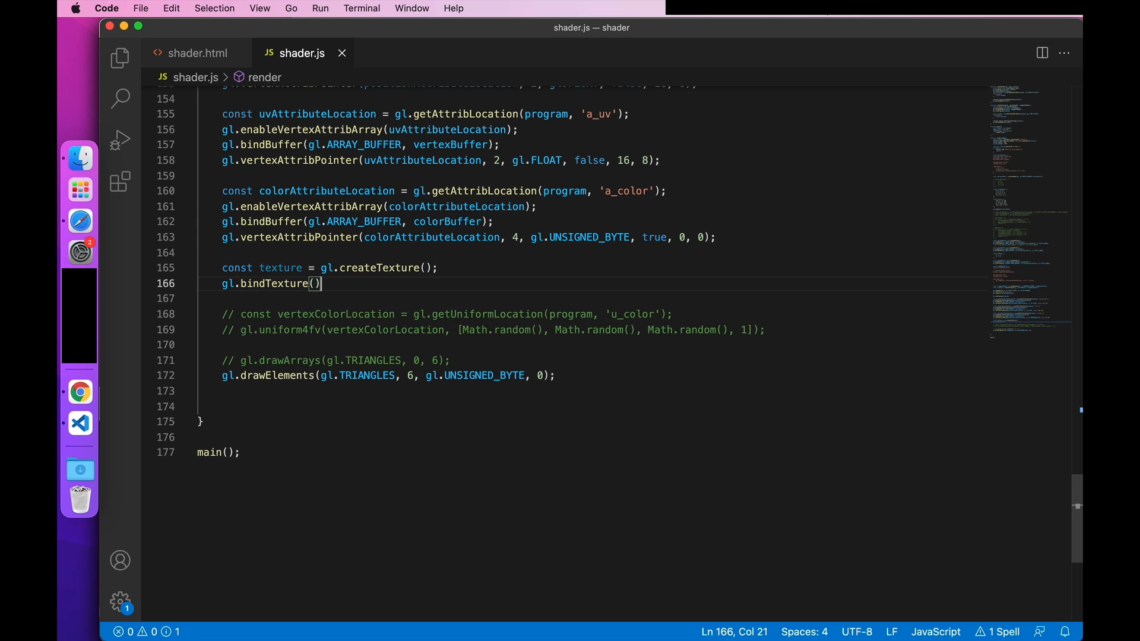
type("gl.tex2")
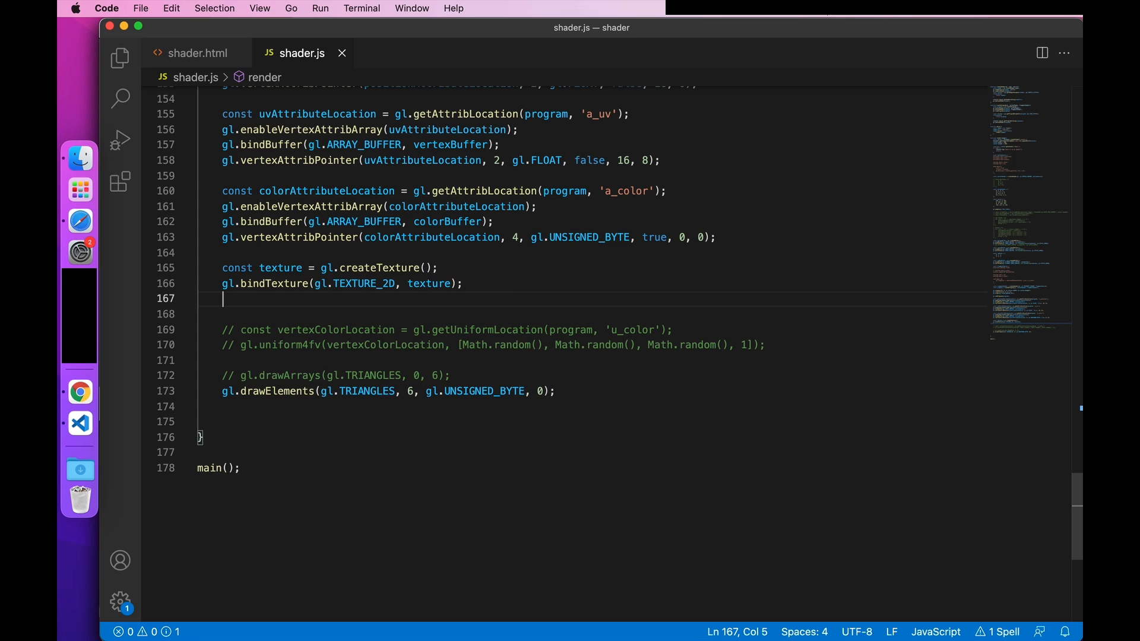
type("gl.tex")
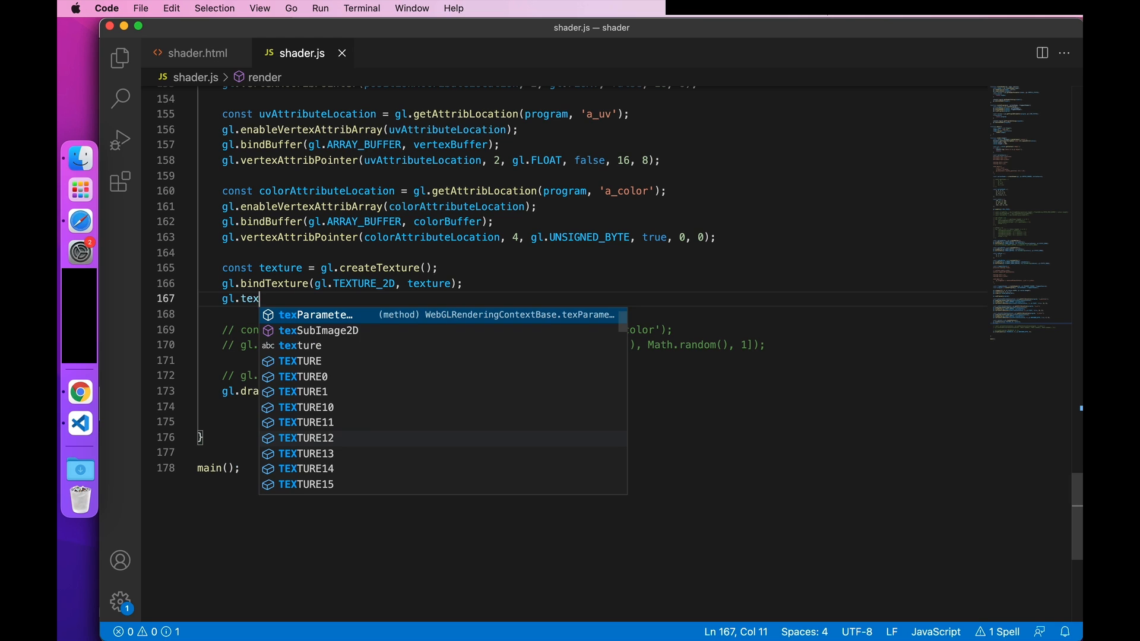
type("Parameteri(g")
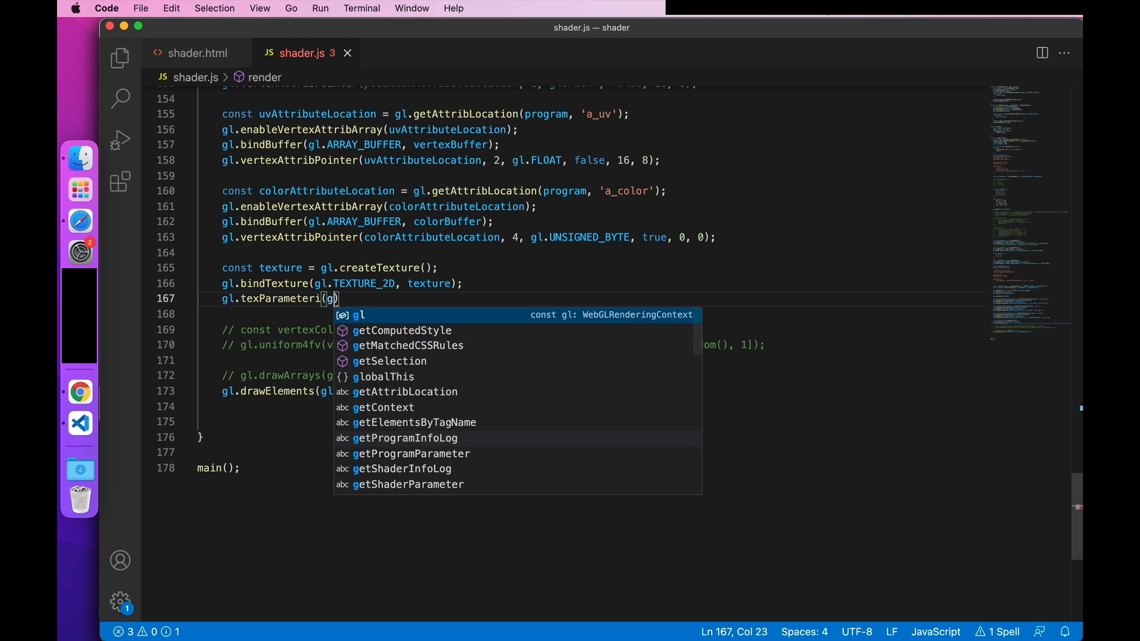
type("l.tex")
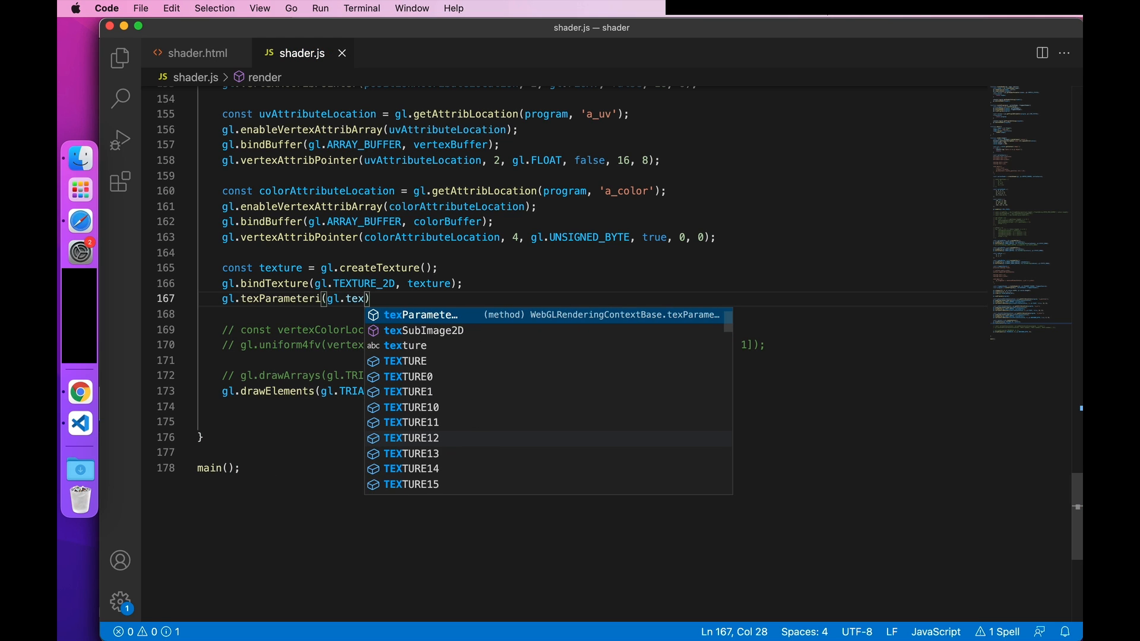
type("TEXTURE_2D, gl.")
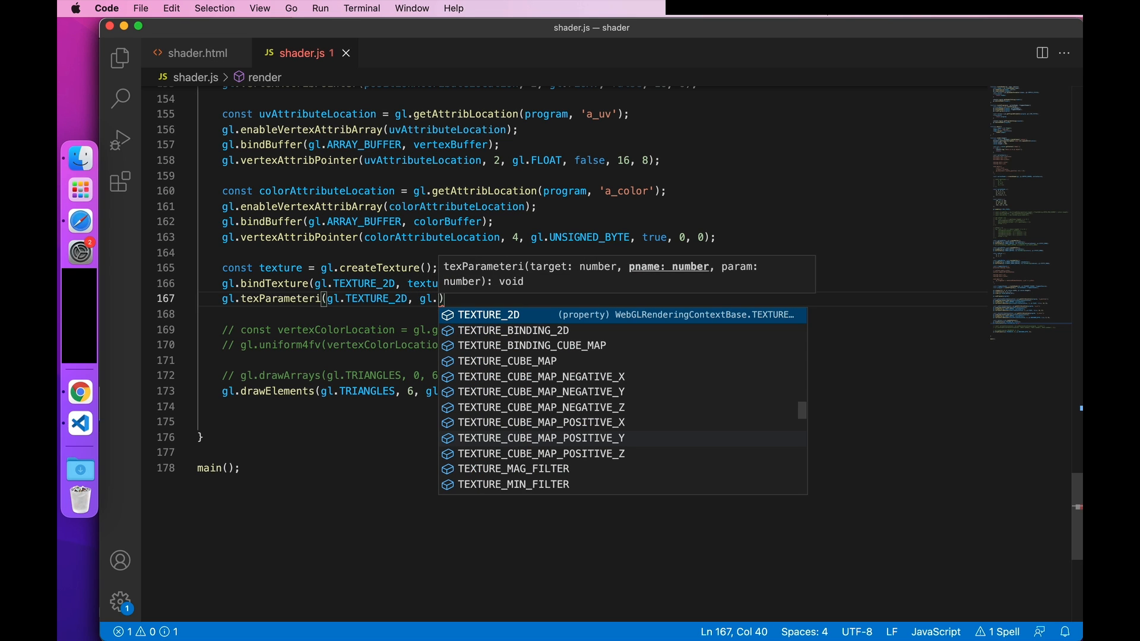
type("wrap")
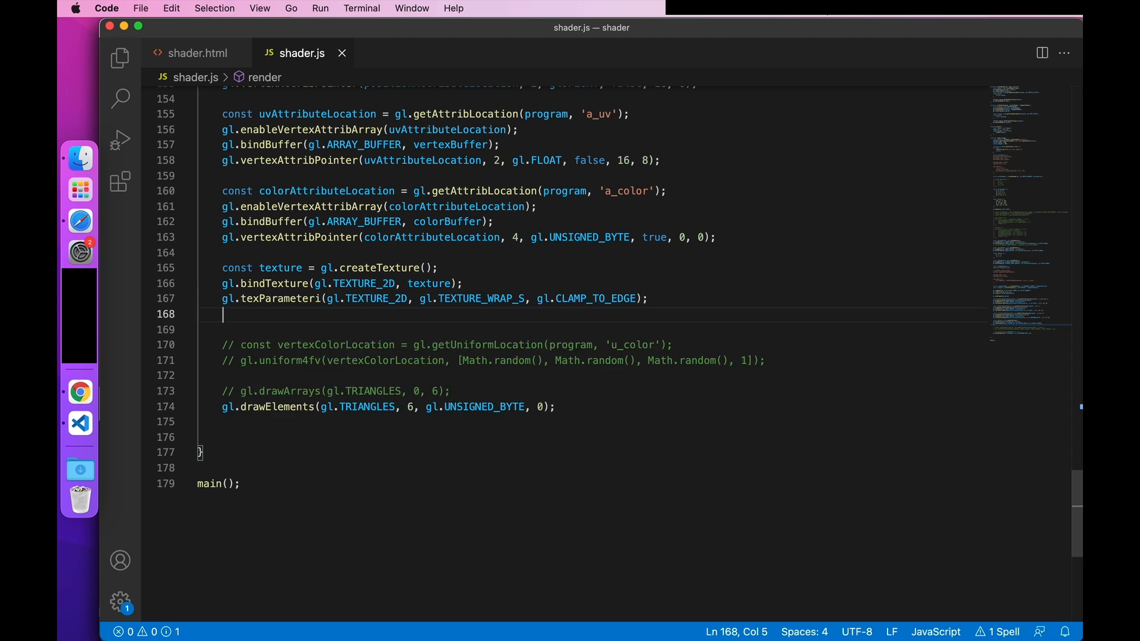
Step: Set TEXTURE_WRAP_T to CLAMP_TO_EDGE, MIN_FILTER to NEAREST and MAG_FILTER to LINEAR
type("gl.texParameteri(gl.te")
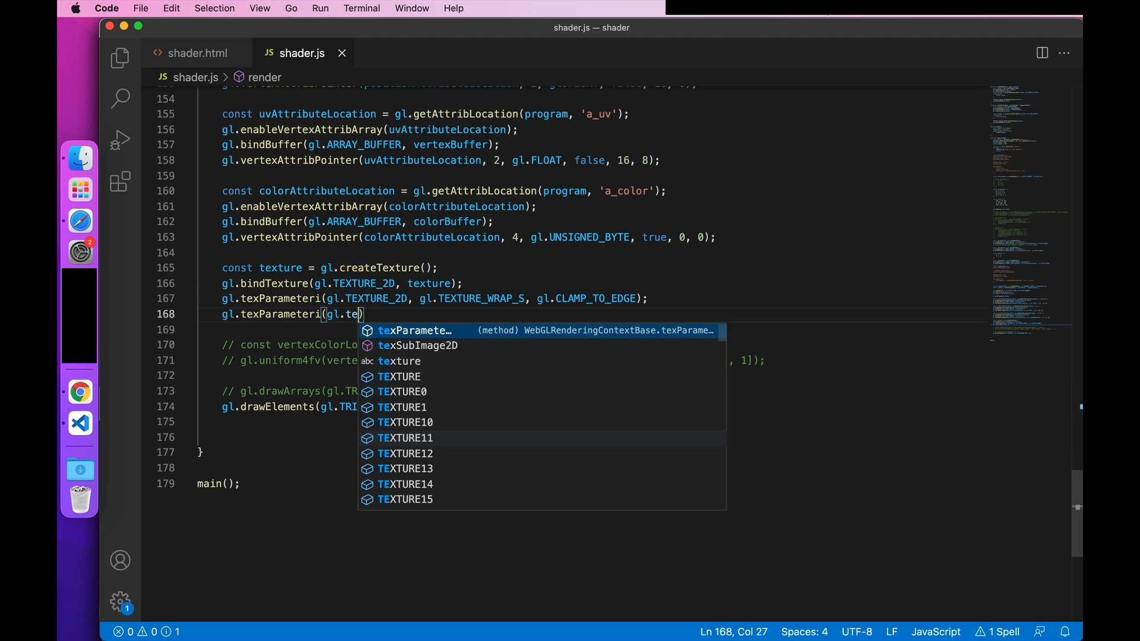
type("TEXTURE_2D, g")
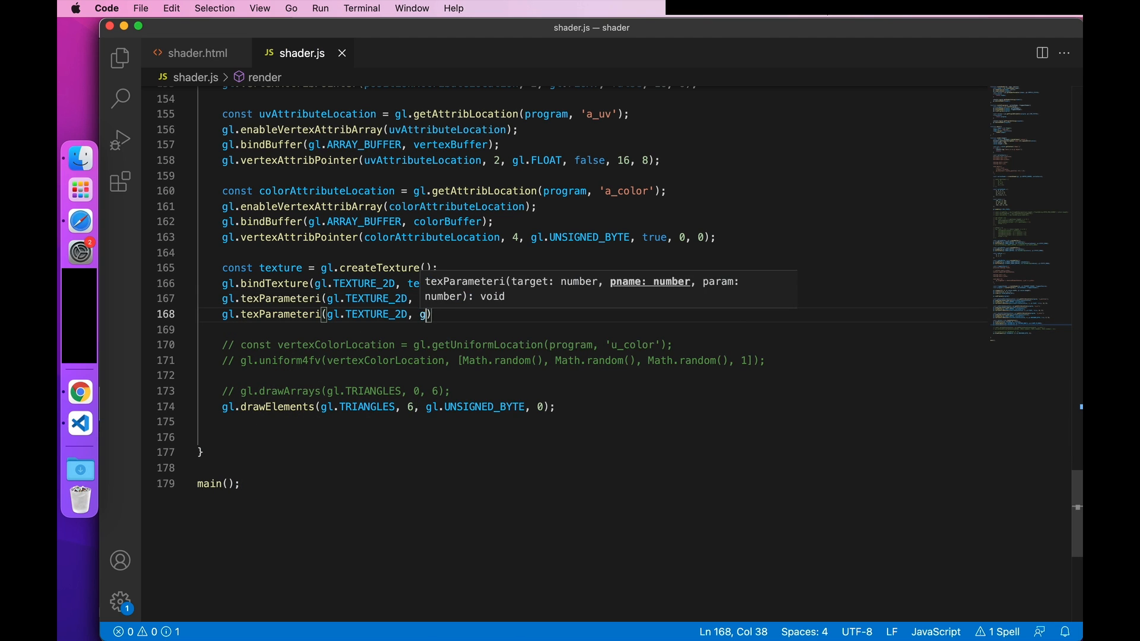
type("wrap")
type("gl.te")
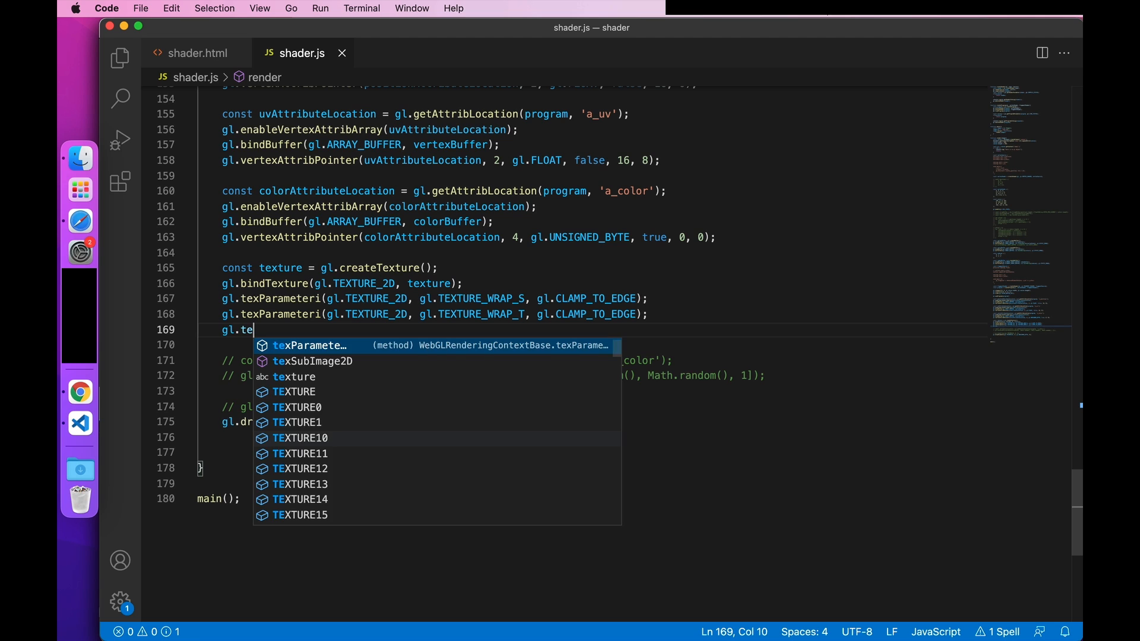
type("xParameteri(gl.te2")
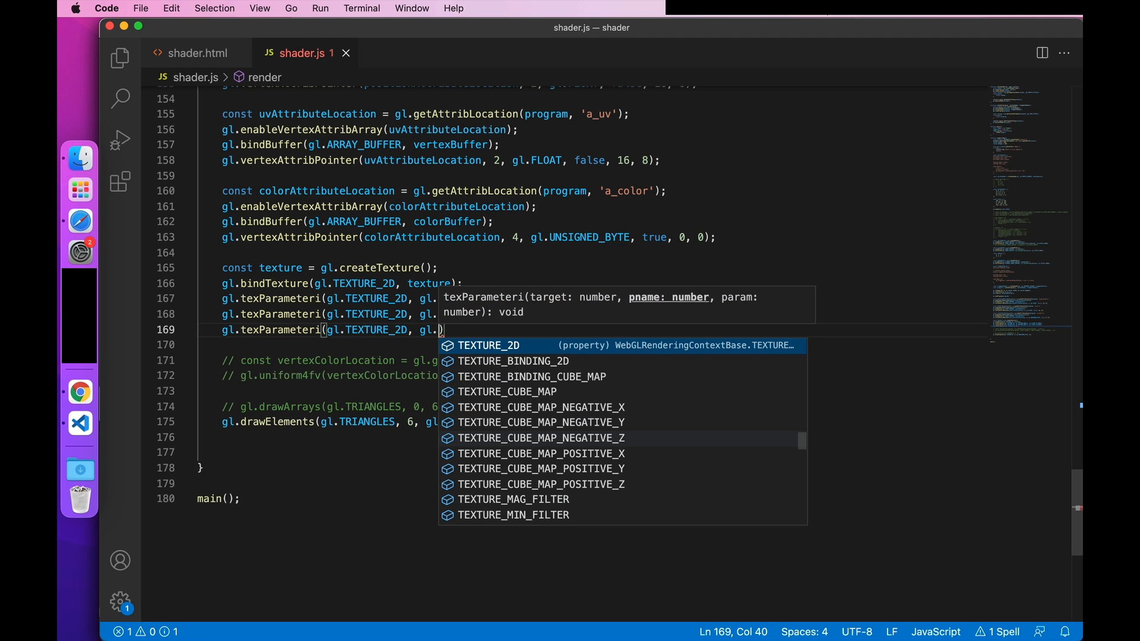
type("minf")
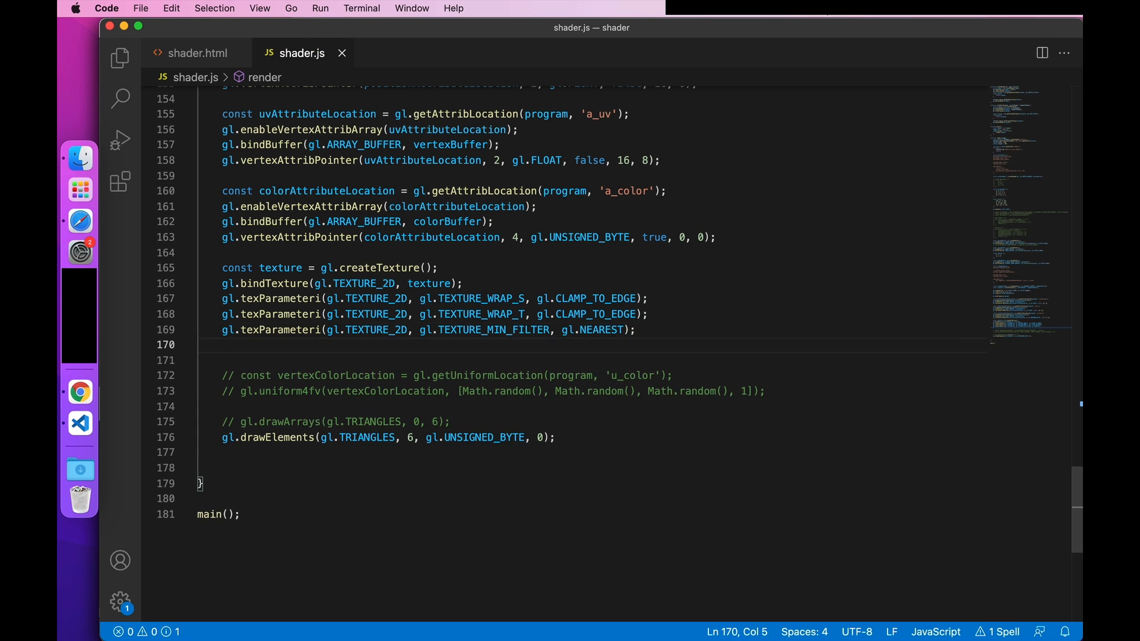
type("gl.texParameteri(gl.te")
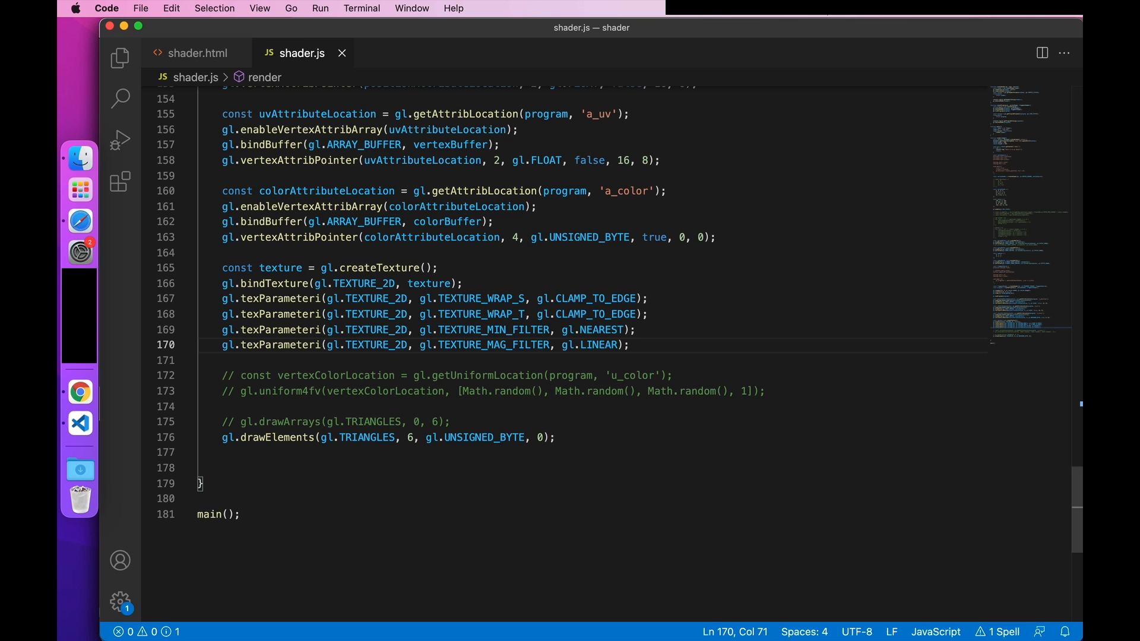
Step: Add gl.texImage2D(gl.TEXTURE_2D, 0, gl.RGBA, gl.RGBA, gl.UNSIGNED_BYTE, image)
type("g")
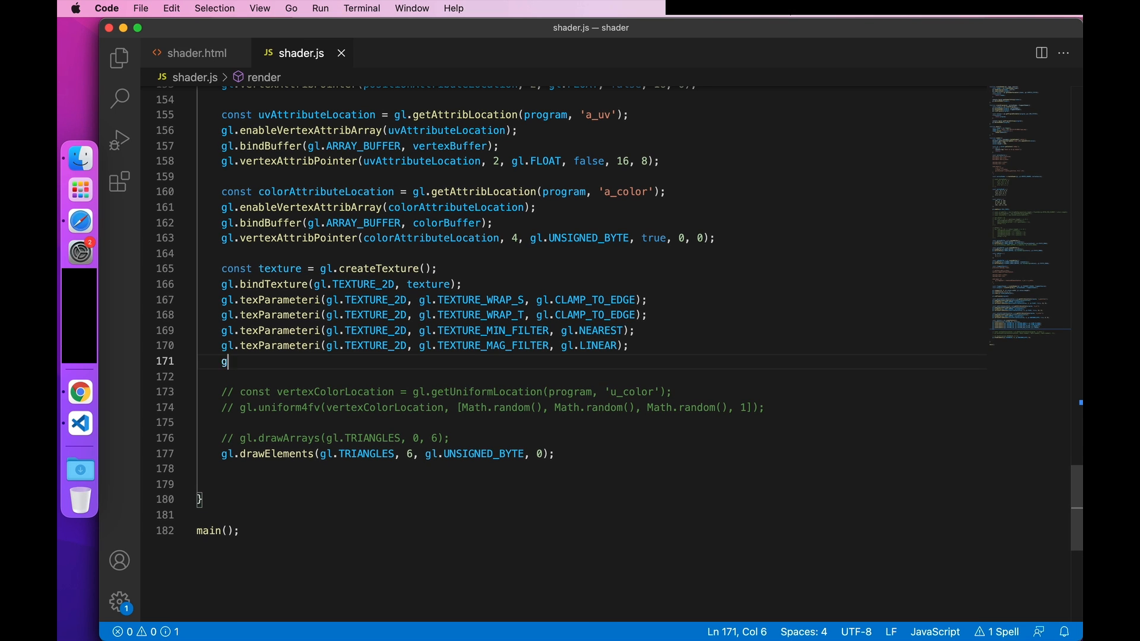
type("l.texImage2D")
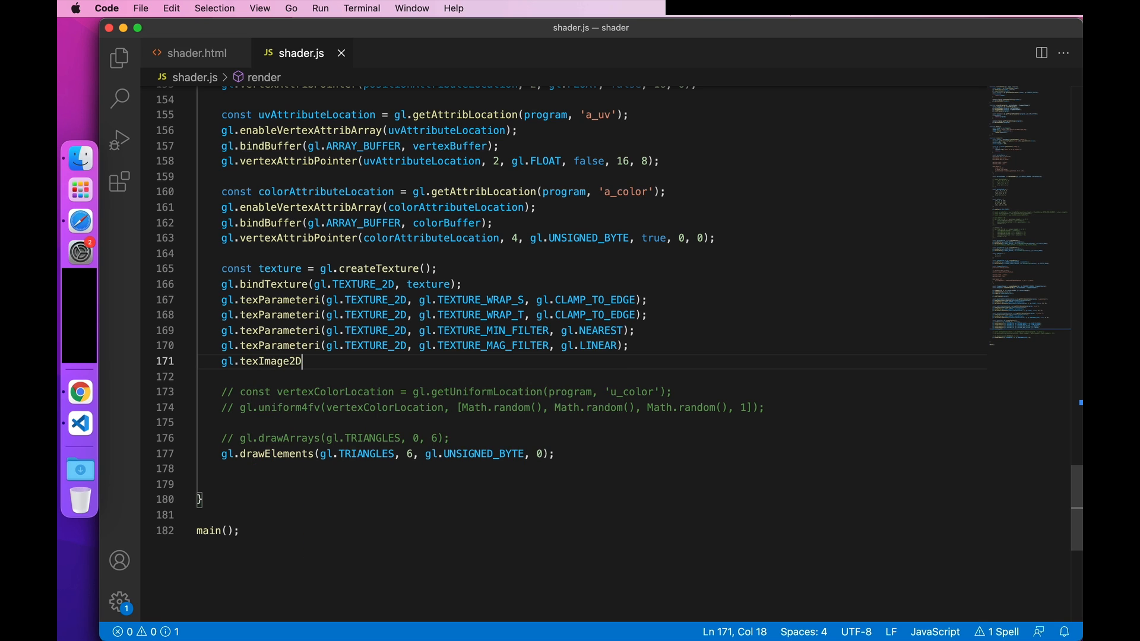
type("()")
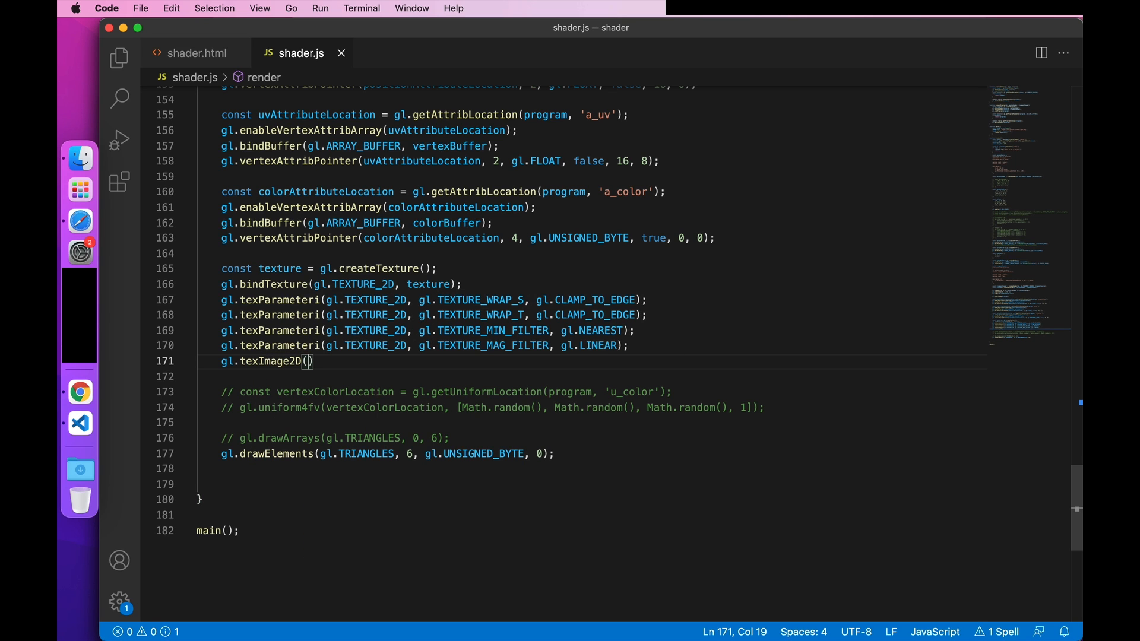
type(",")
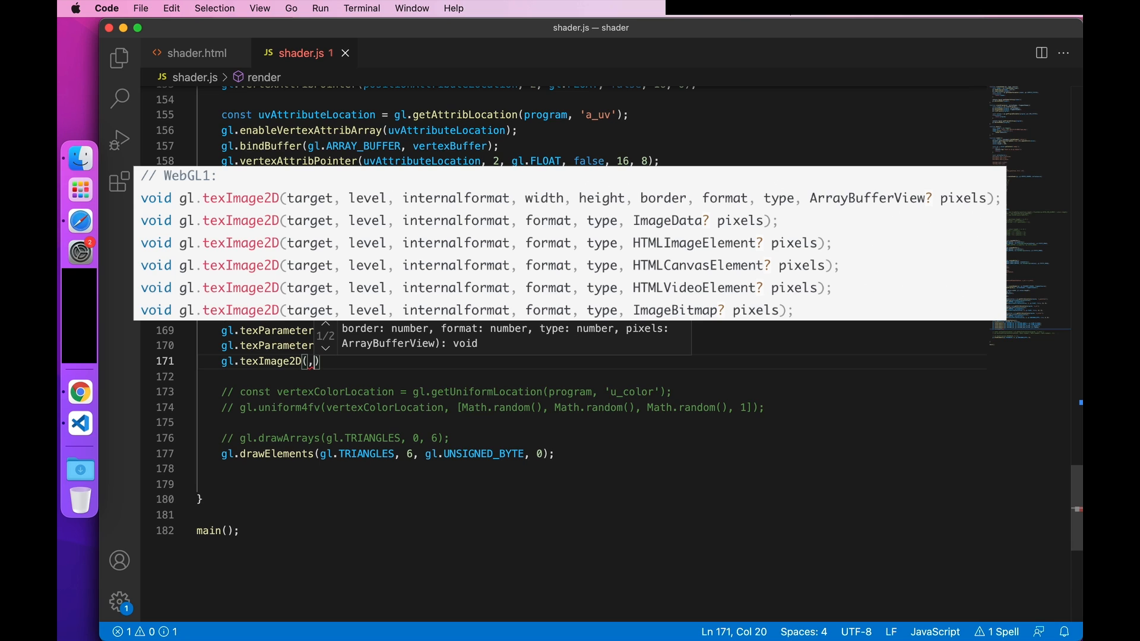
type("gl.te")
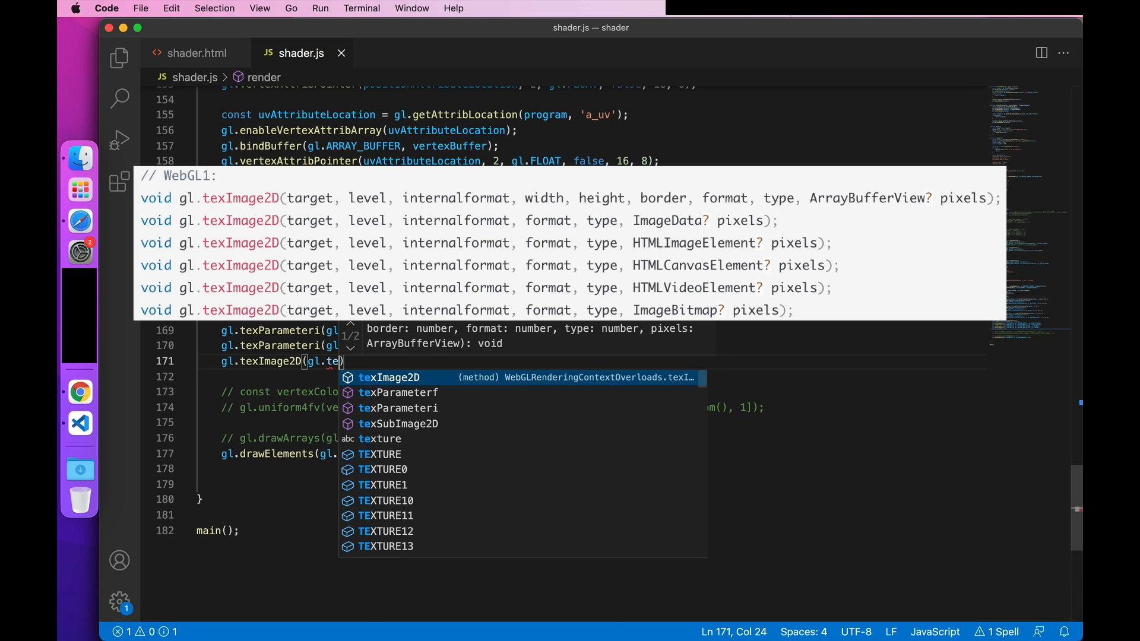
type("x2d")
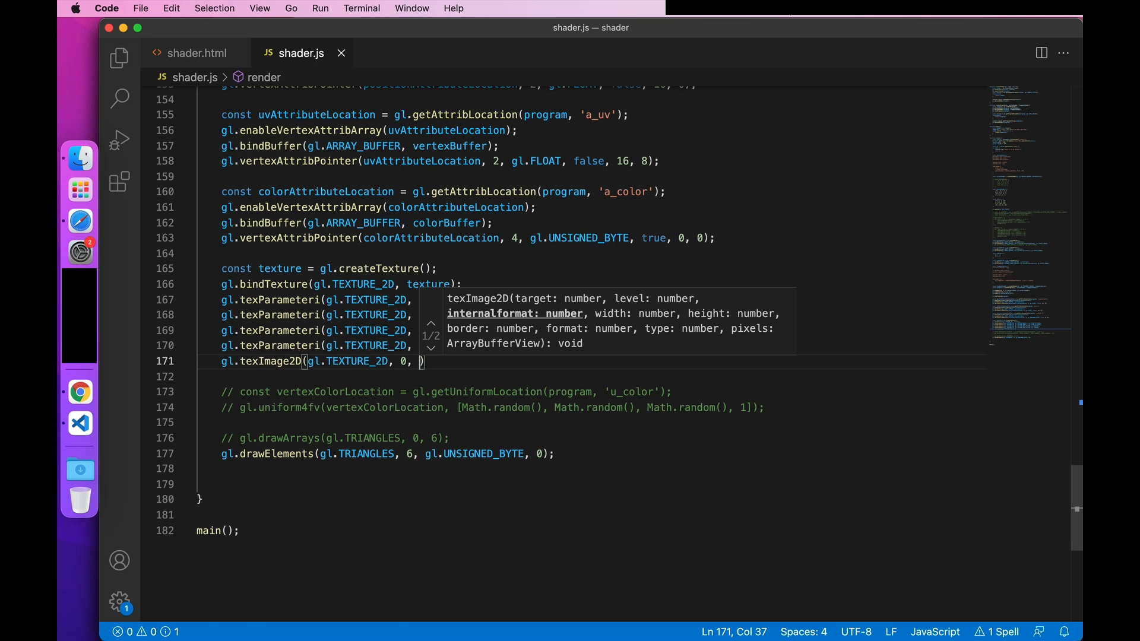
type("gl.r")
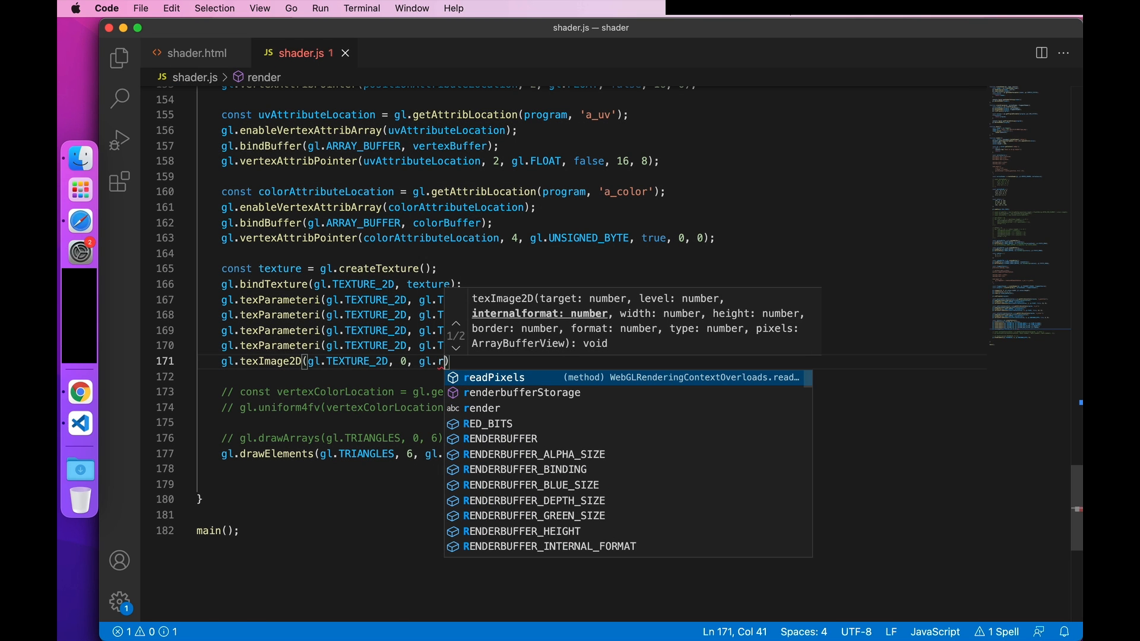
type("RGBA,")
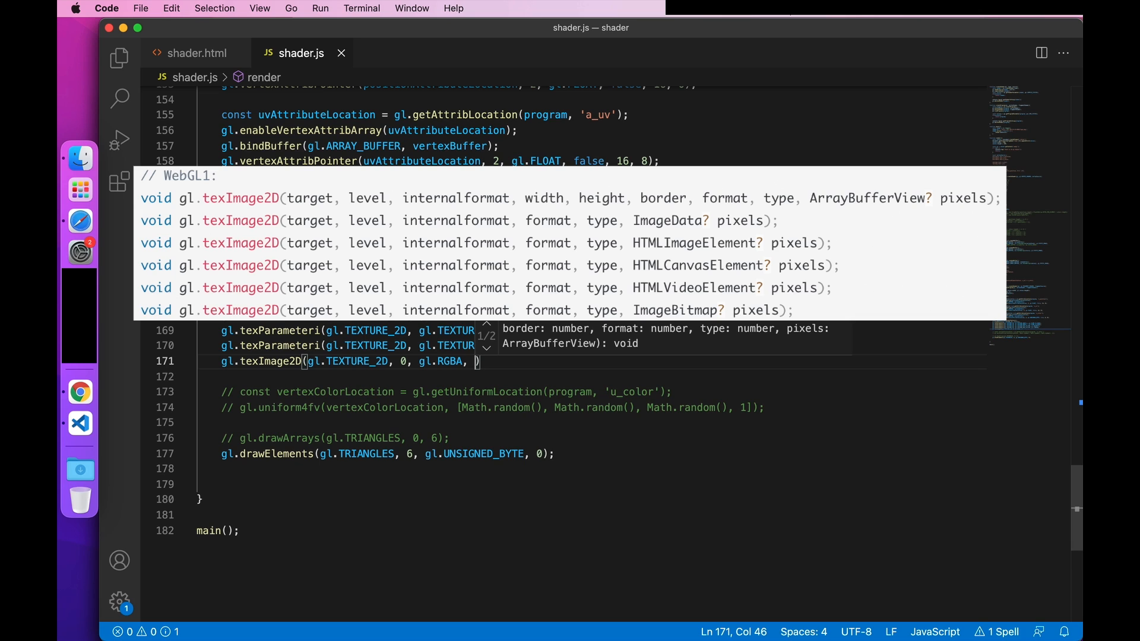
type("gl.RGBA, gl.UNSIGNED_BYTE")
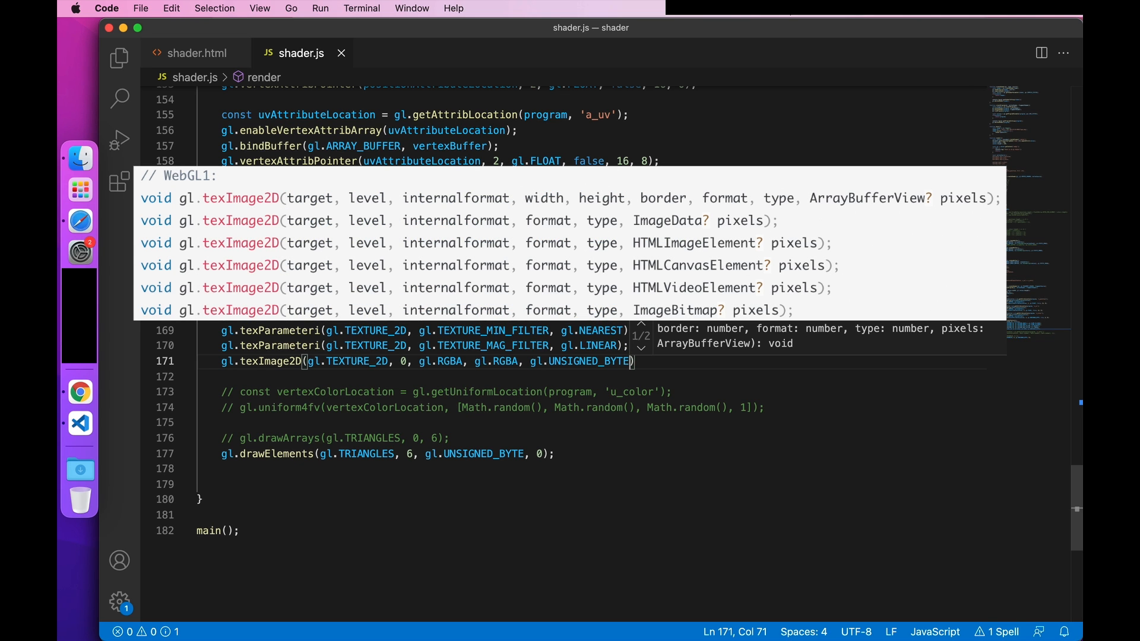
type("i")
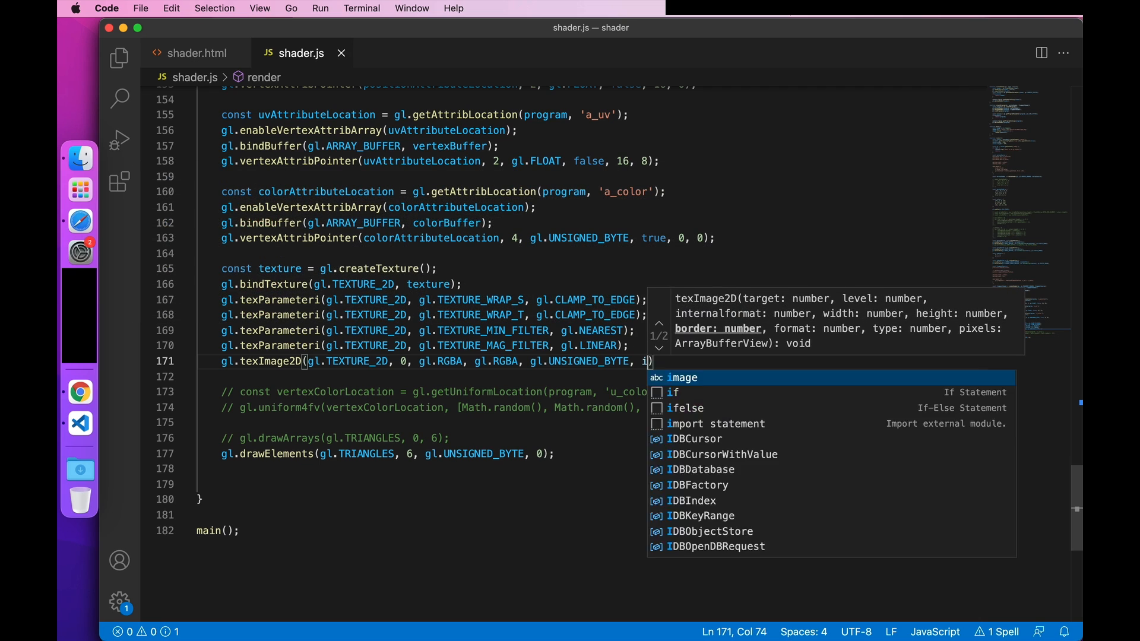
key("Tab")
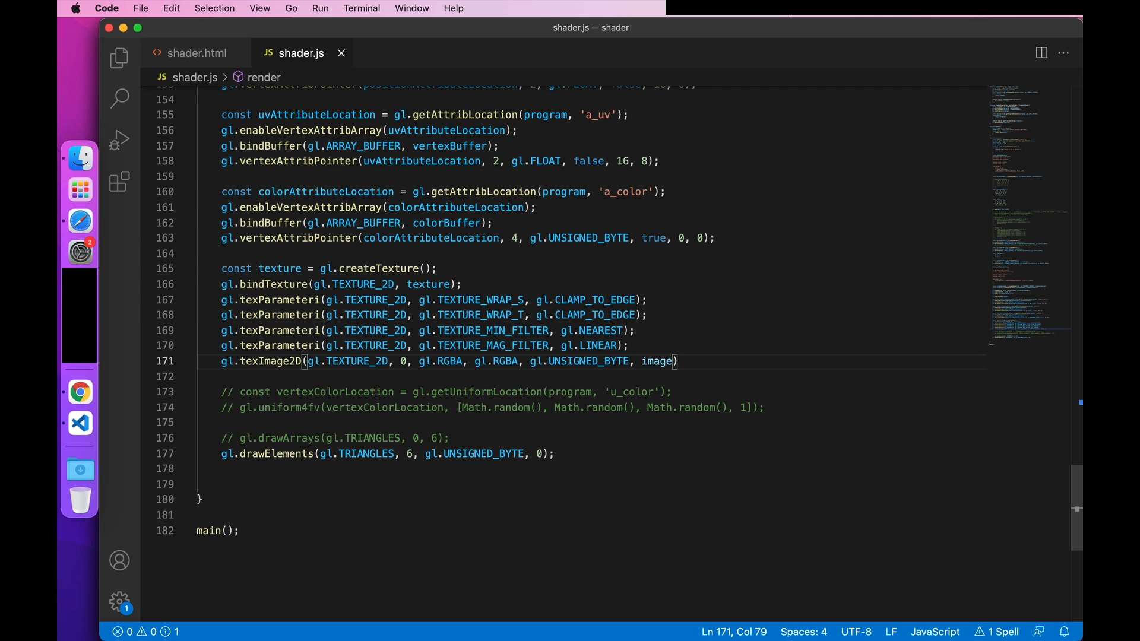
type(";")
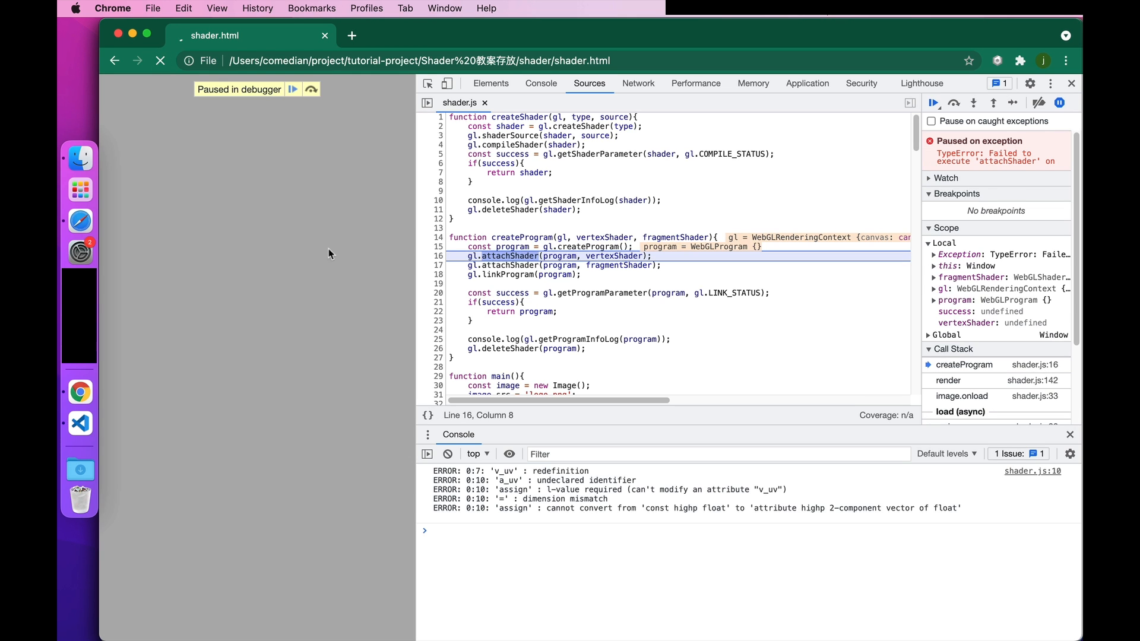
mouse_move(502, 479)
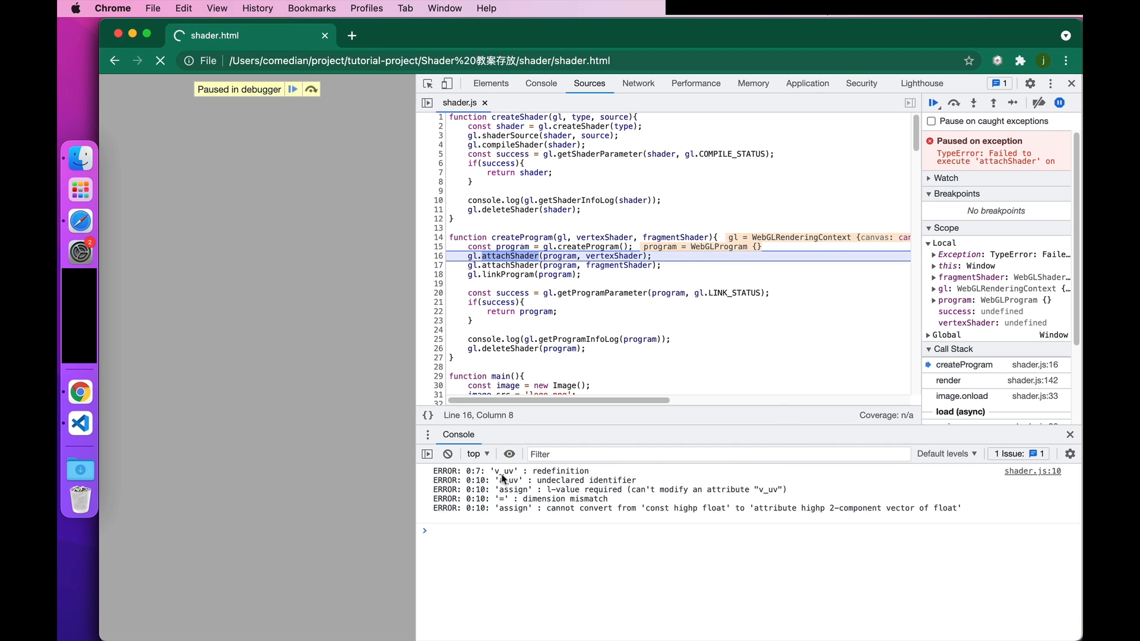
mouse_move(79, 423)
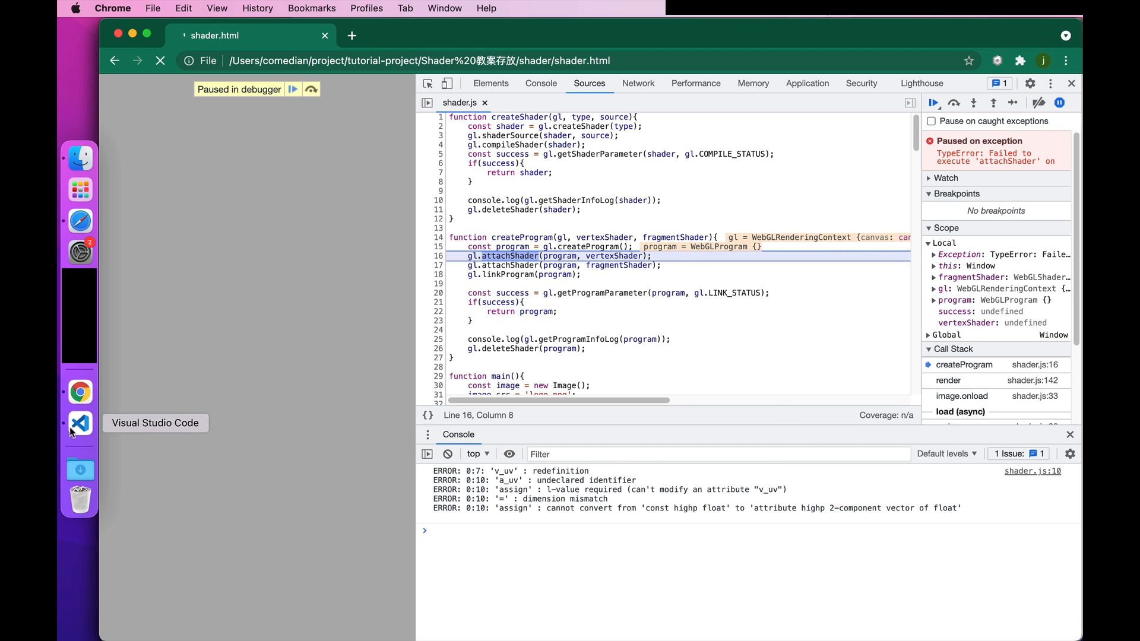
Step: Return to Visual Studio Code after reading the v_uv and a_uv compile errors
left_click(79, 424)
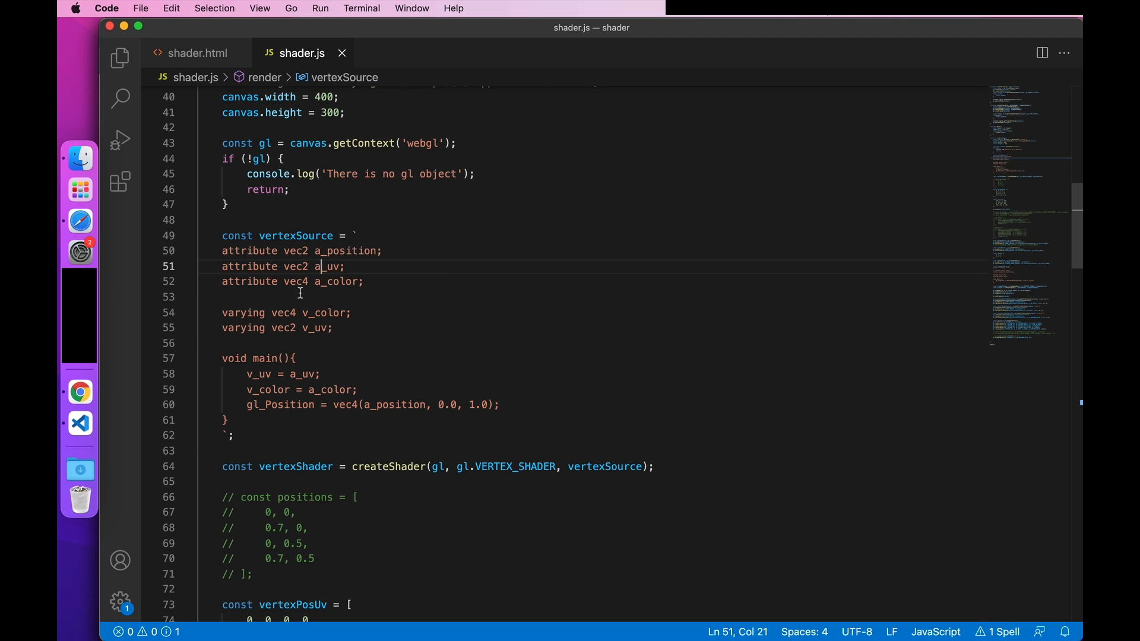
mouse_move(81, 392)
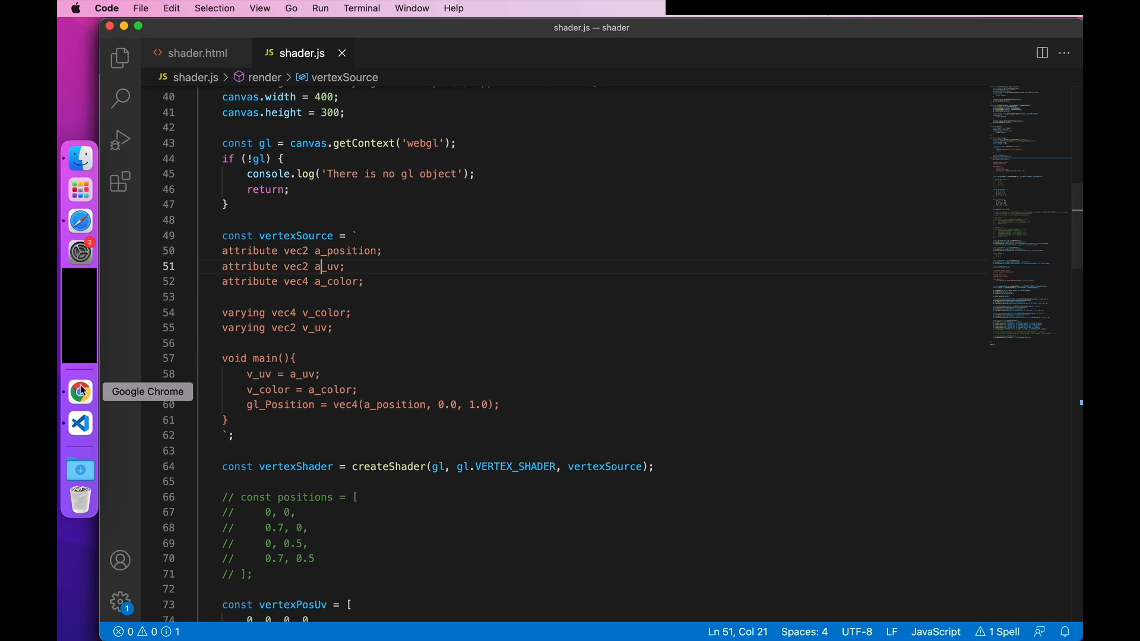
Step: Switch to Chrome and reload the page to test the shader fix
left_click(79, 392)
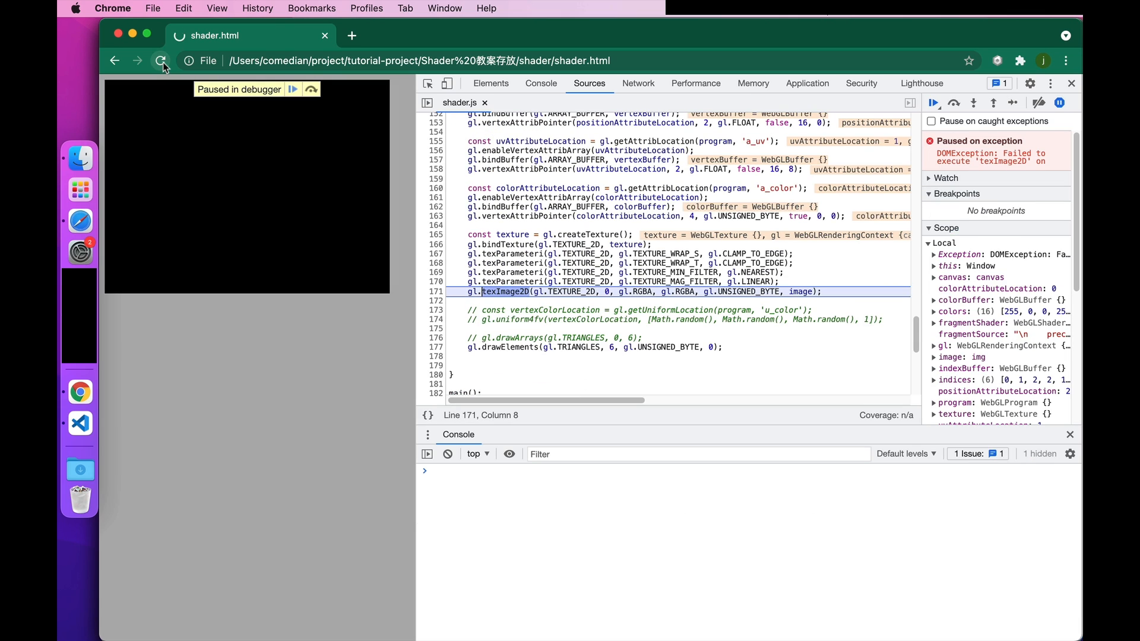
left_click(932, 102)
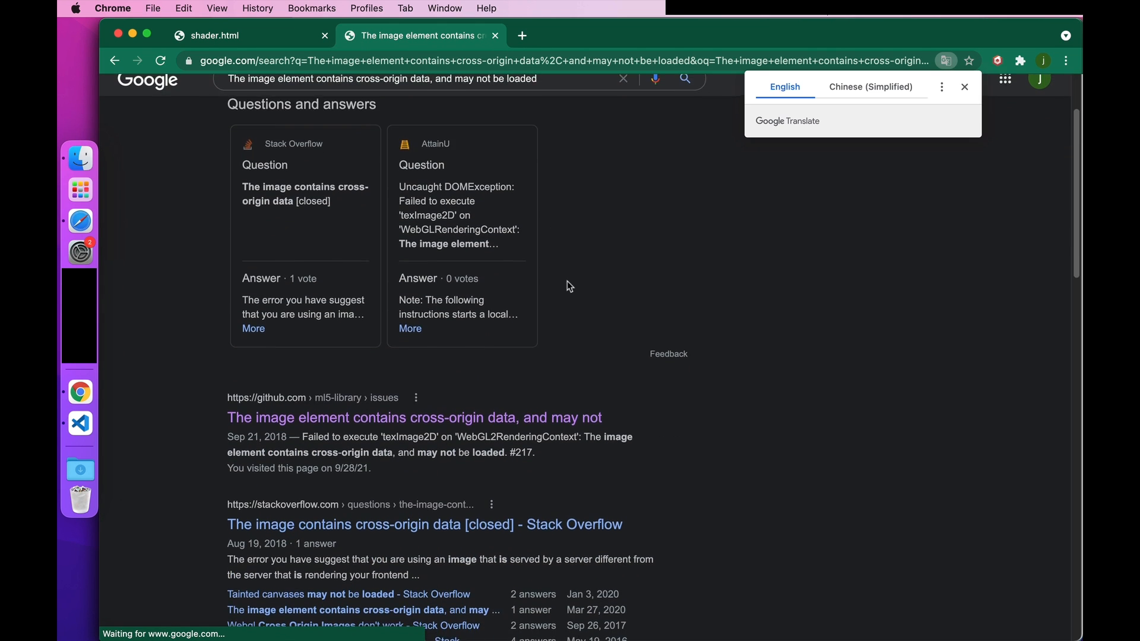
Step: Scroll through the Google results for the cross-origin image error
scroll("down", 3)
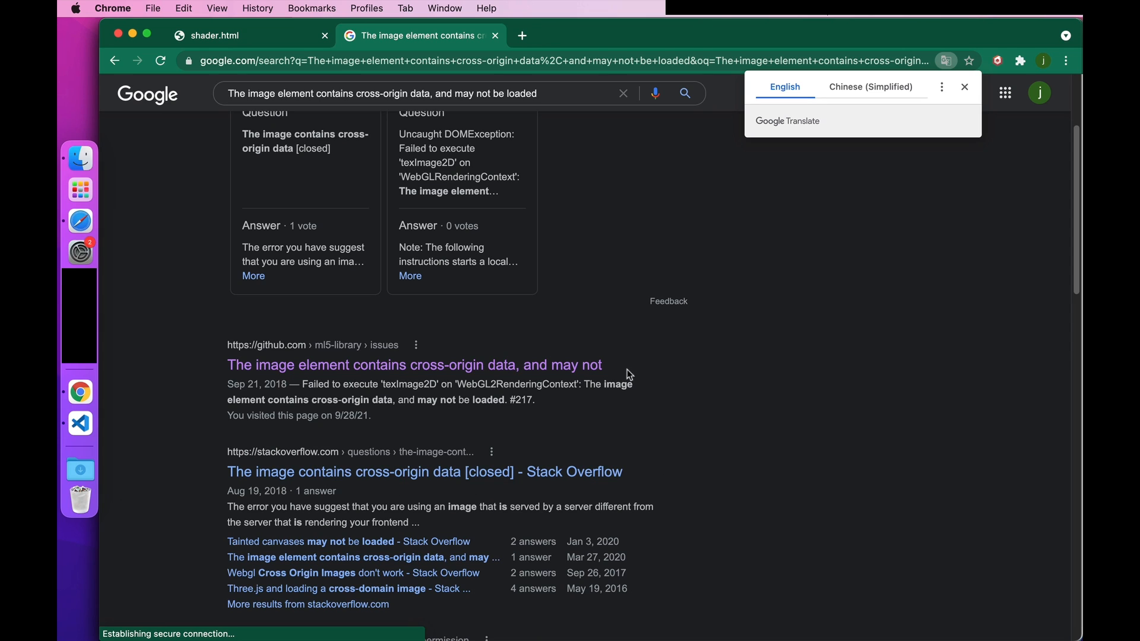
mouse_move(627, 372)
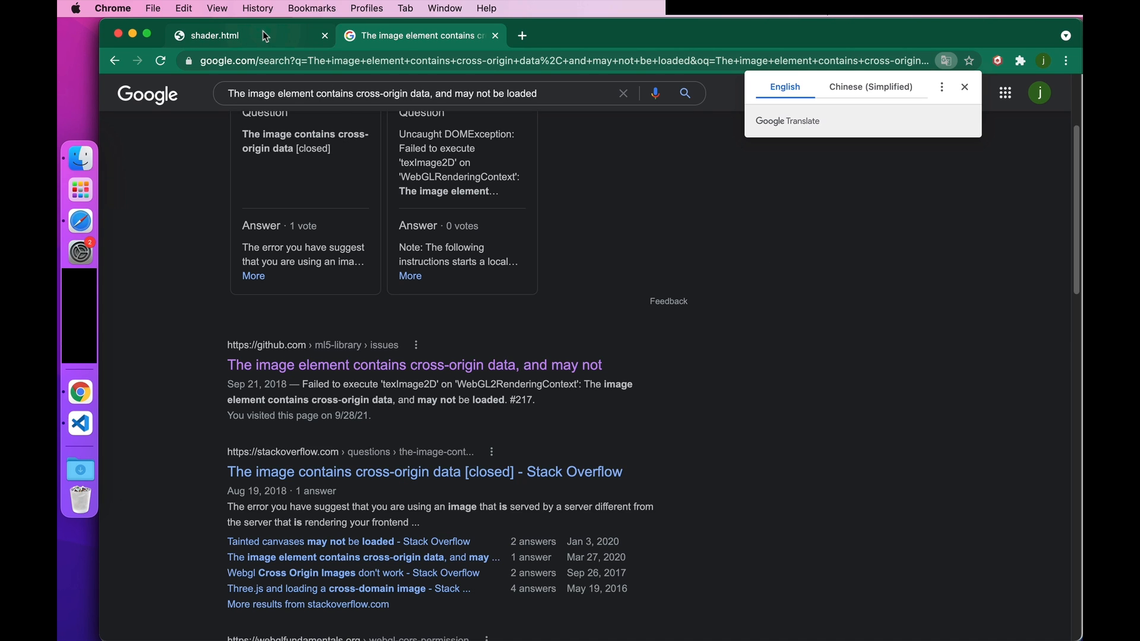
left_click(211, 36)
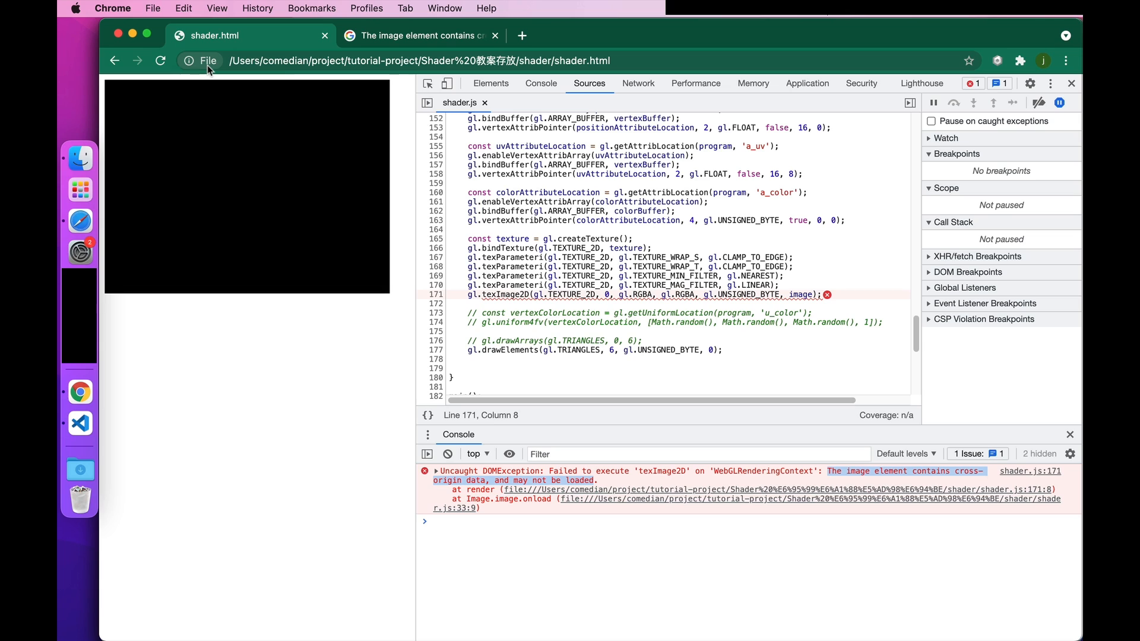
mouse_move(188, 61)
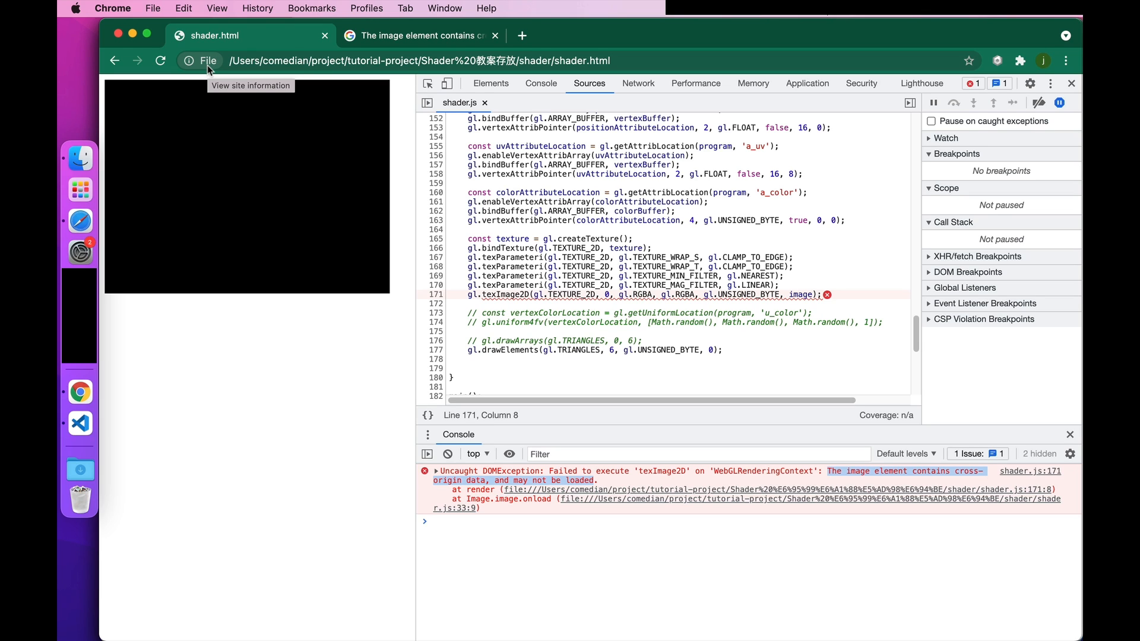
mouse_move(214, 205)
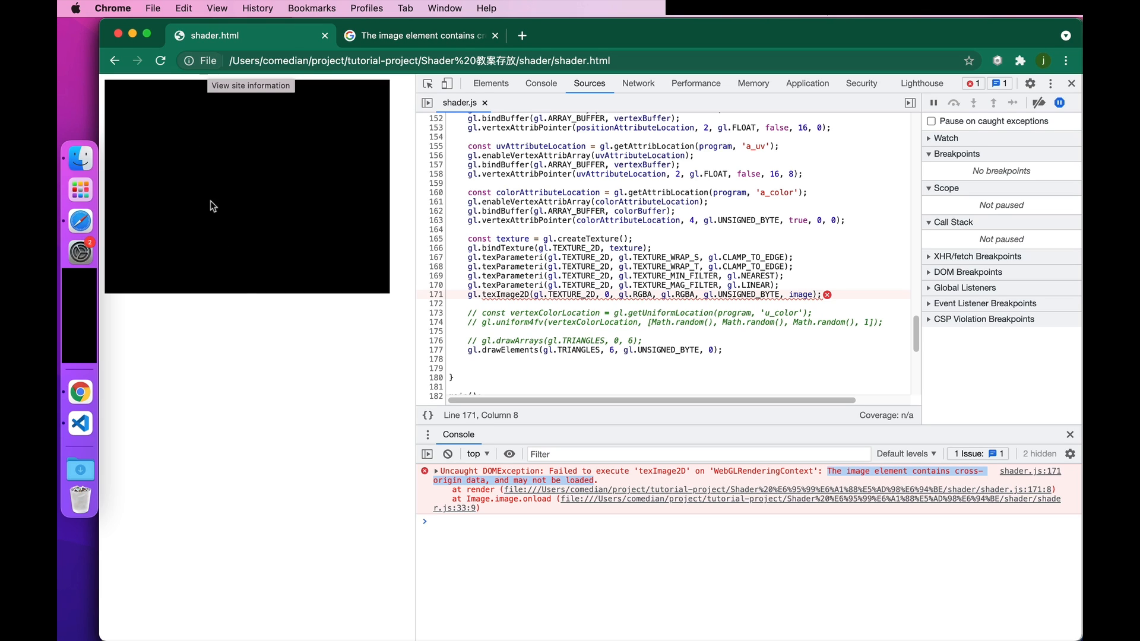
mouse_move(391, 321)
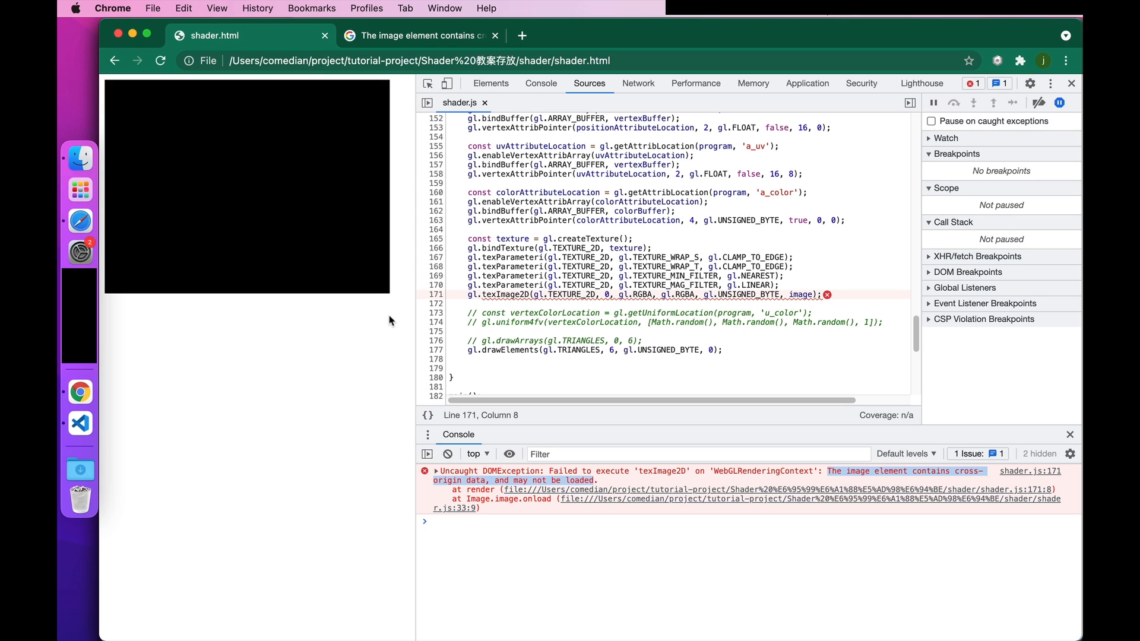
mouse_move(351, 197)
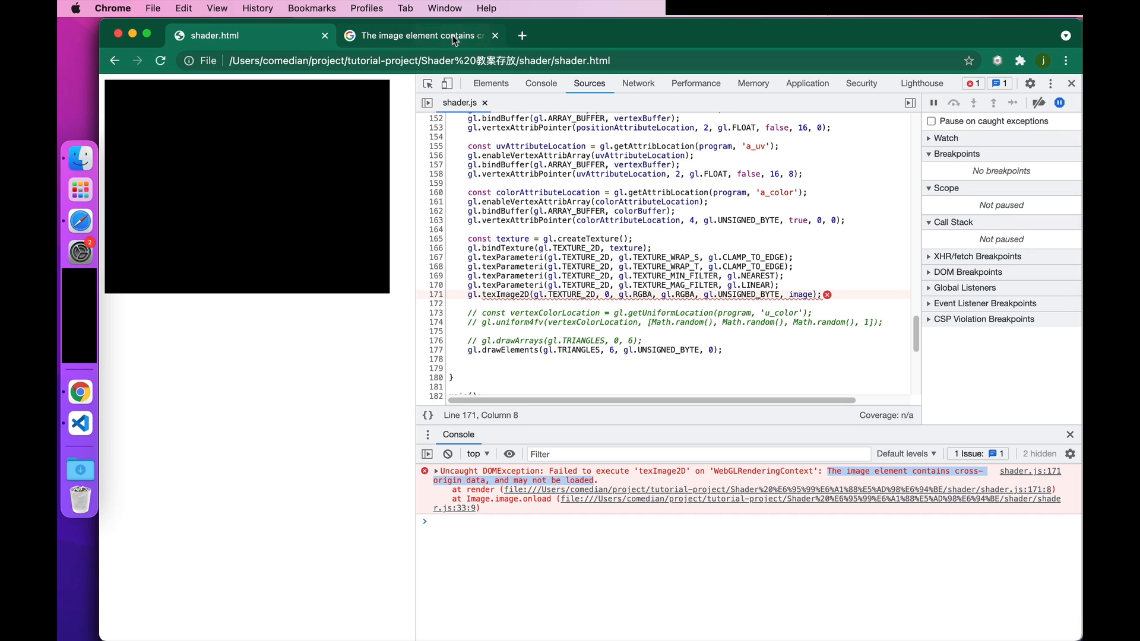
Step: Return to the Google results for the cross-origin image error in the second Chrome tab
left_click(421, 35)
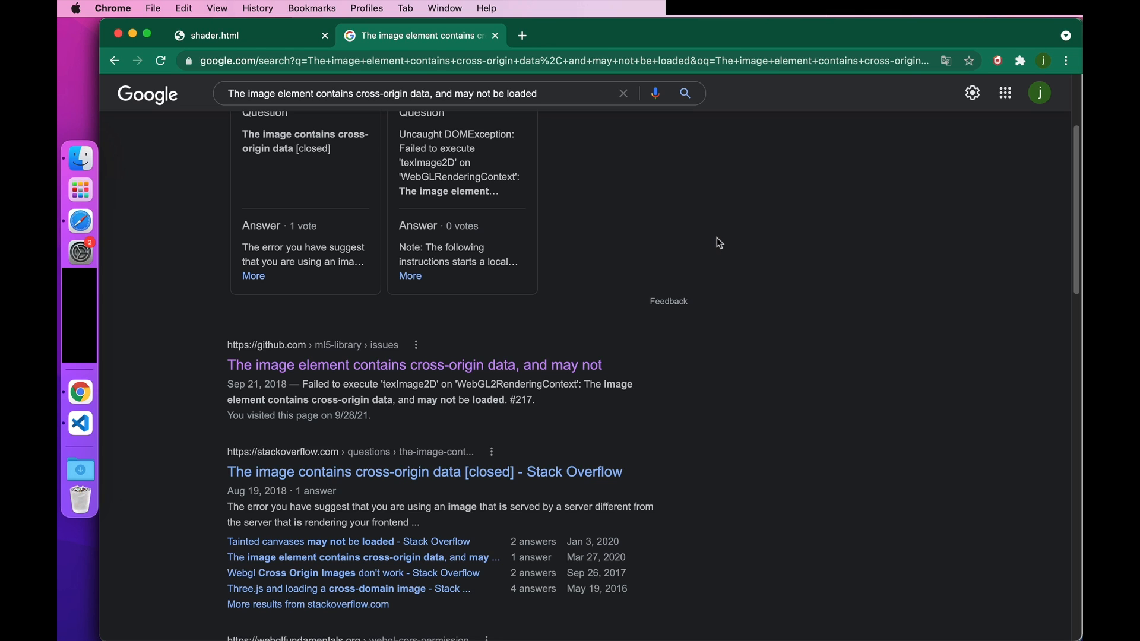
mouse_move(220, 329)
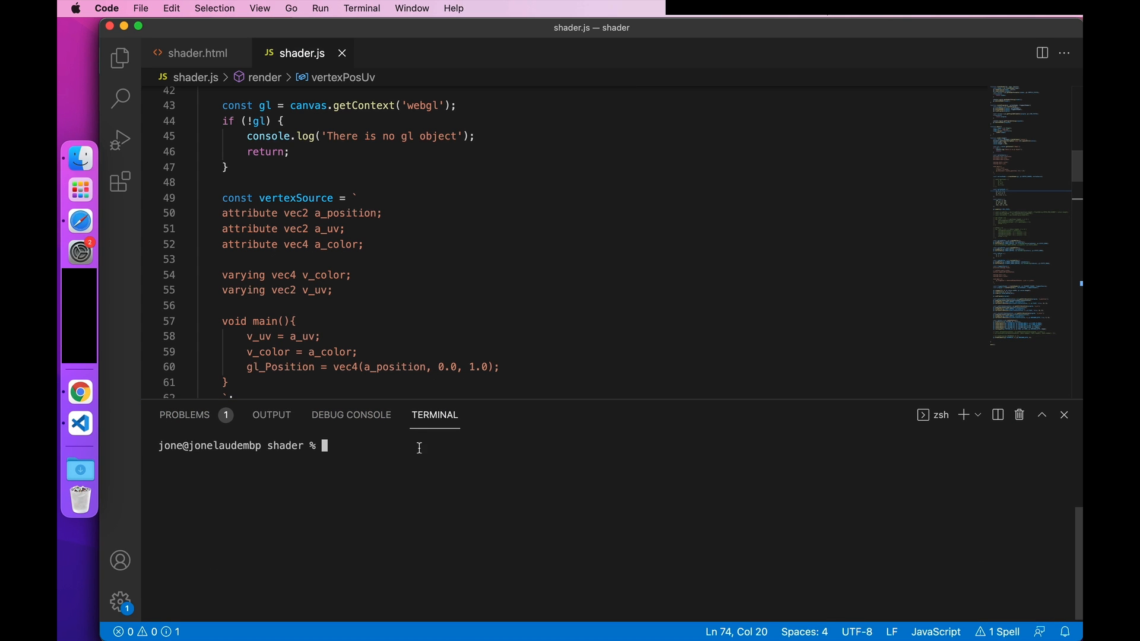
Step: Run npm install http-server, then start http-server to serve the shader folder at 127.0.0.1:8080
type("npm install http-server")
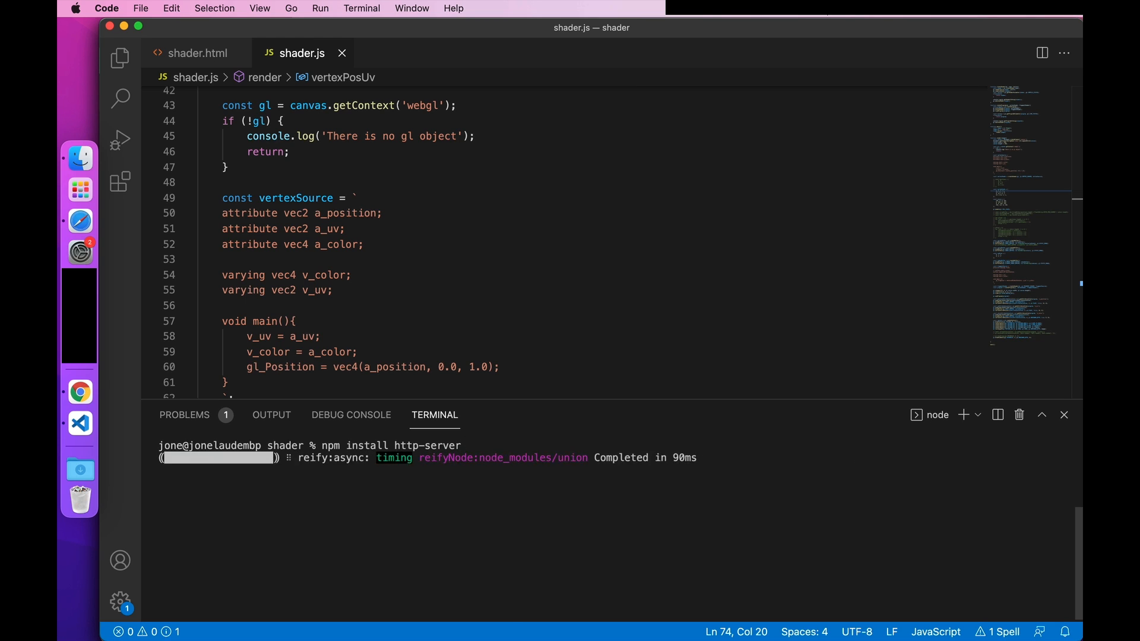
type("https")
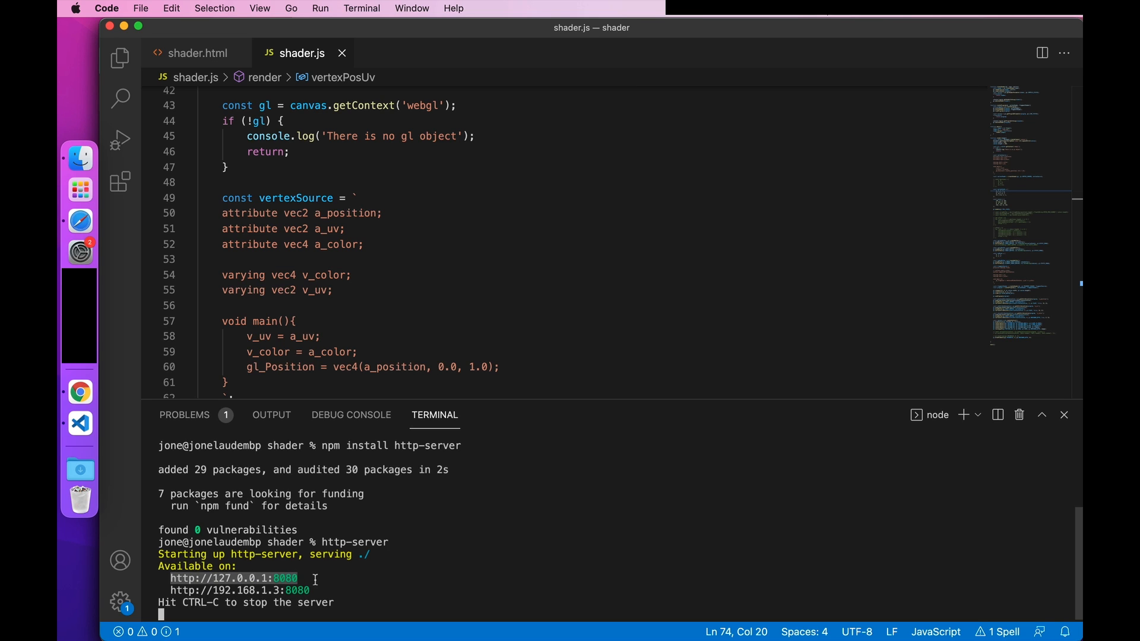
mouse_move(80, 391)
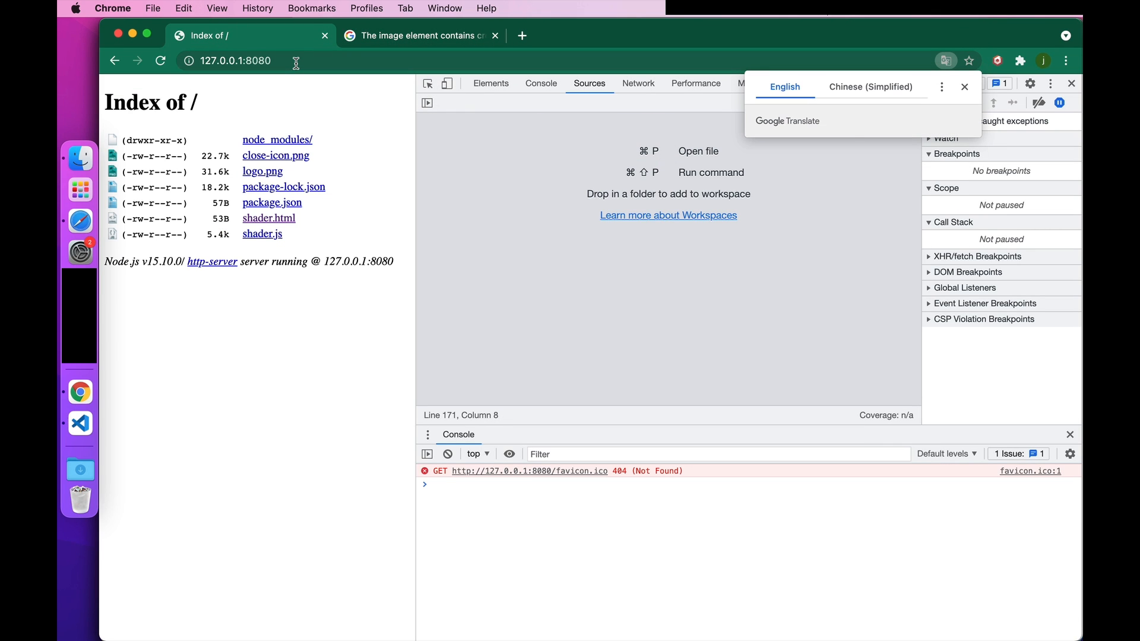
mouse_move(520, 340)
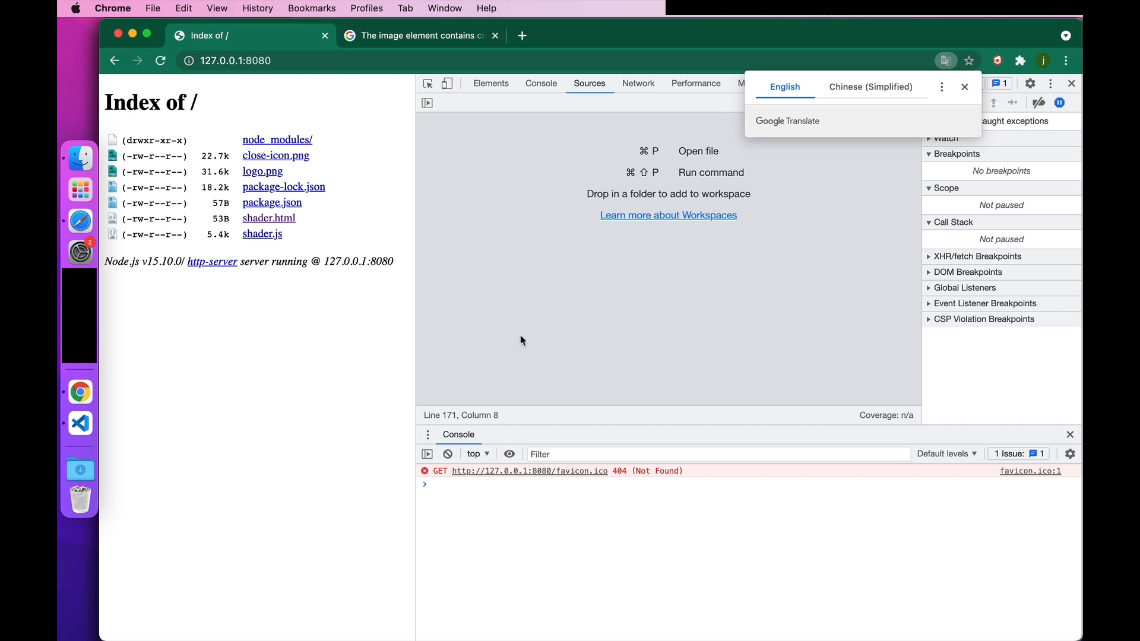
mouse_move(79, 424)
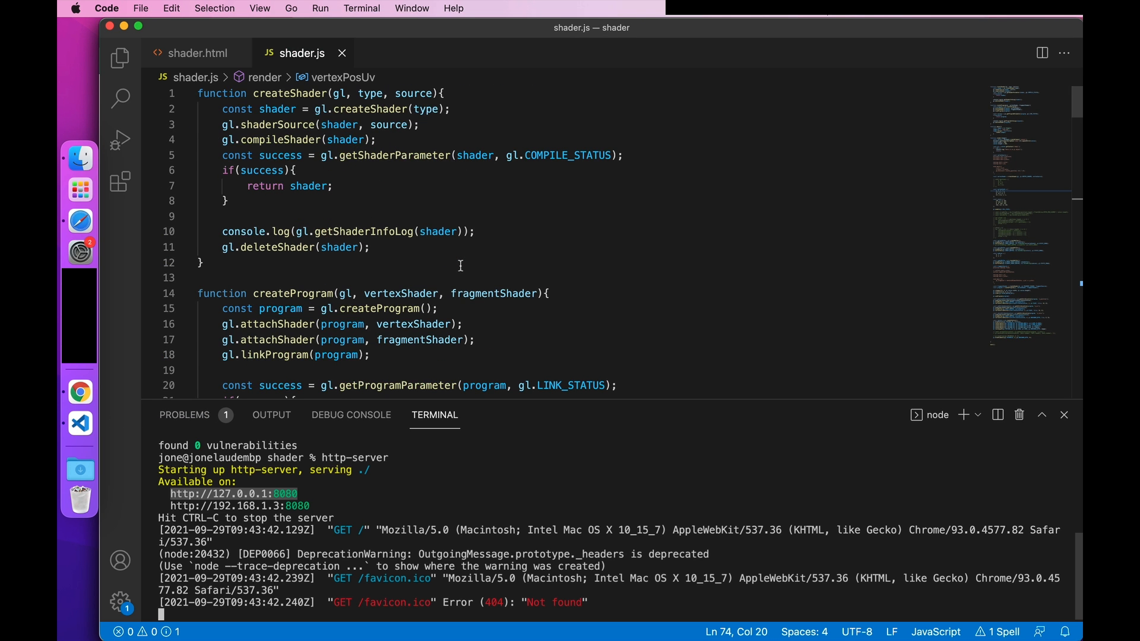
scroll("down", 3)
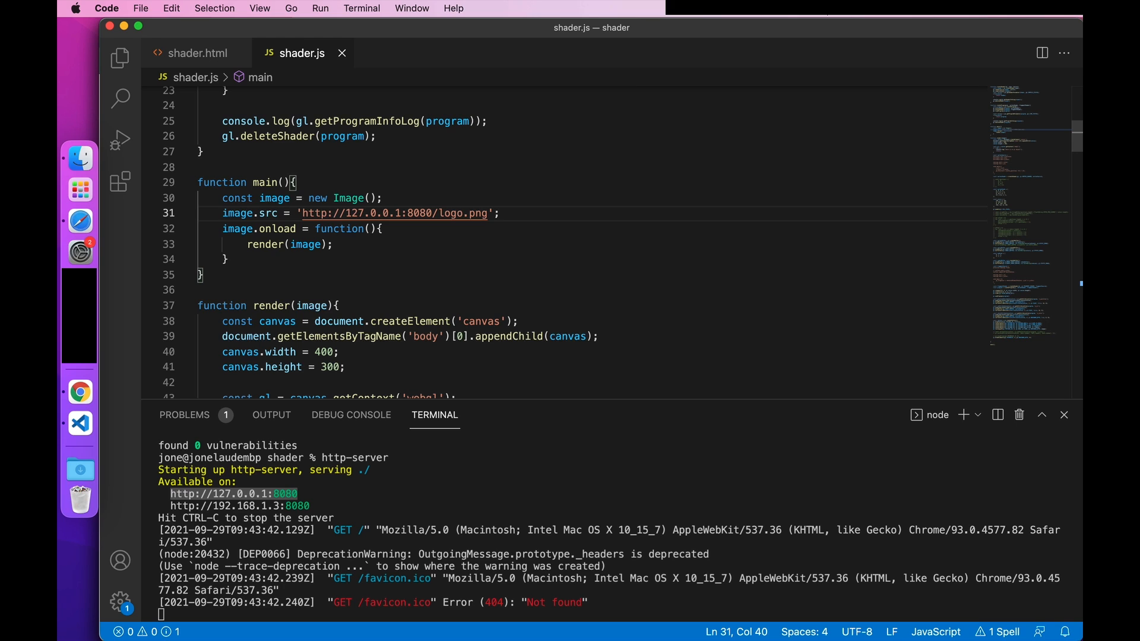
mouse_move(80, 392)
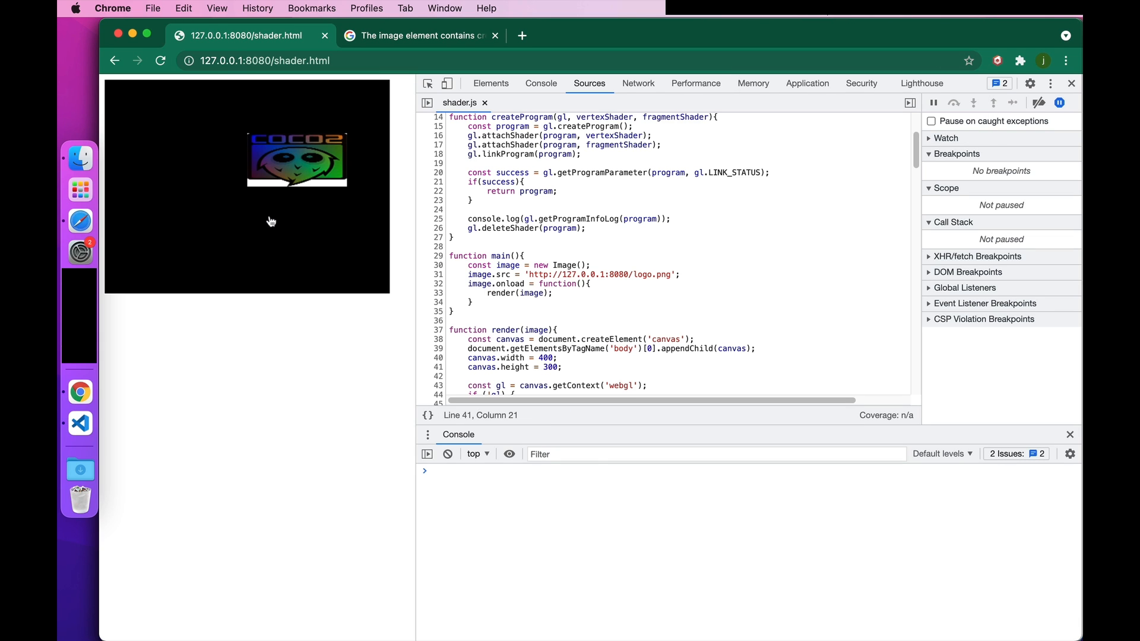
mouse_move(331, 243)
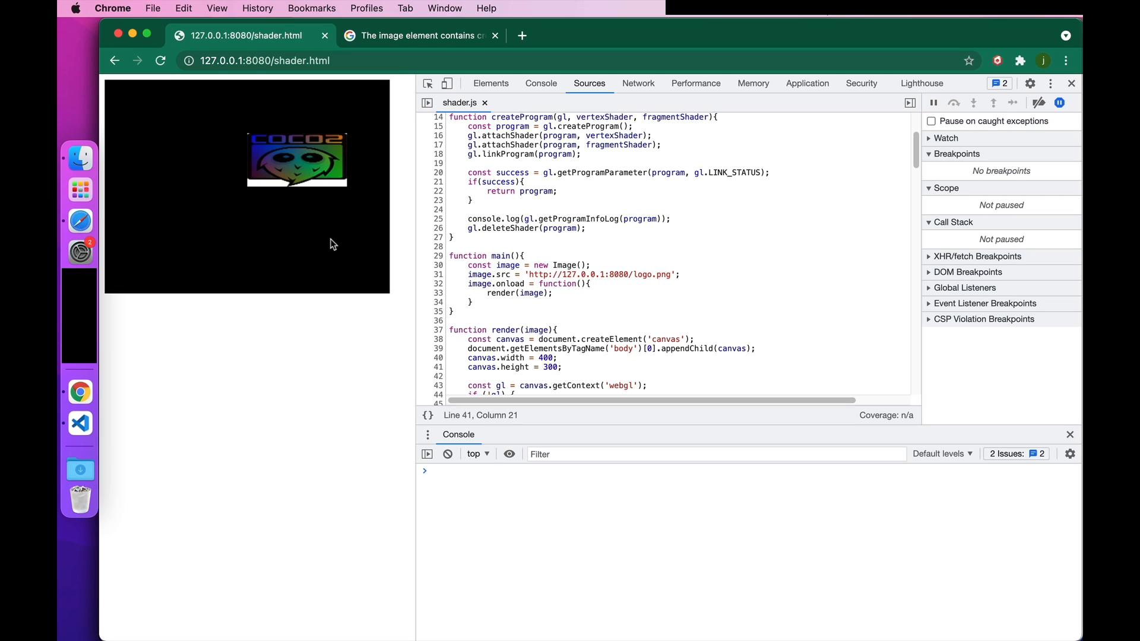
mouse_move(357, 351)
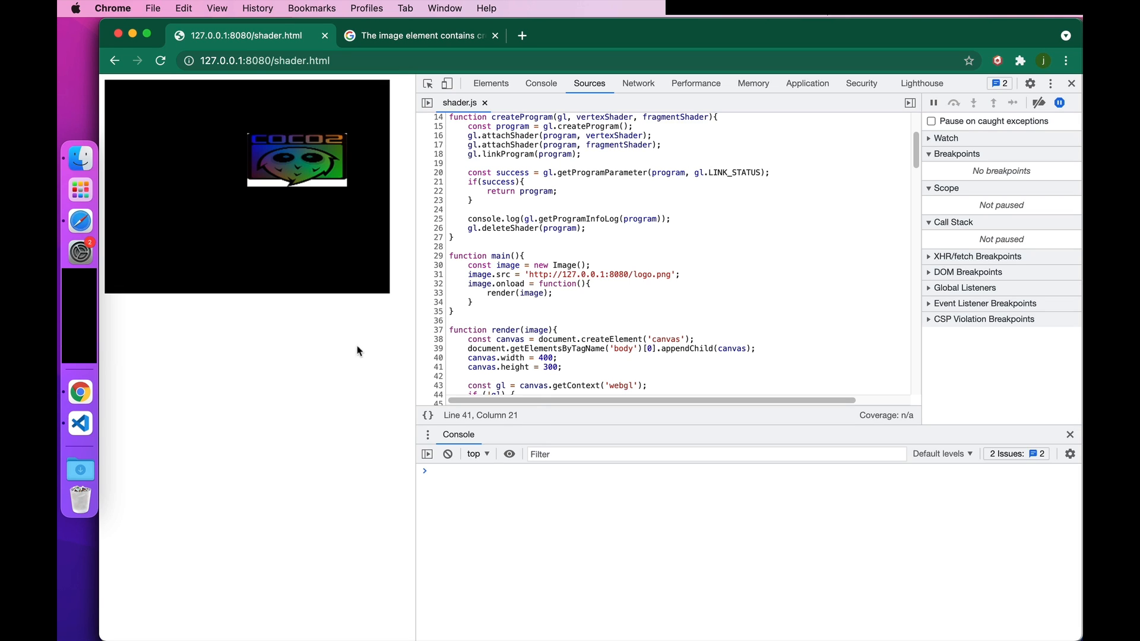
mouse_move(326, 376)
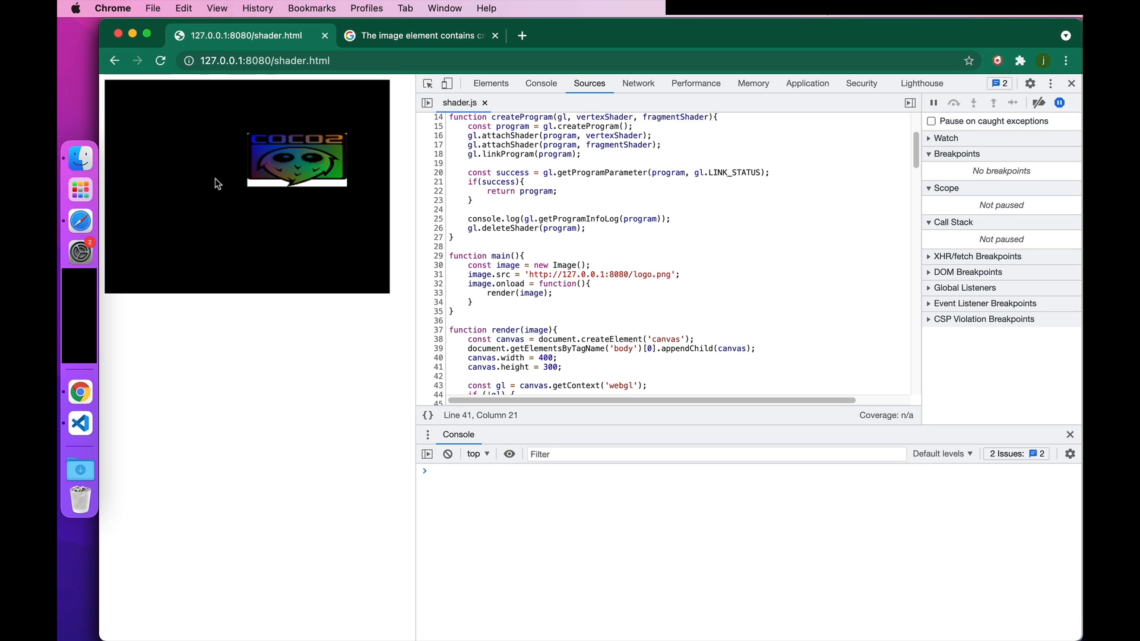
mouse_move(80, 423)
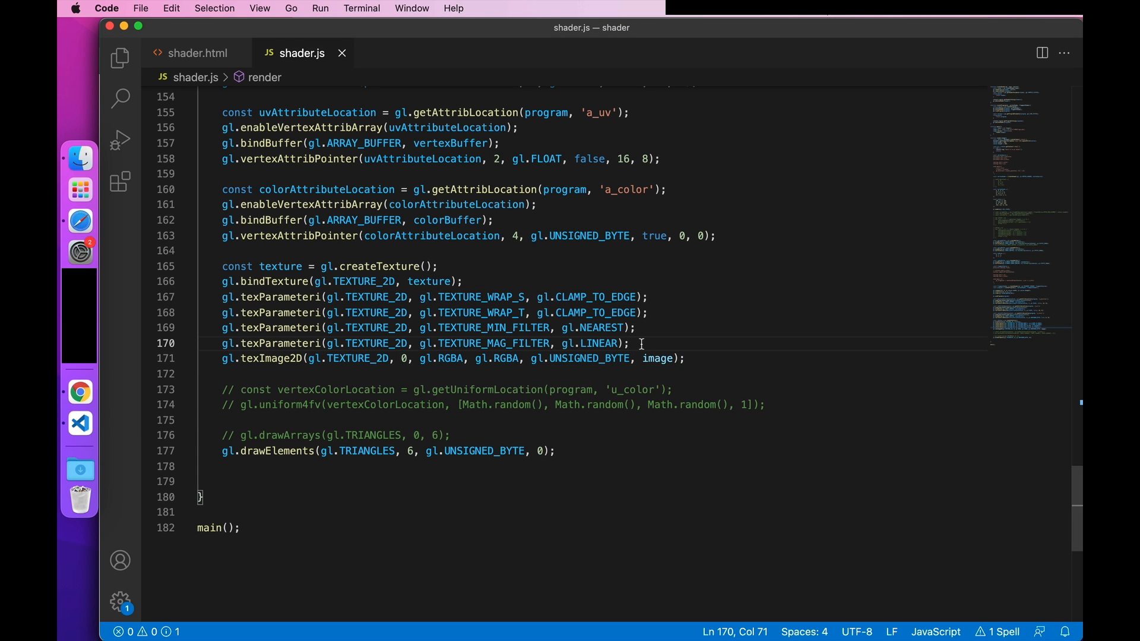
Step: Insert gl.pixelStorei(gl.UNPACK_FLIP_Y_WEBGL, true); just above the gl.texImage2D call
type("gl.pixelStorei(")
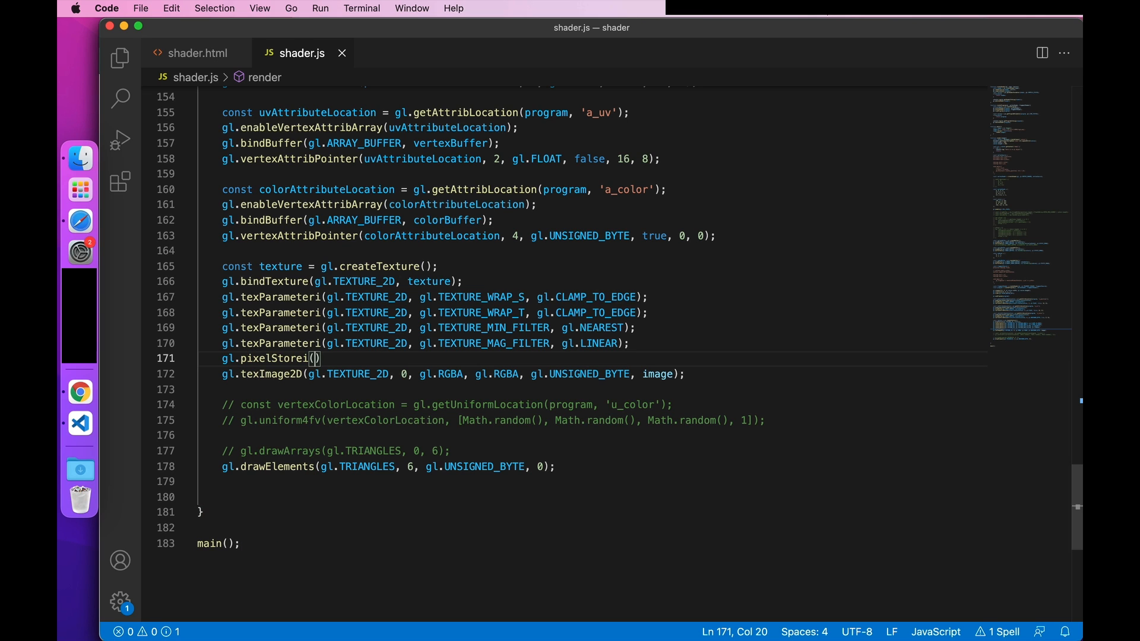
type("gl.unpa")
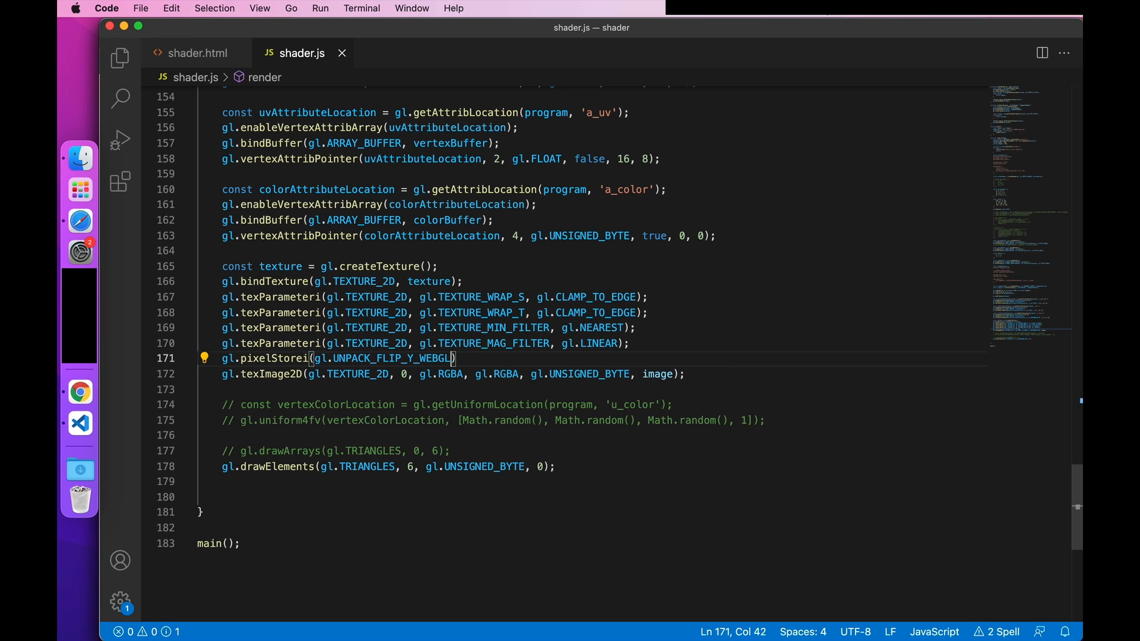
type(",")
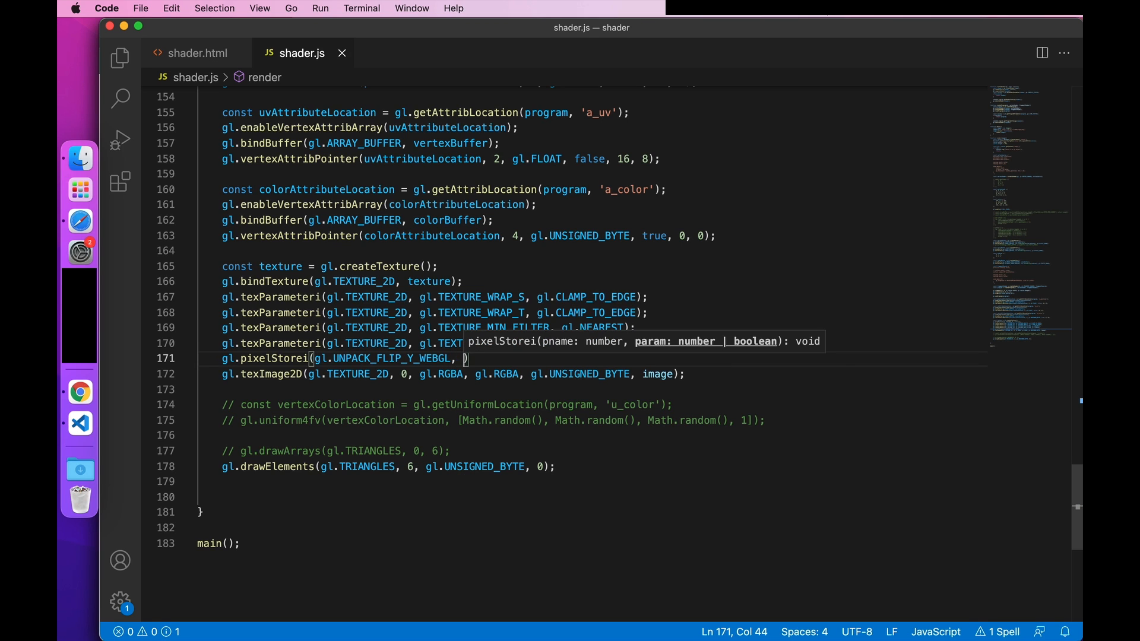
type("tr")
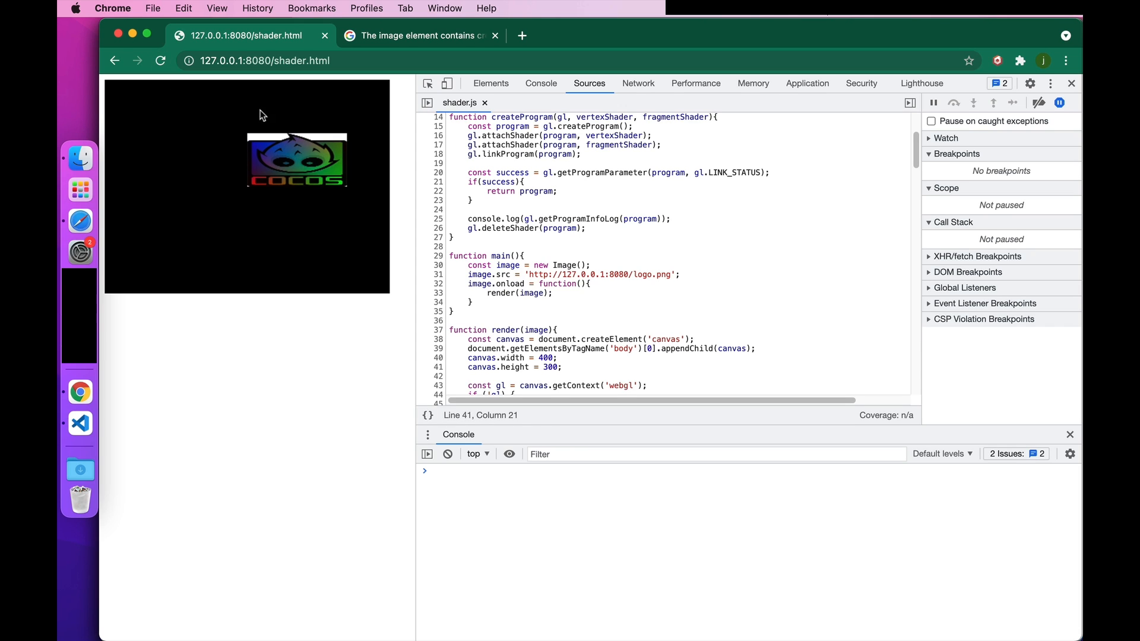
mouse_move(378, 151)
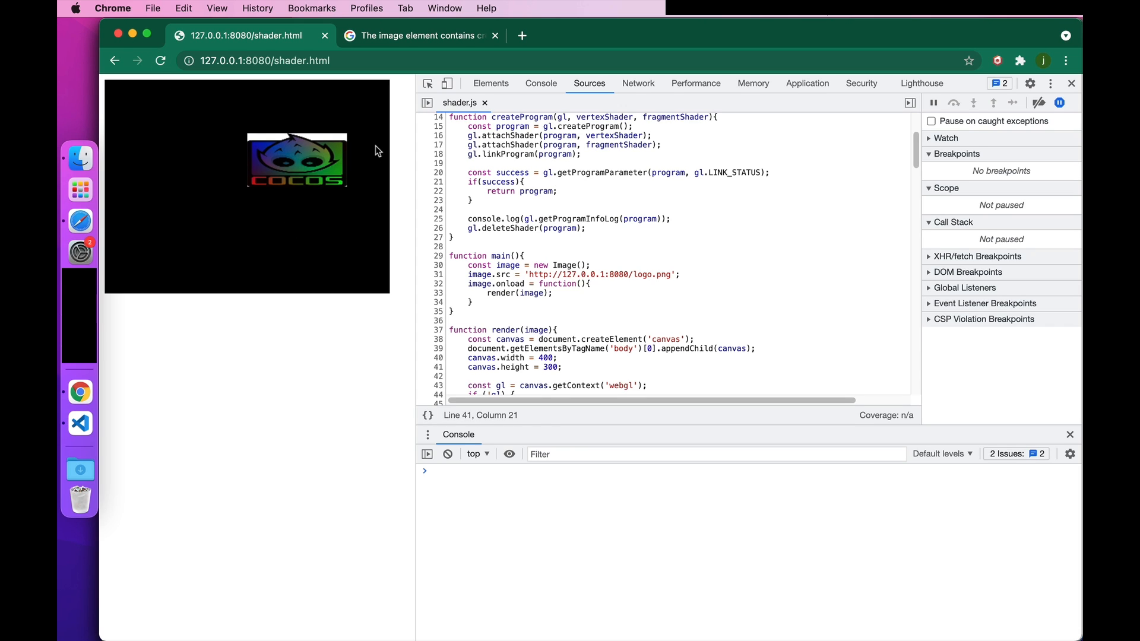
mouse_move(373, 159)
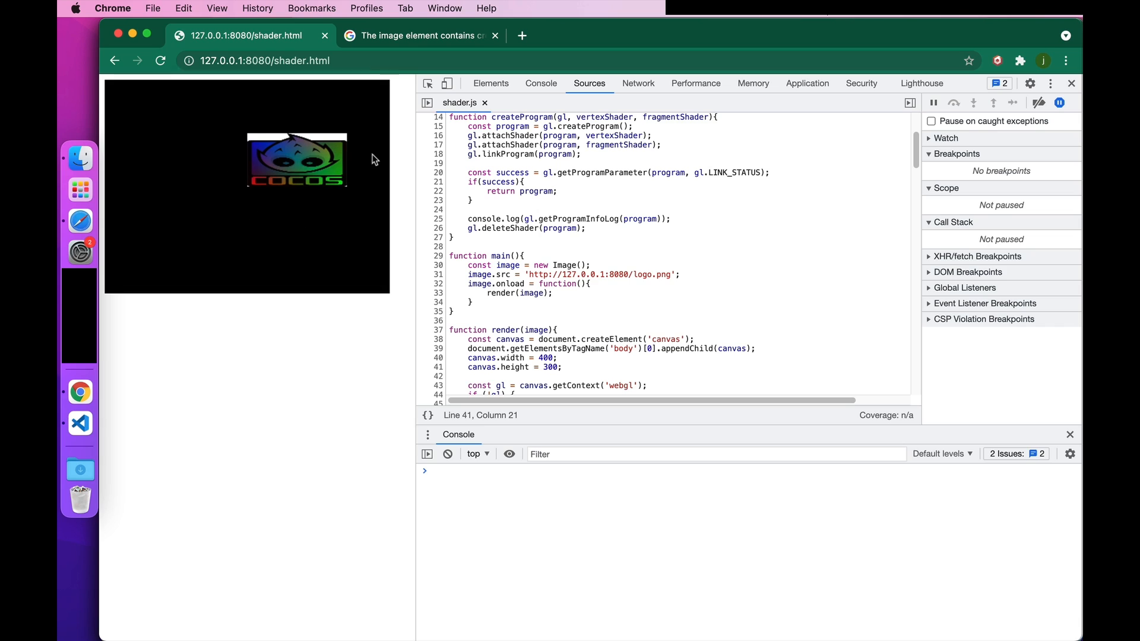
Step: Reload 127.0.0.1:8080/shader.html and confirm the logo now appears upright
left_click(161, 61)
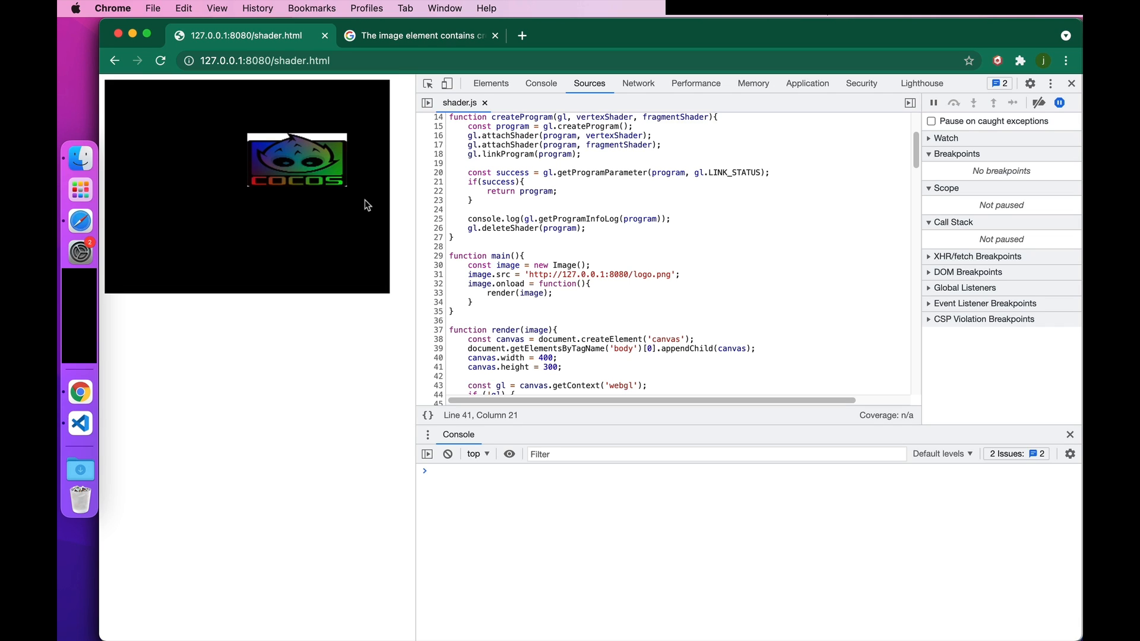
mouse_move(316, 302)
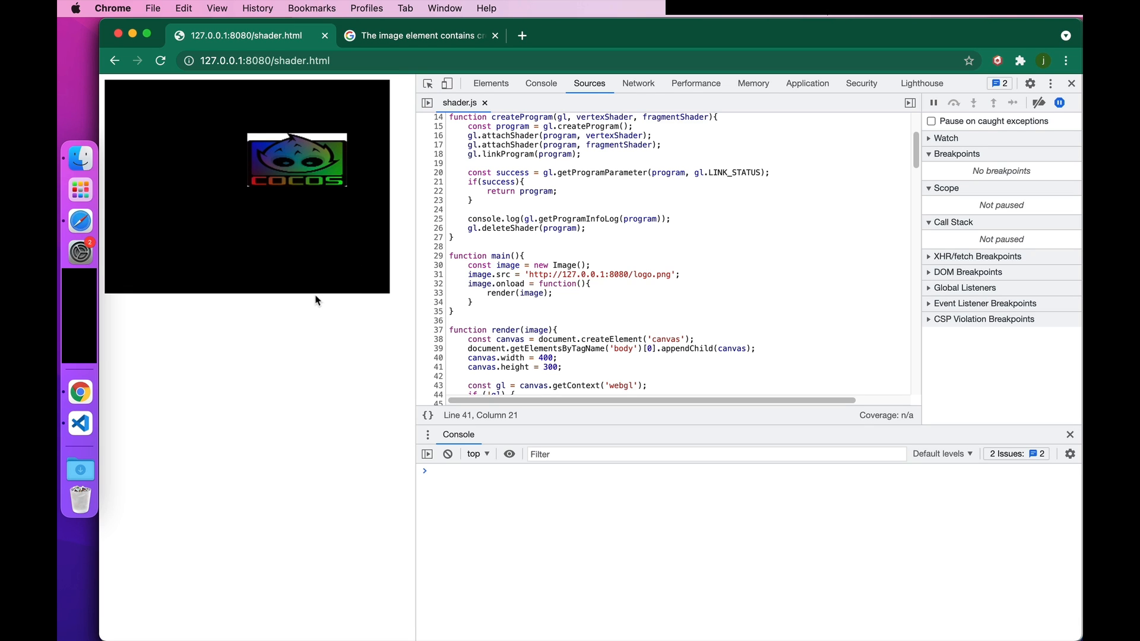
mouse_move(309, 305)
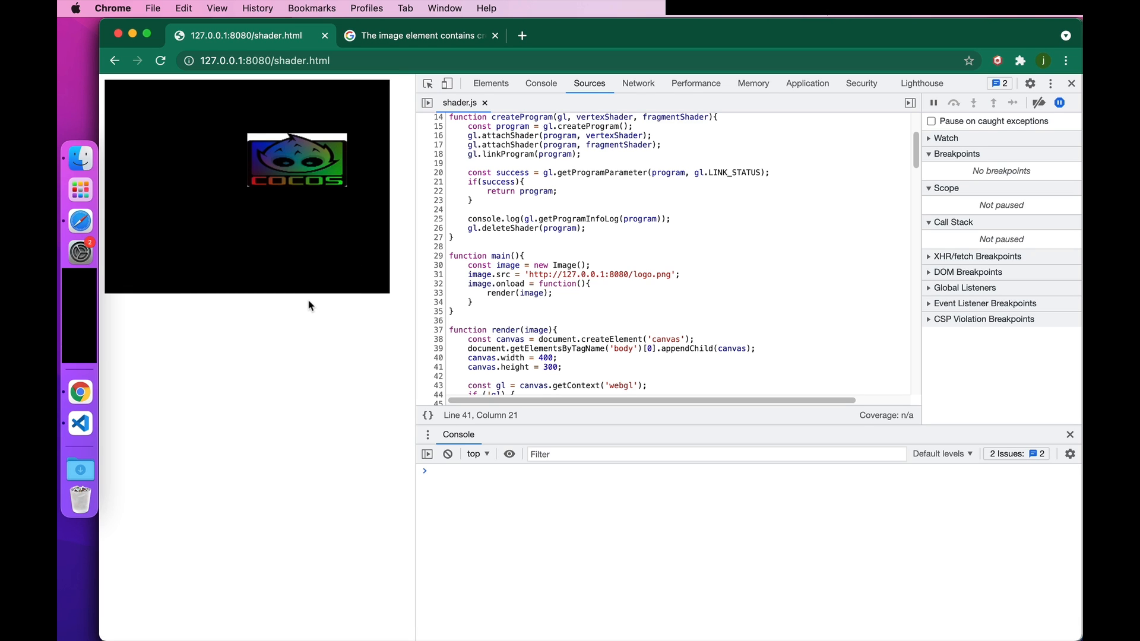
left_click(79, 424)
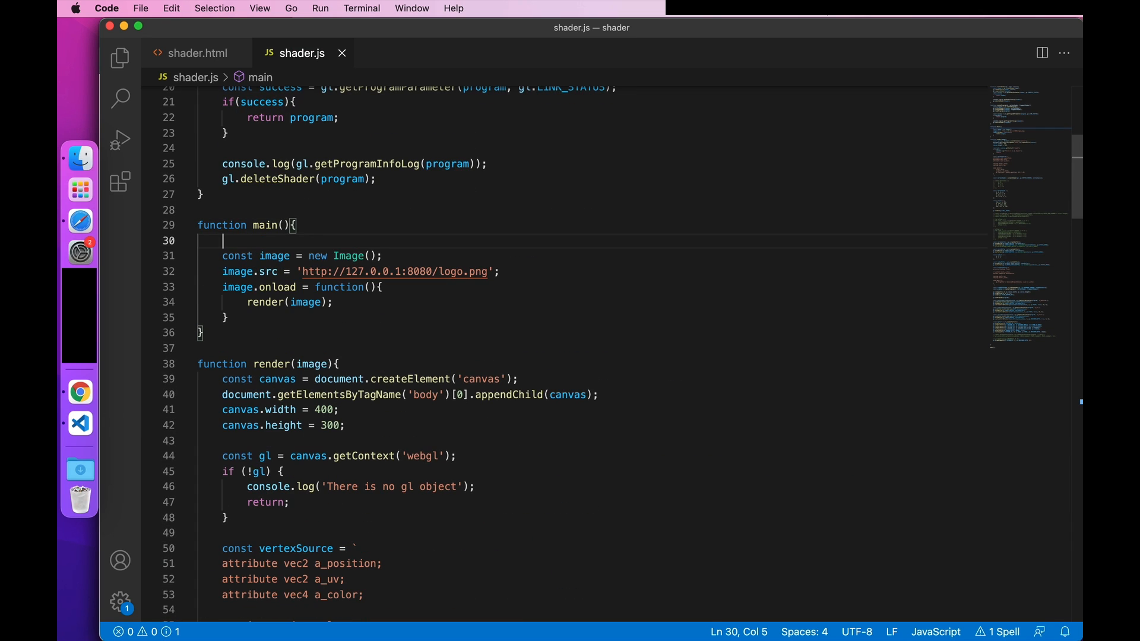
Step: Loop over the images URL array, creating an Image each, counting loads, rendering when all finish
type("const images = ['http://127.0.0.1:8080/logo.png', 'http://127.0.0.1:8080/close-icon.png")
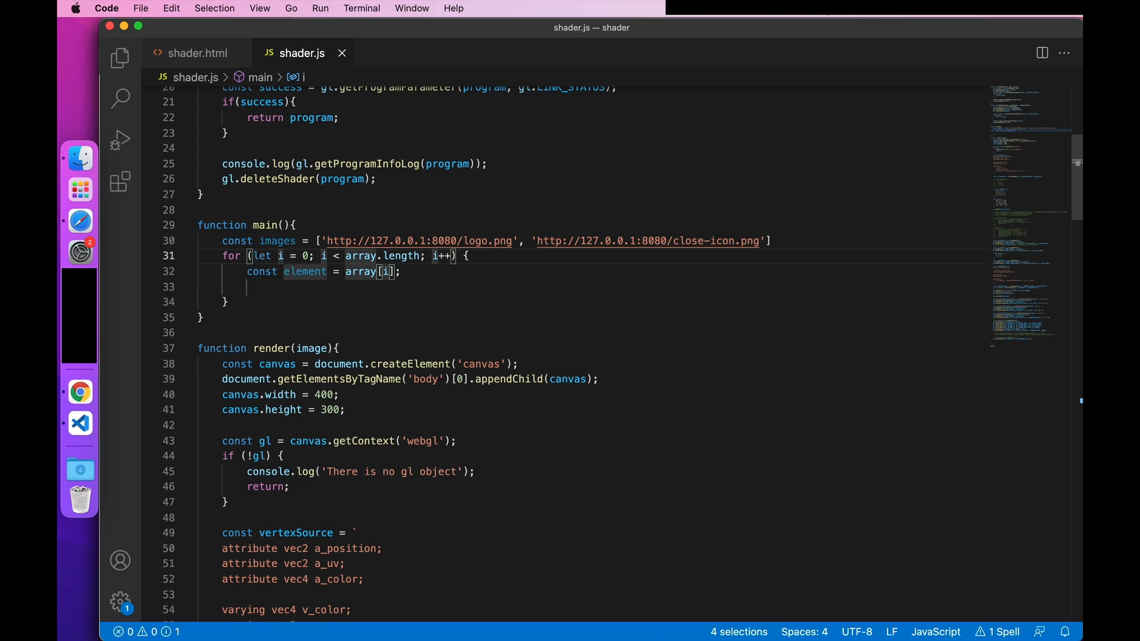
type("images")
left_click(591, 287)
type("const")
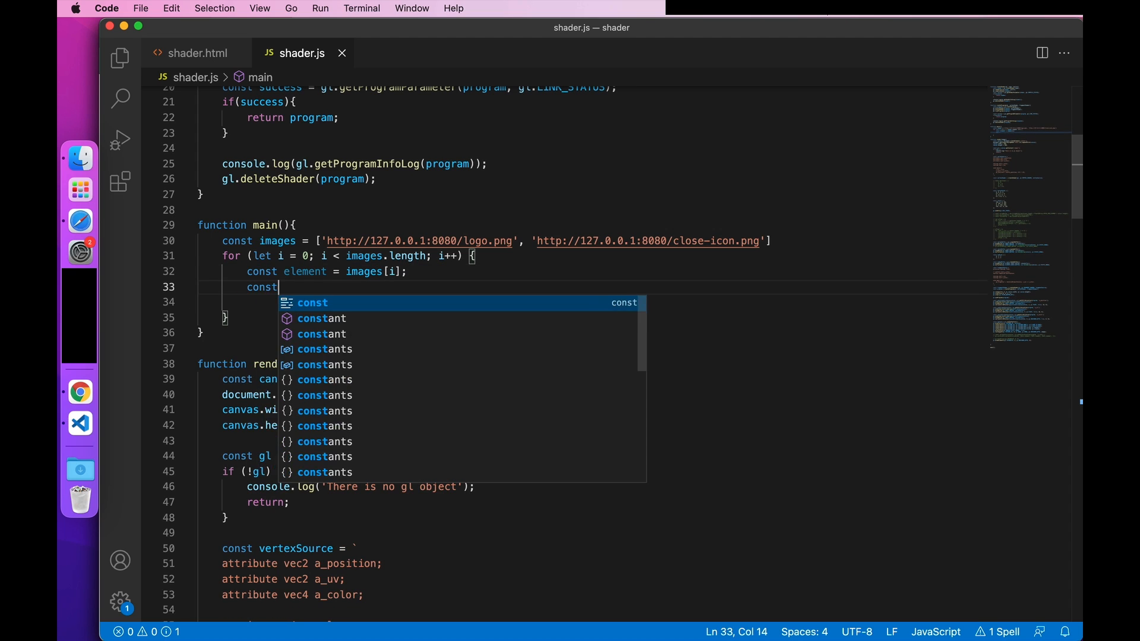
type("image = new Image();")
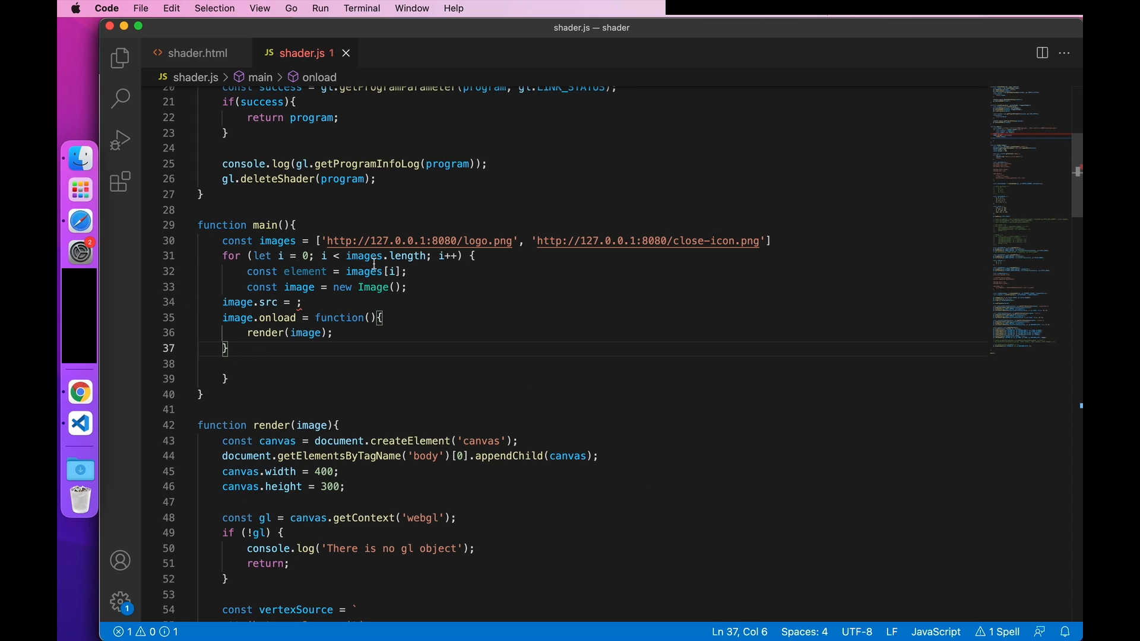
type("images[i]")
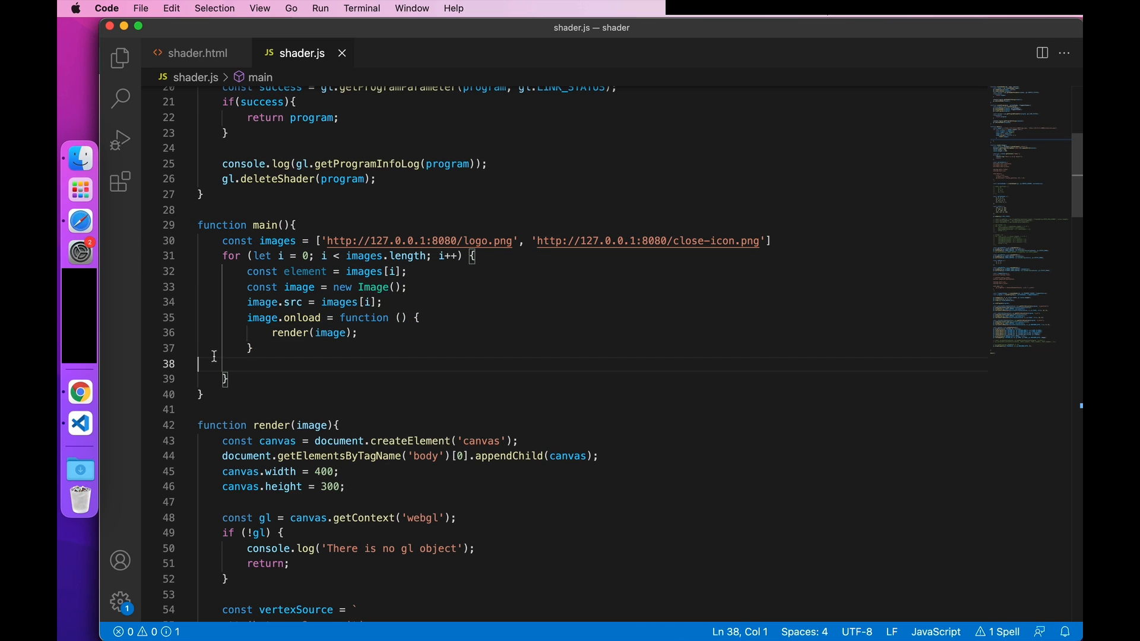
type("let index =")
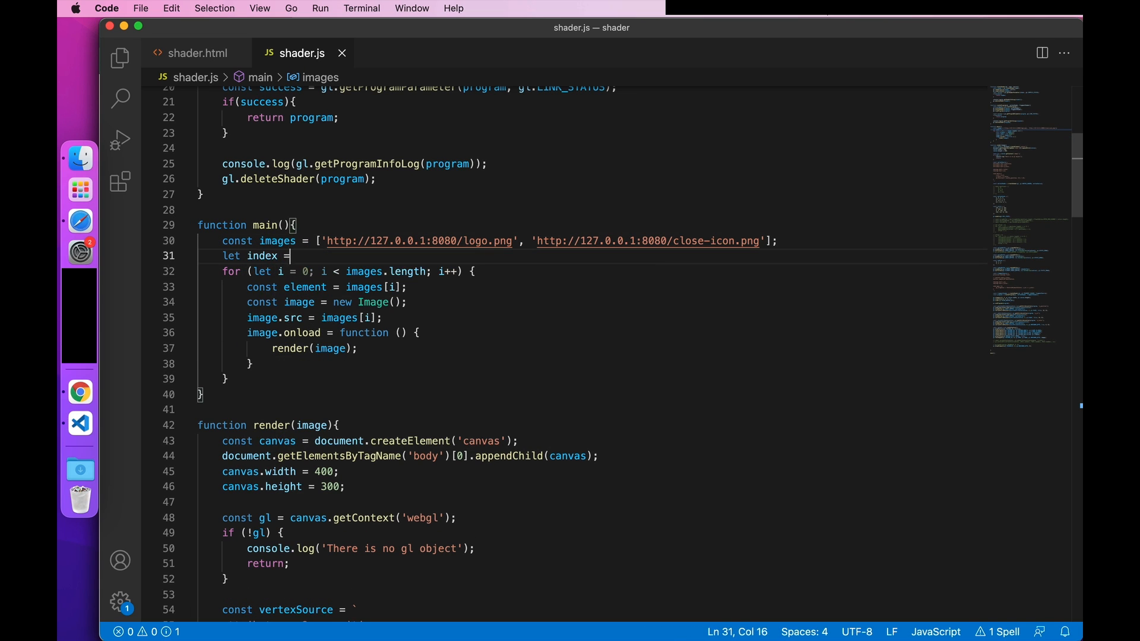
type("0;")
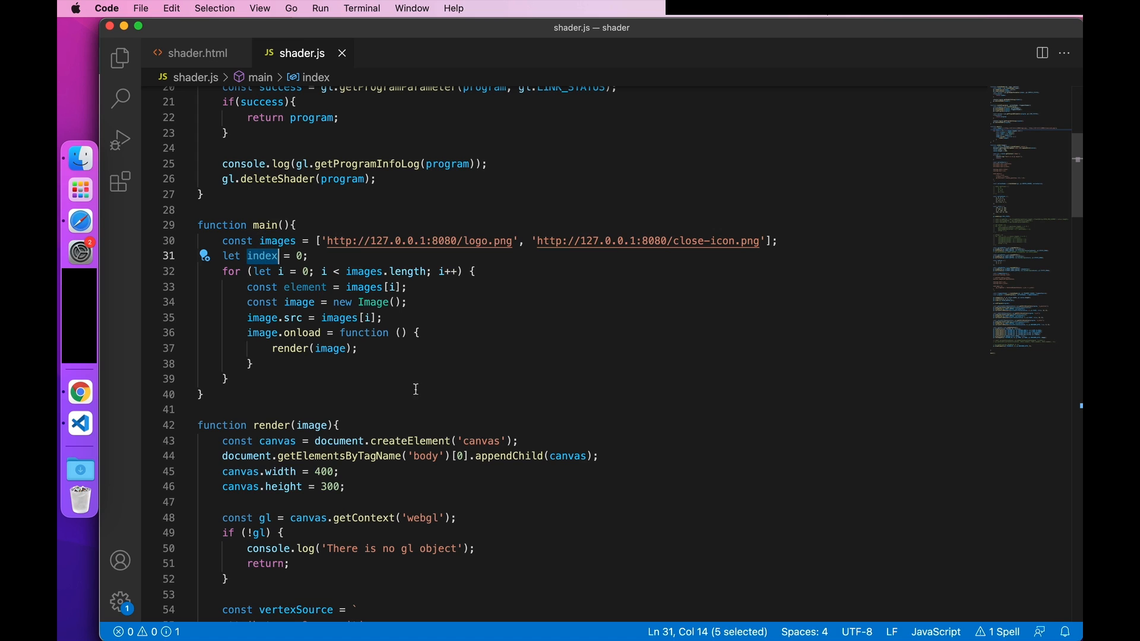
type("index++;")
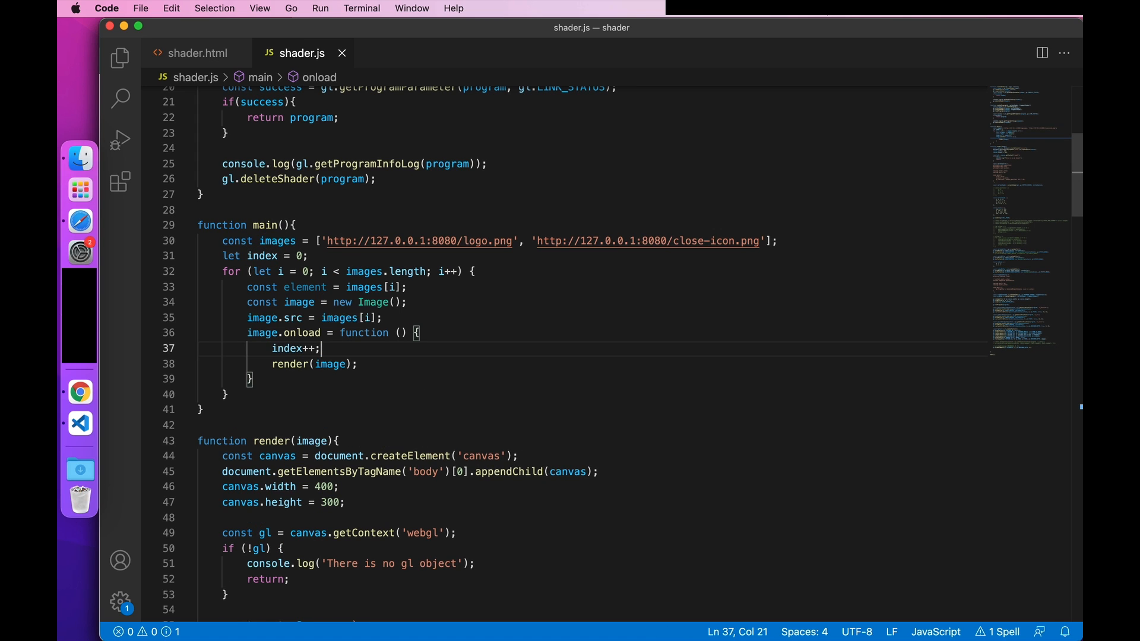
type("if(index >")
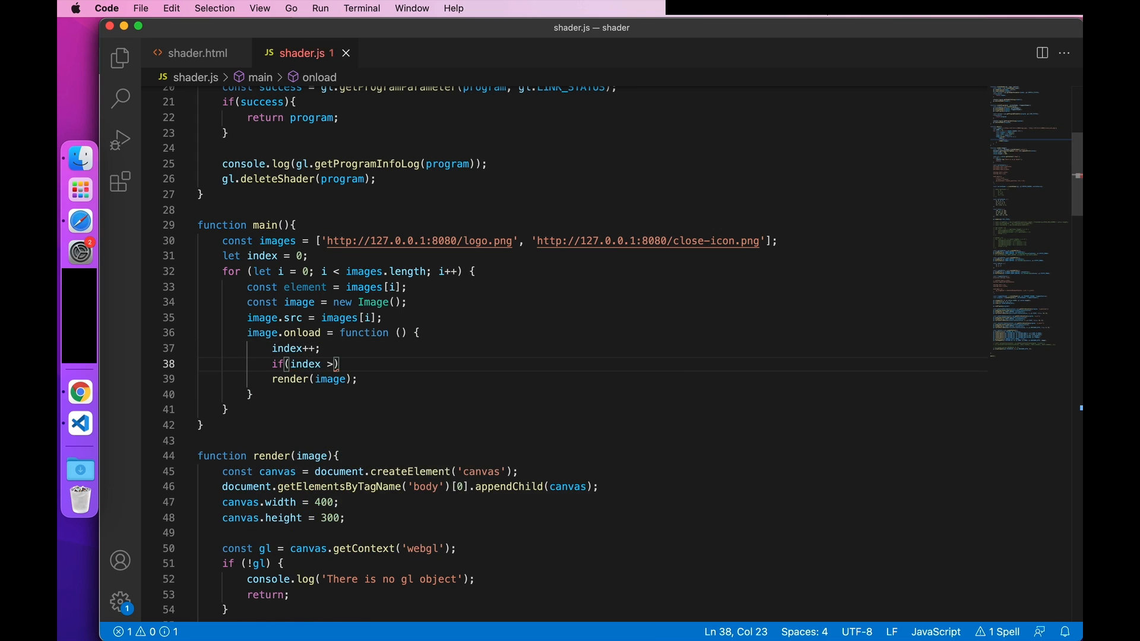
type("= images.length")
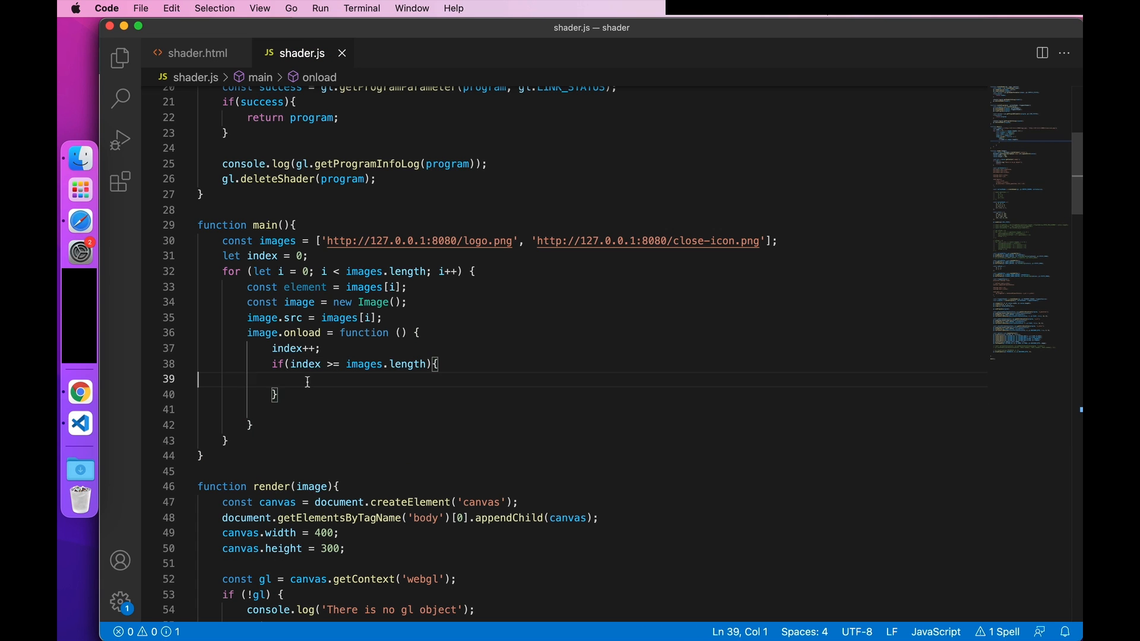
type("render(image);")
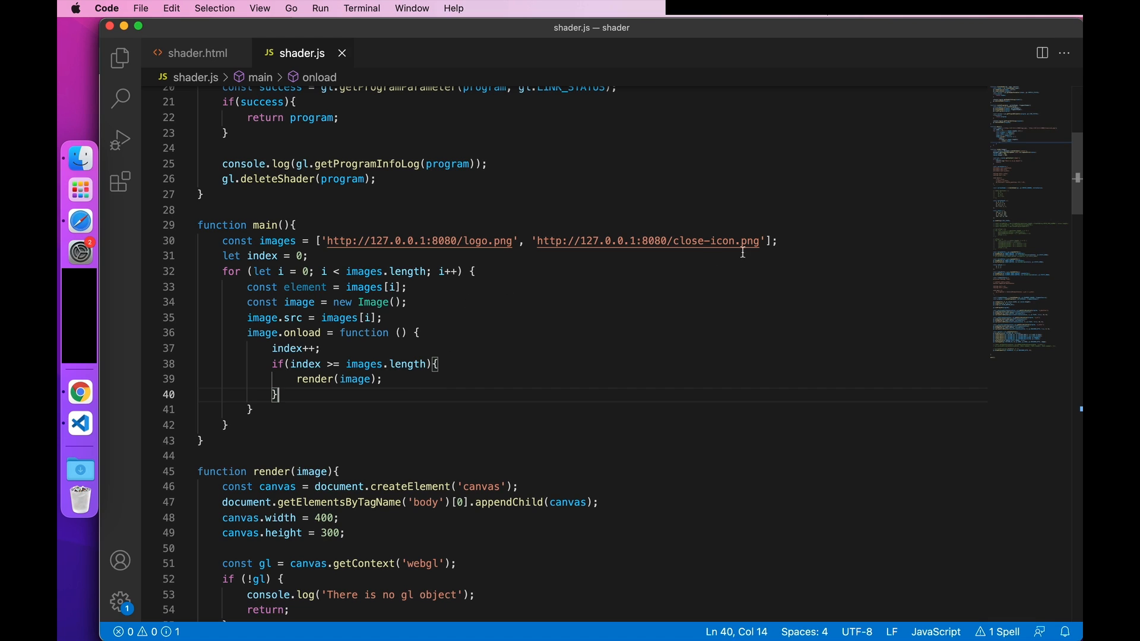
Step: Add a dataList array, push each loaded image into it, and pass dataList to render
key("Enter")
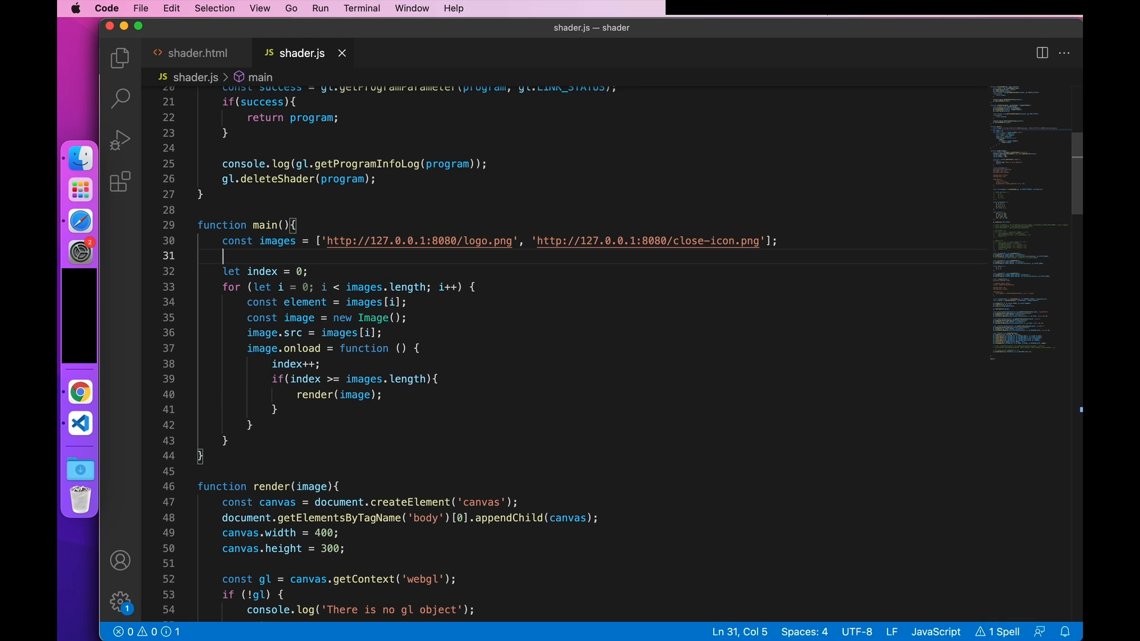
type("const data")
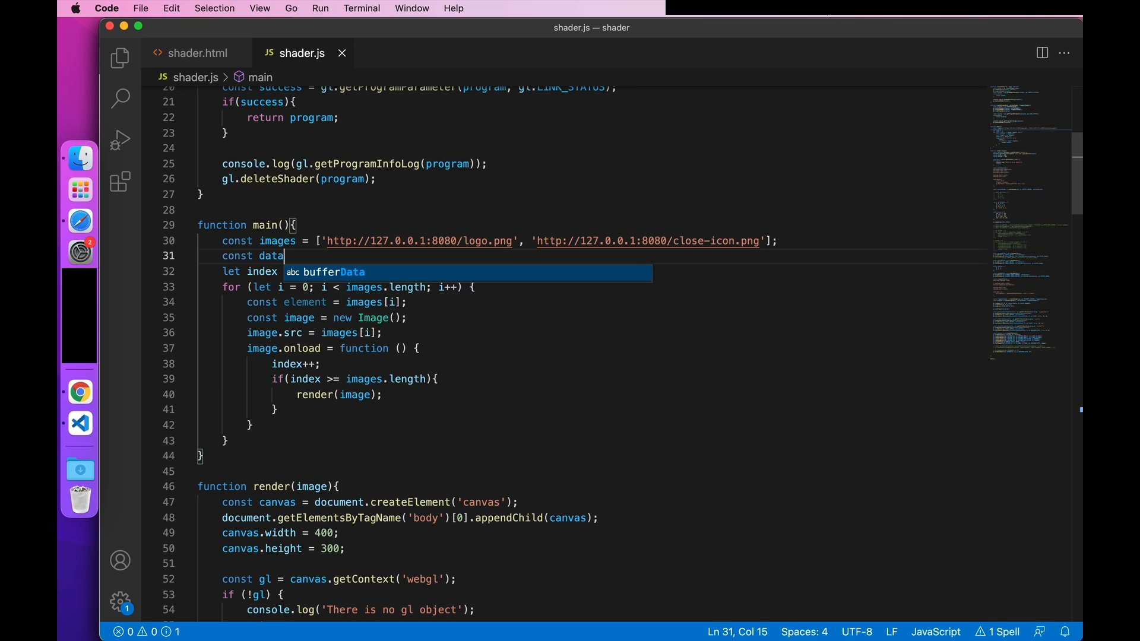
type("List = []")
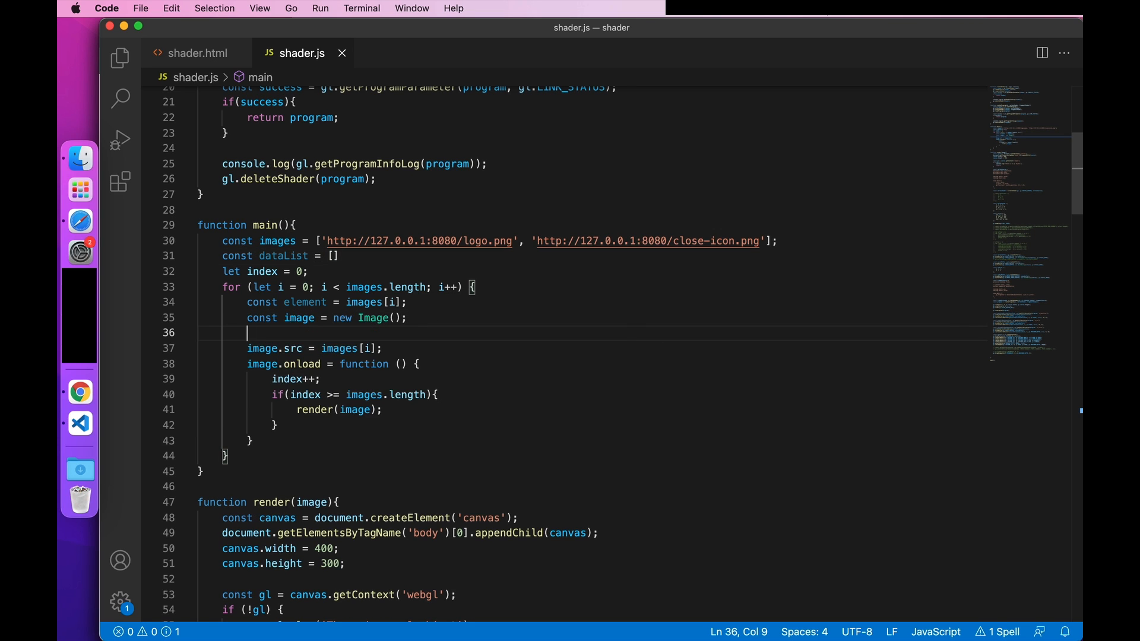
type("dataList.push(image);")
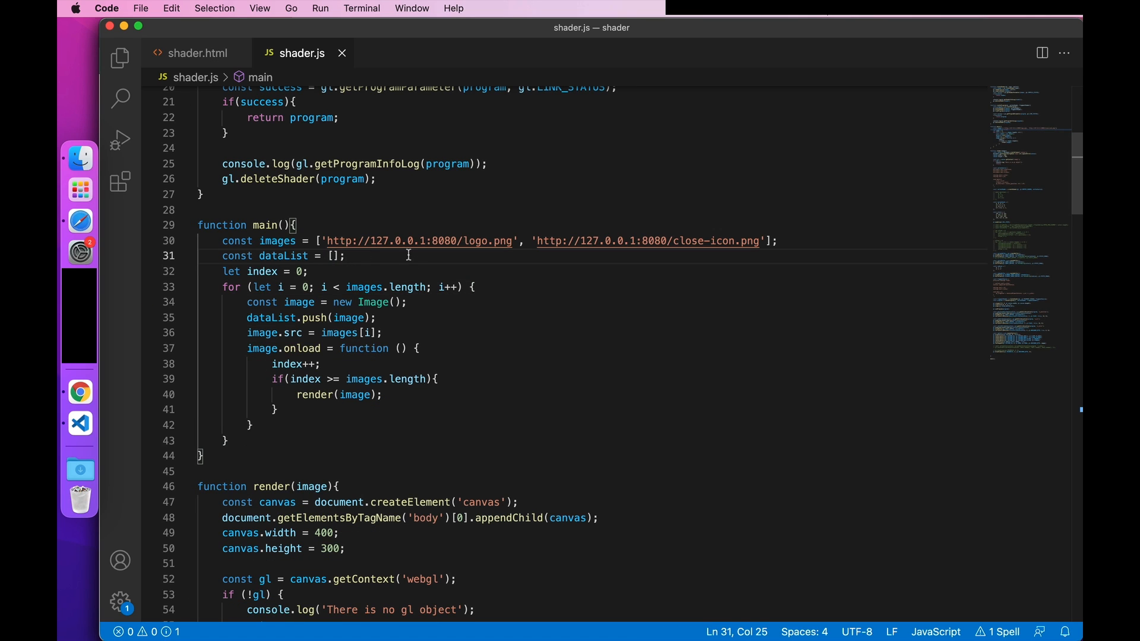
mouse_move(356, 394)
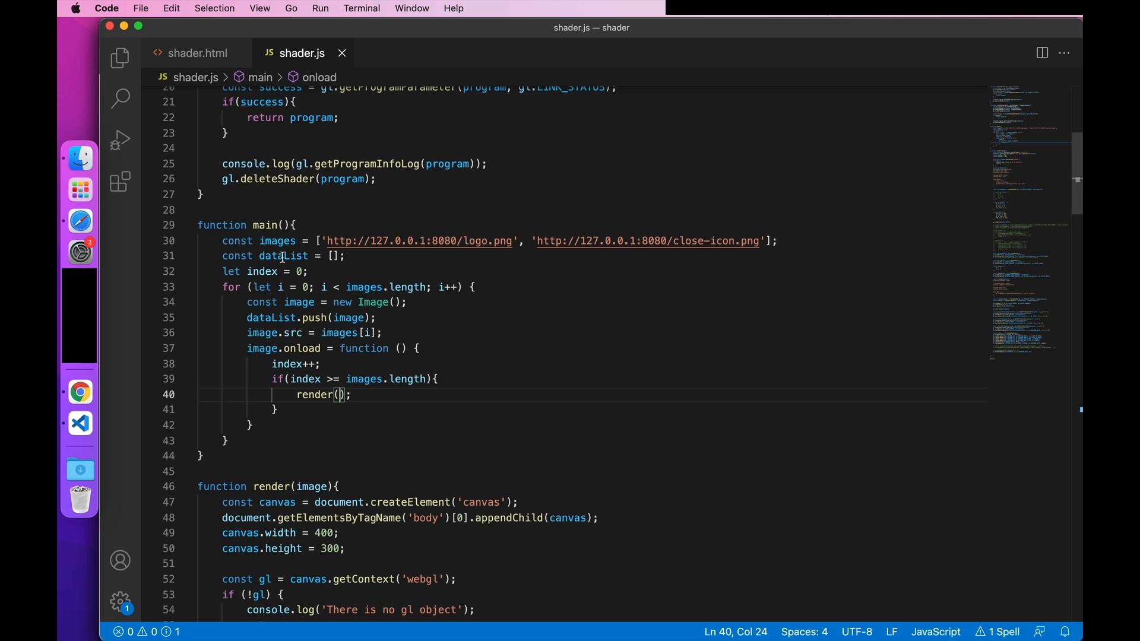
type("dataList")
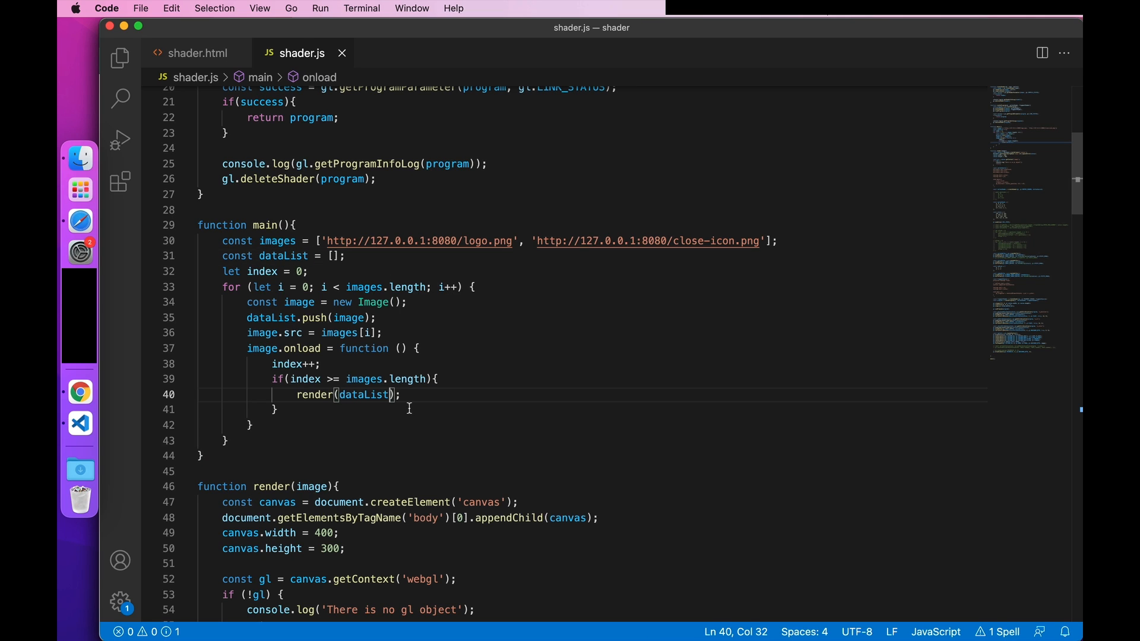
double_click(313, 486)
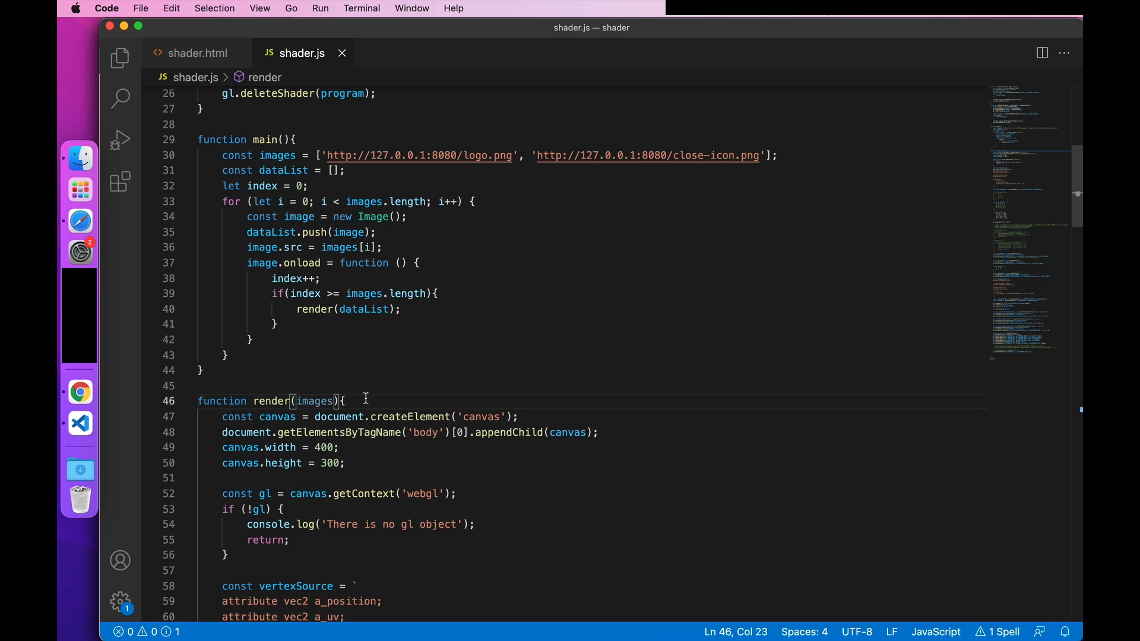
scroll("down", 3)
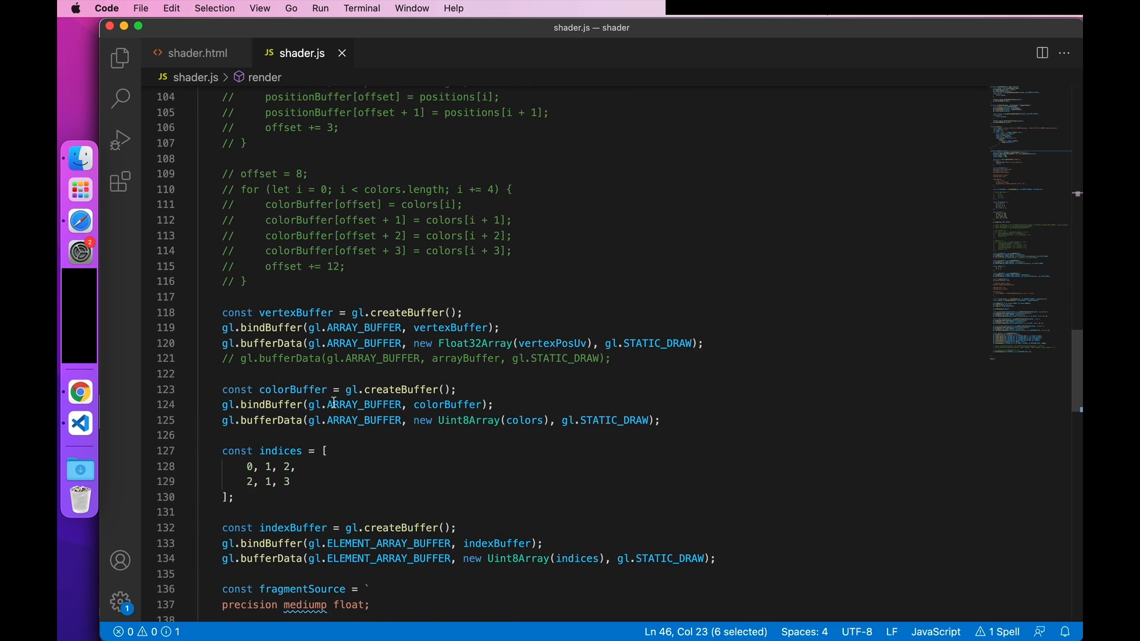
scroll("down", 3)
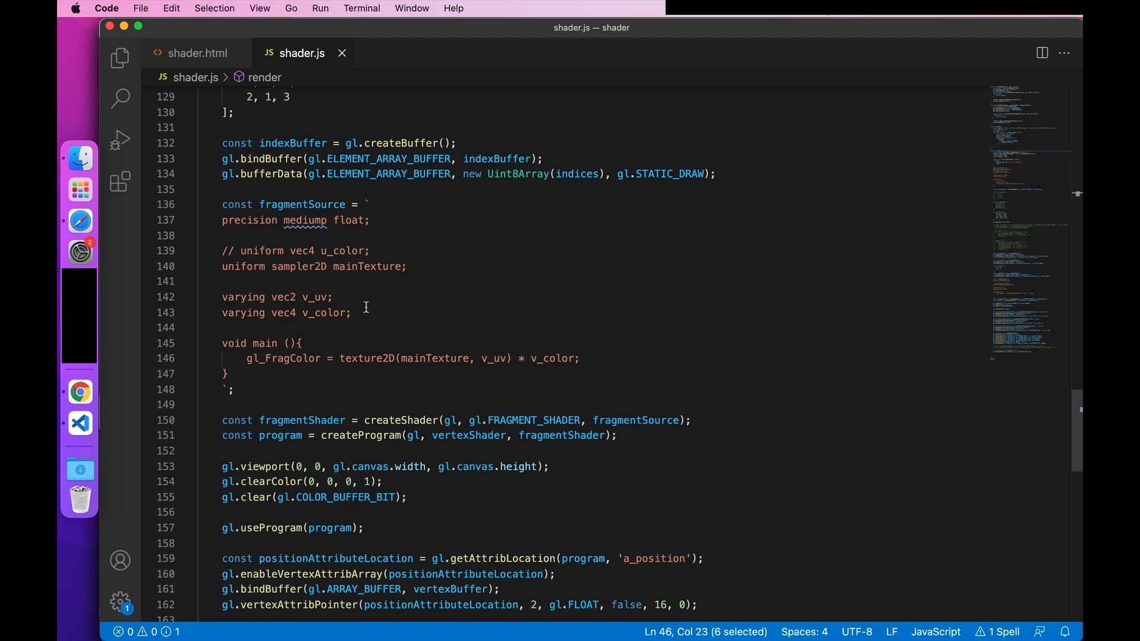
Step: Declare u_image0 and u_image1 samplers, sample them into tex1 and tex2, output tex1 * tex2
type("u_image0")
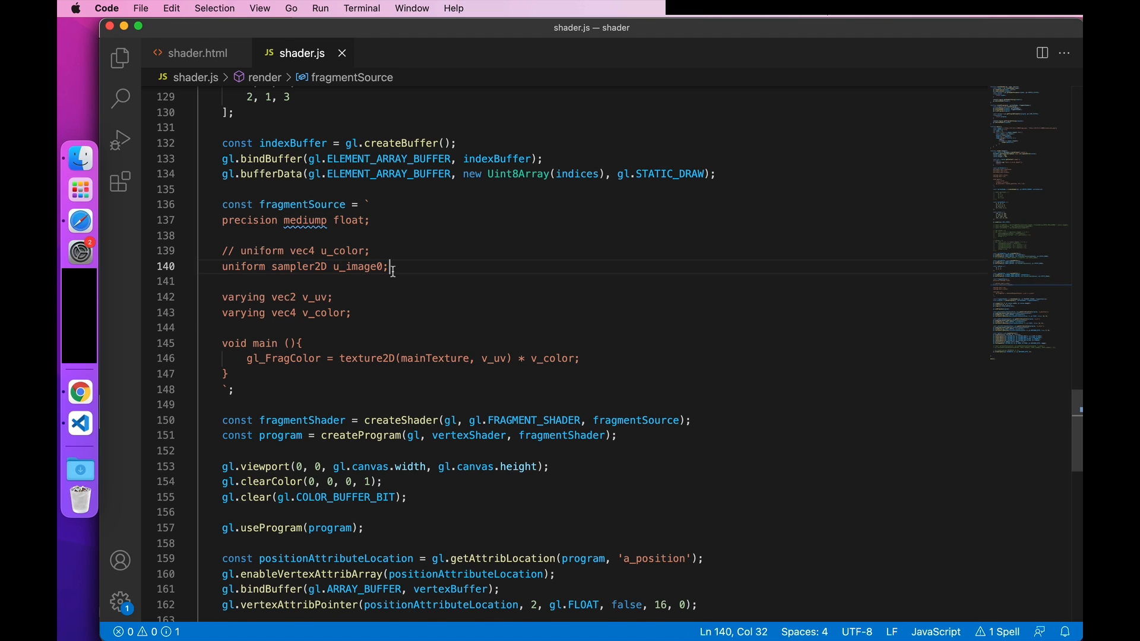
type("uniform sampler2D u_image1;")
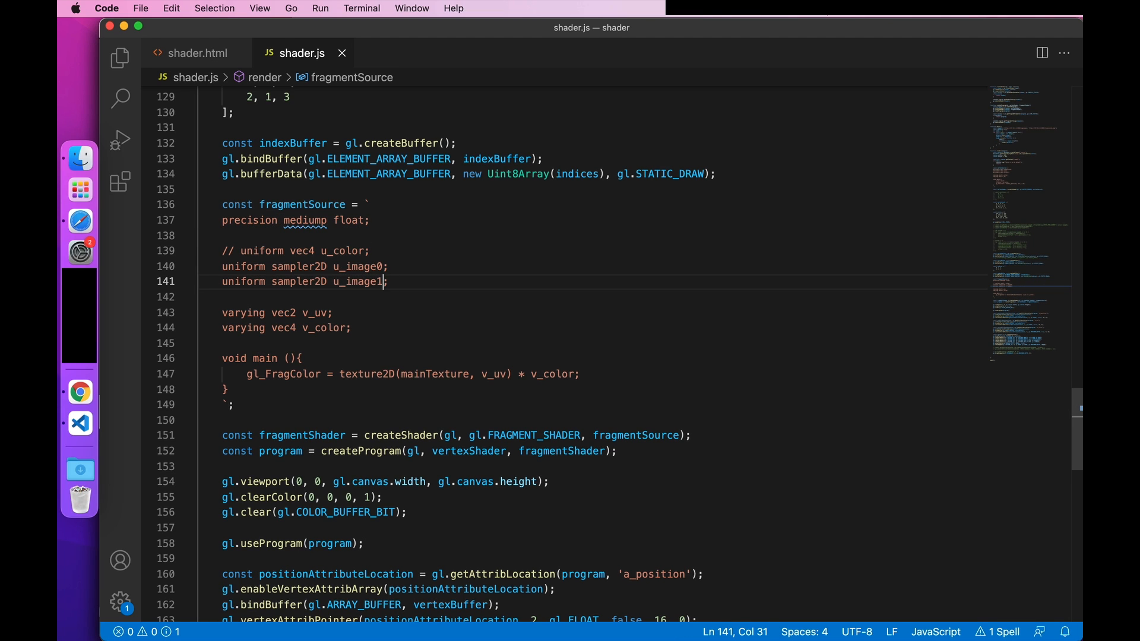
mouse_move(405, 285)
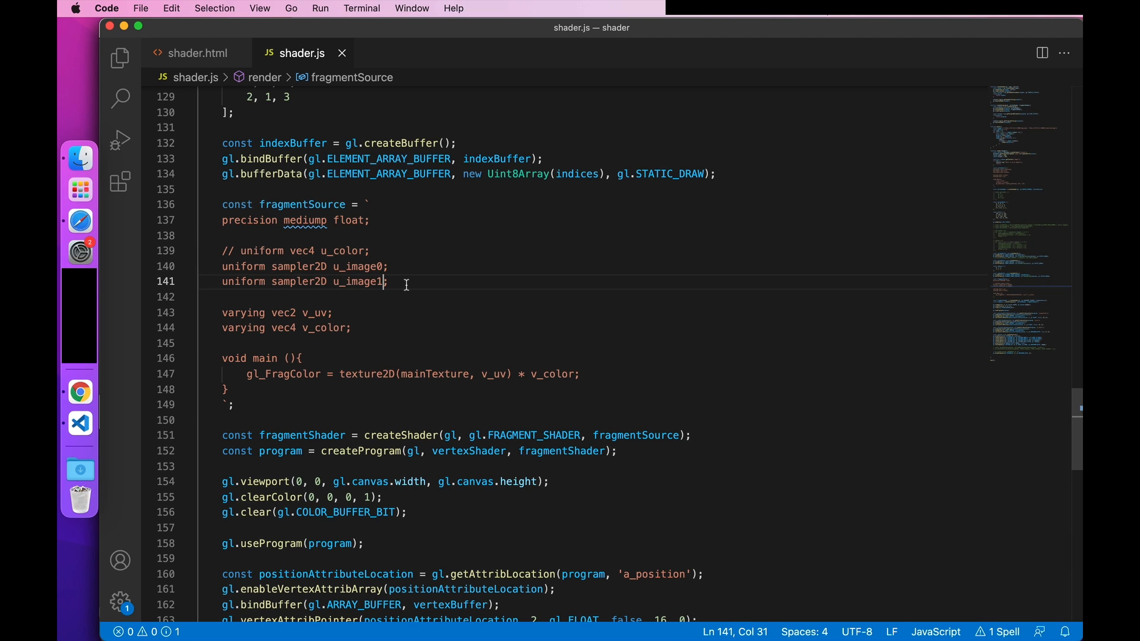
scroll("down", 3)
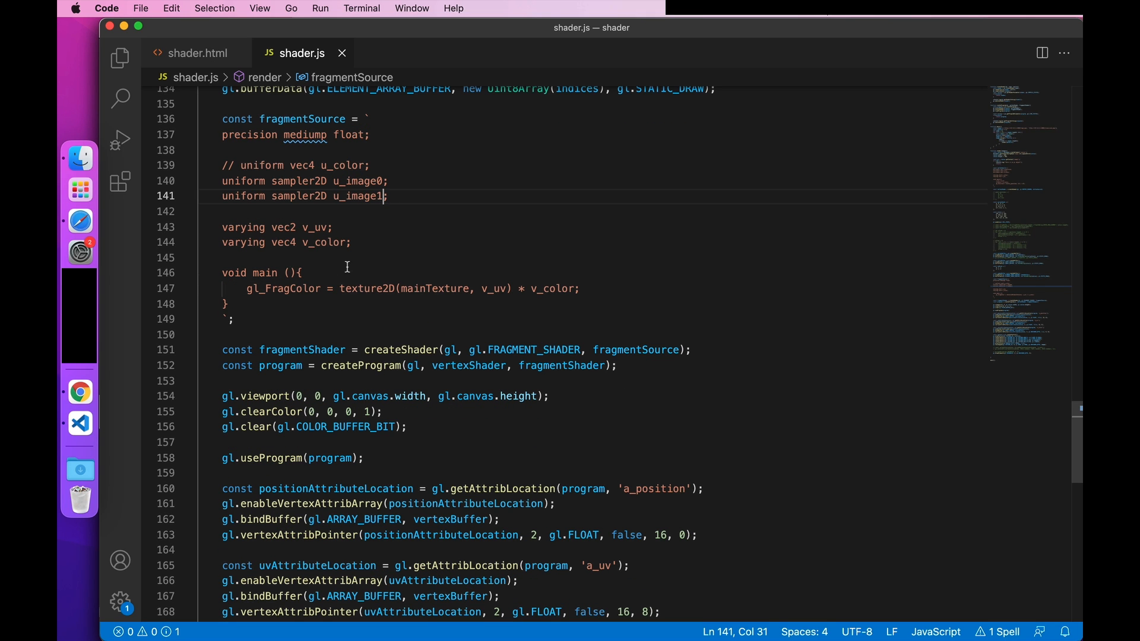
type("vec4 =")
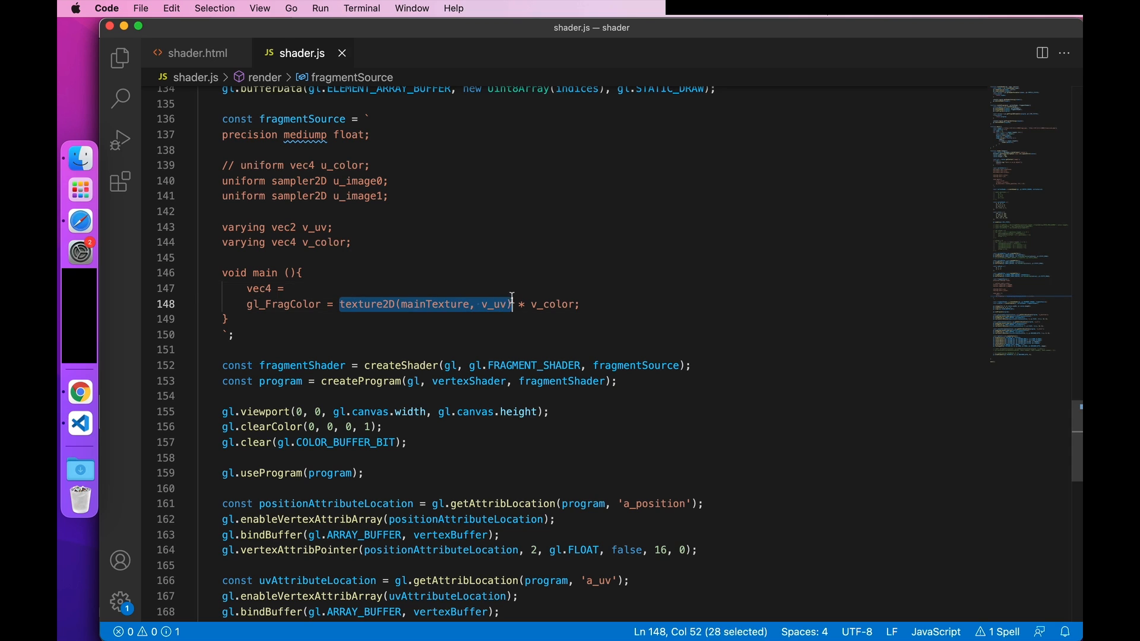
type("texture2D(u_image0, v_uv);")
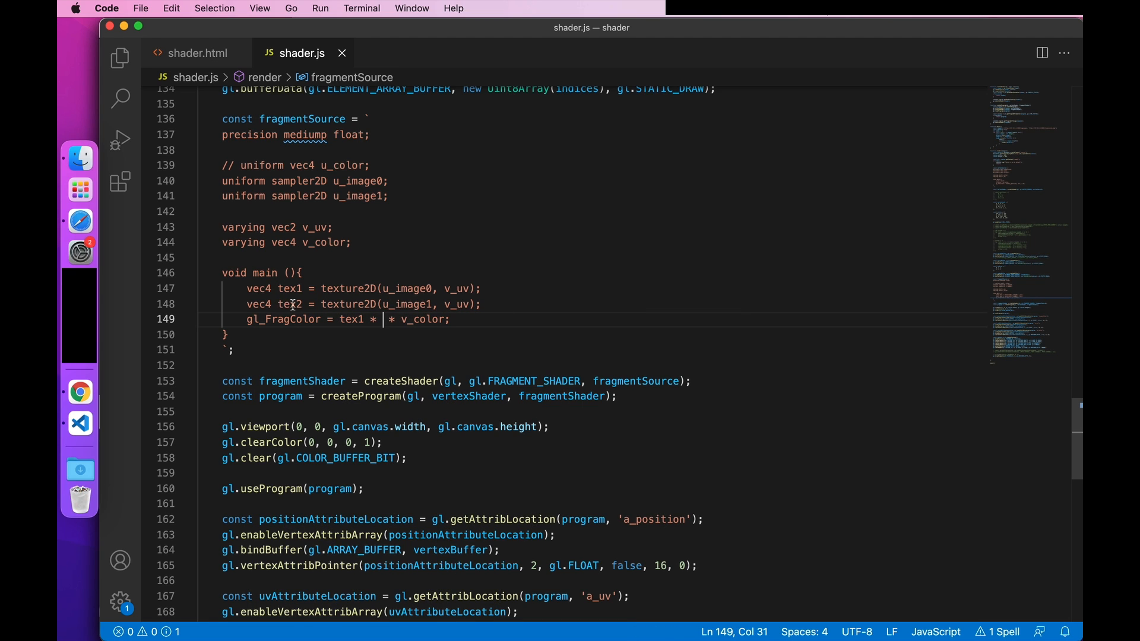
type("tex2")
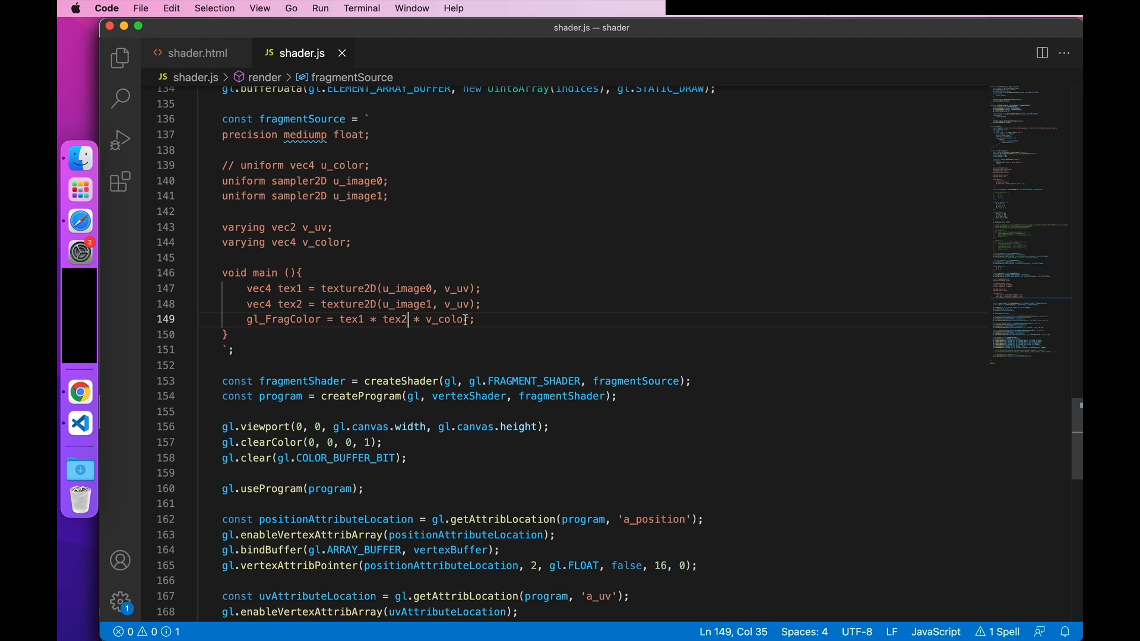
key("Backspace")
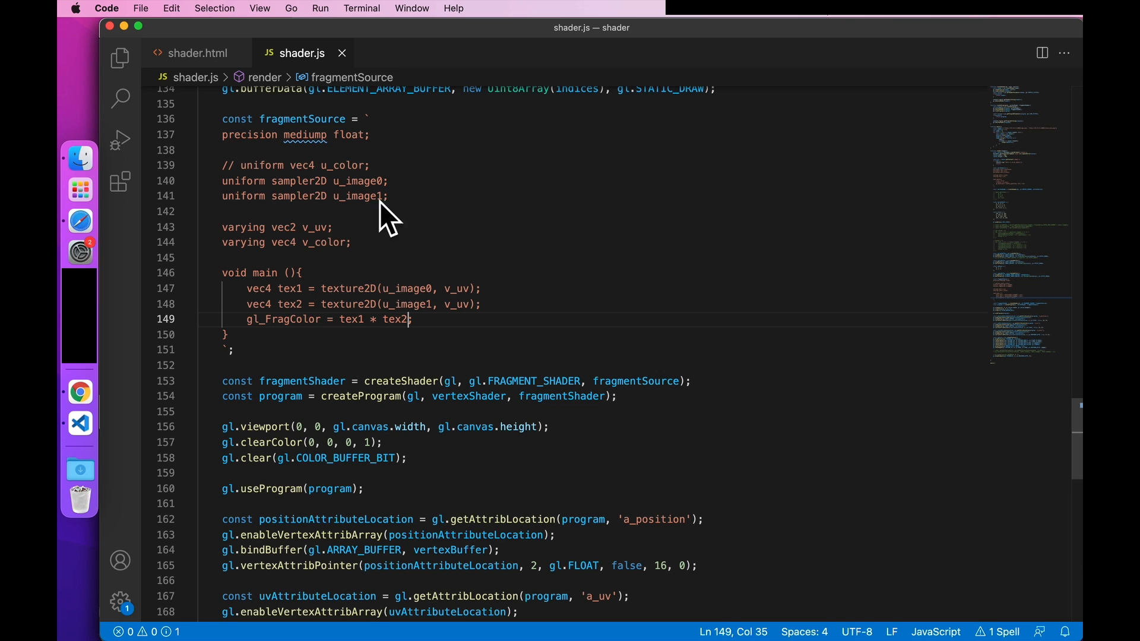
mouse_move(437, 325)
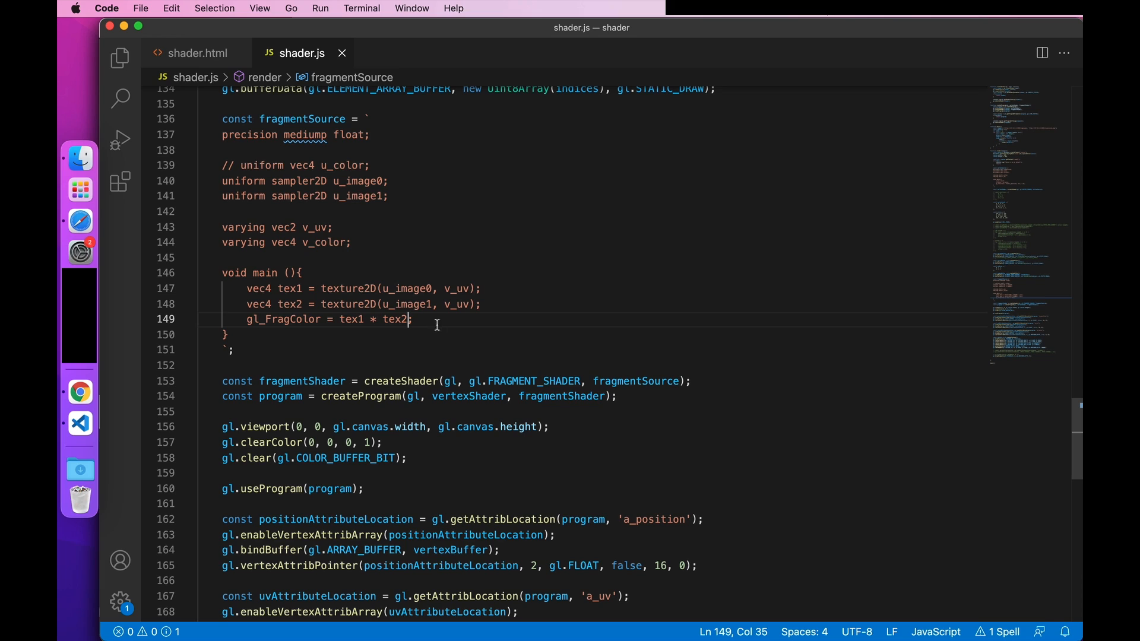
Step: Start a for loop over the images in render with a dataList.length check
scroll("down", 3)
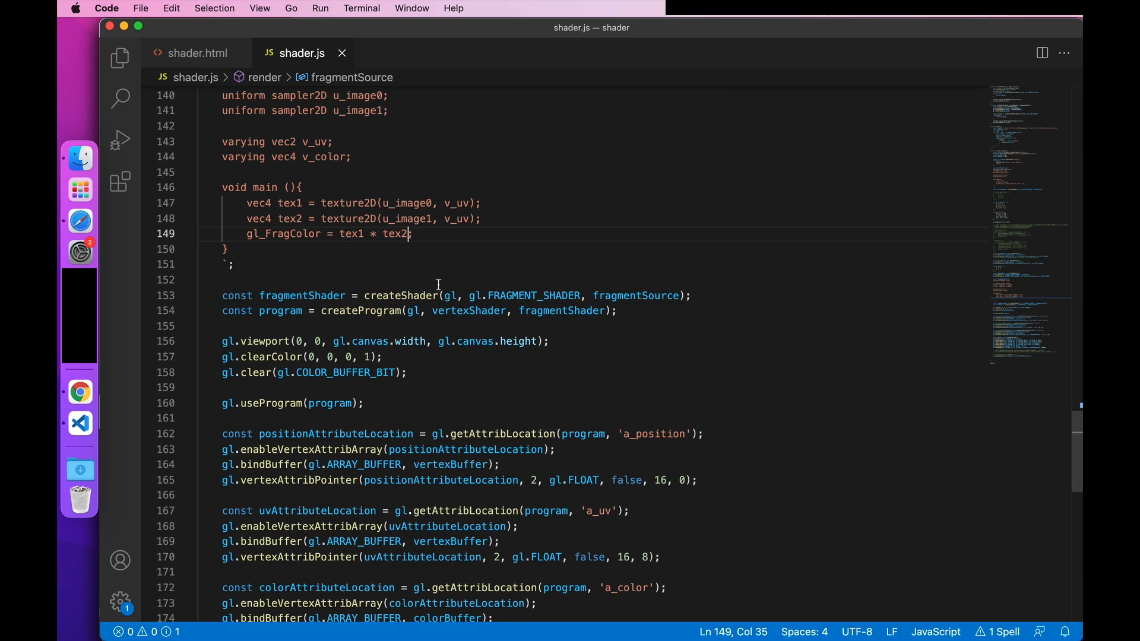
scroll("down", 3)
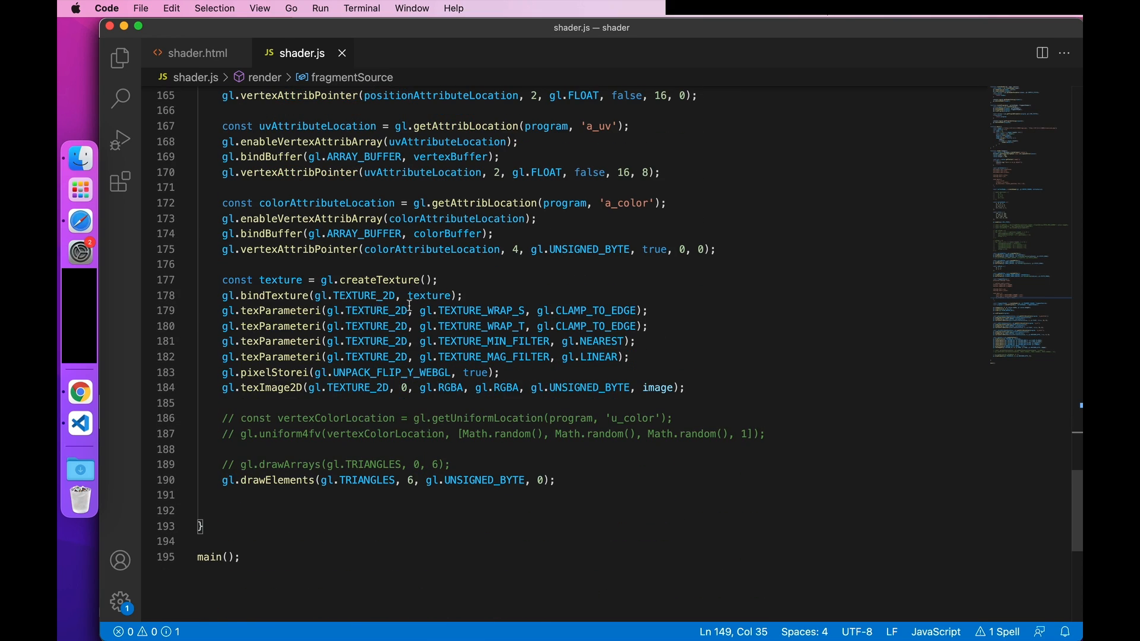
type("for")
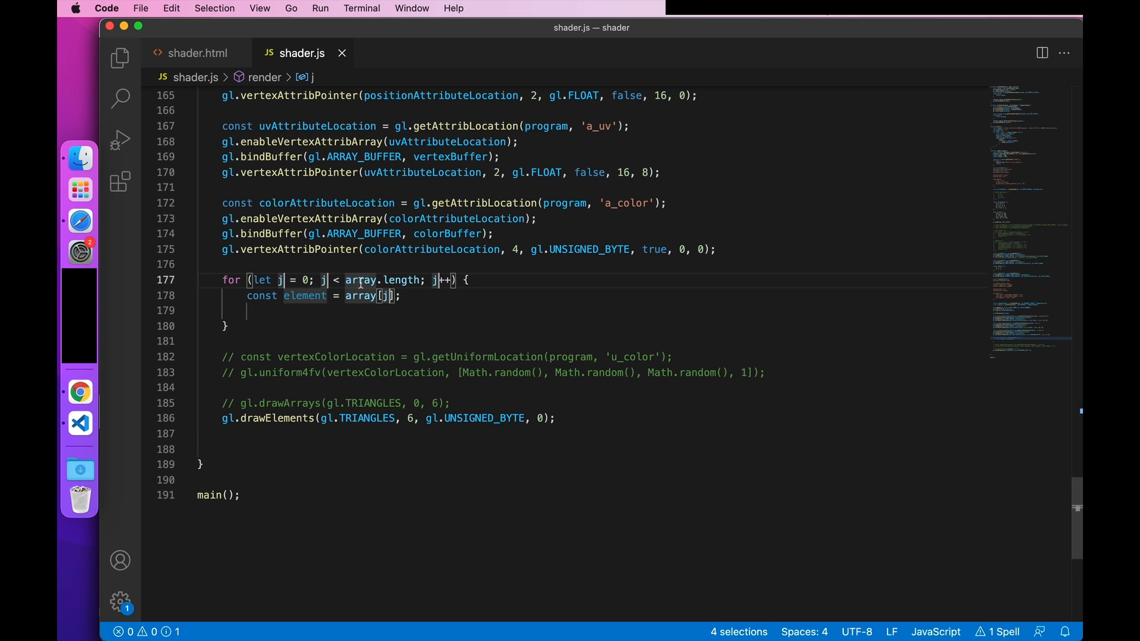
type("images")
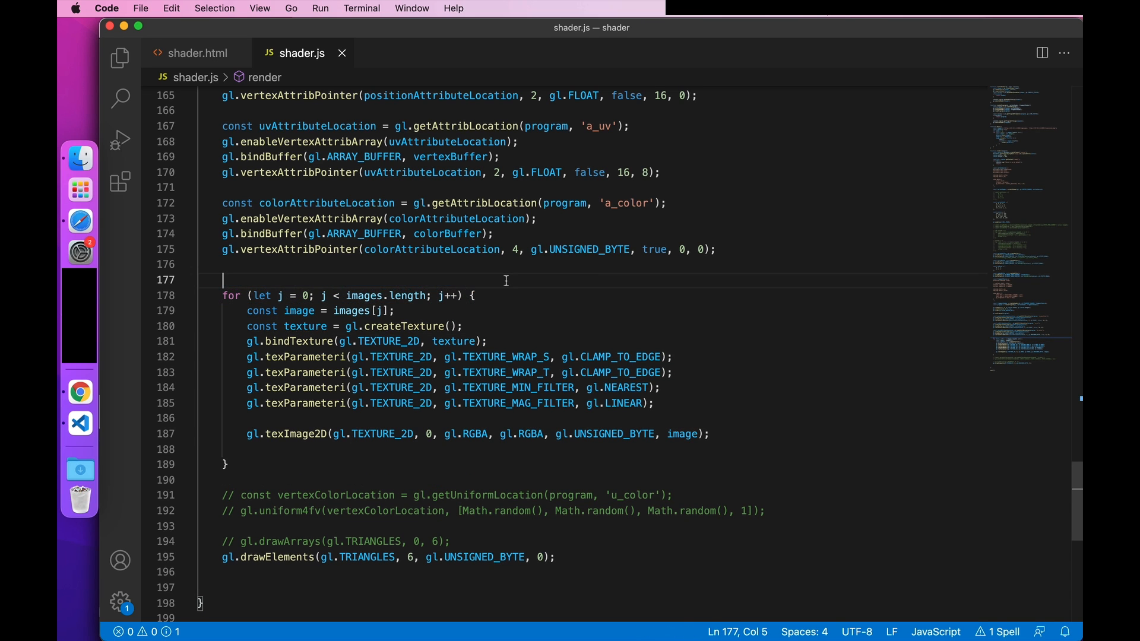
type("if(dataList.length>")
type("gl.pixelStorei(gl.UNPACK_FLIP_Y_WEBGL, true);")
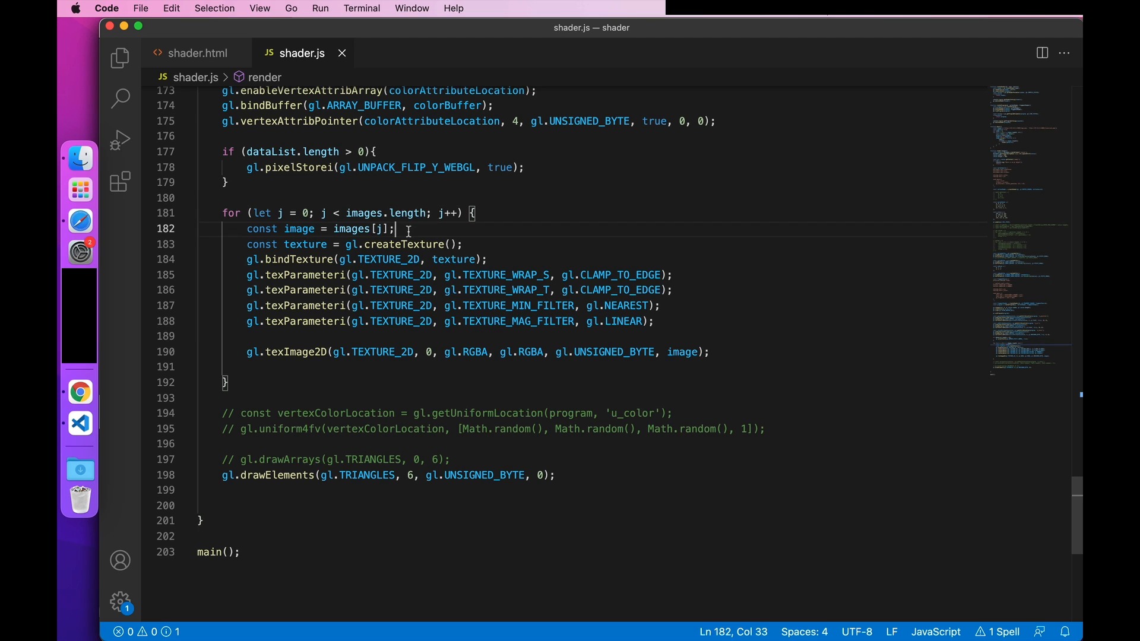
Step: Look up each image_j sampler uniform, assign it unit j, and begin gl.activeTexture(gl.TEXTURE0 + j)
type("const s")
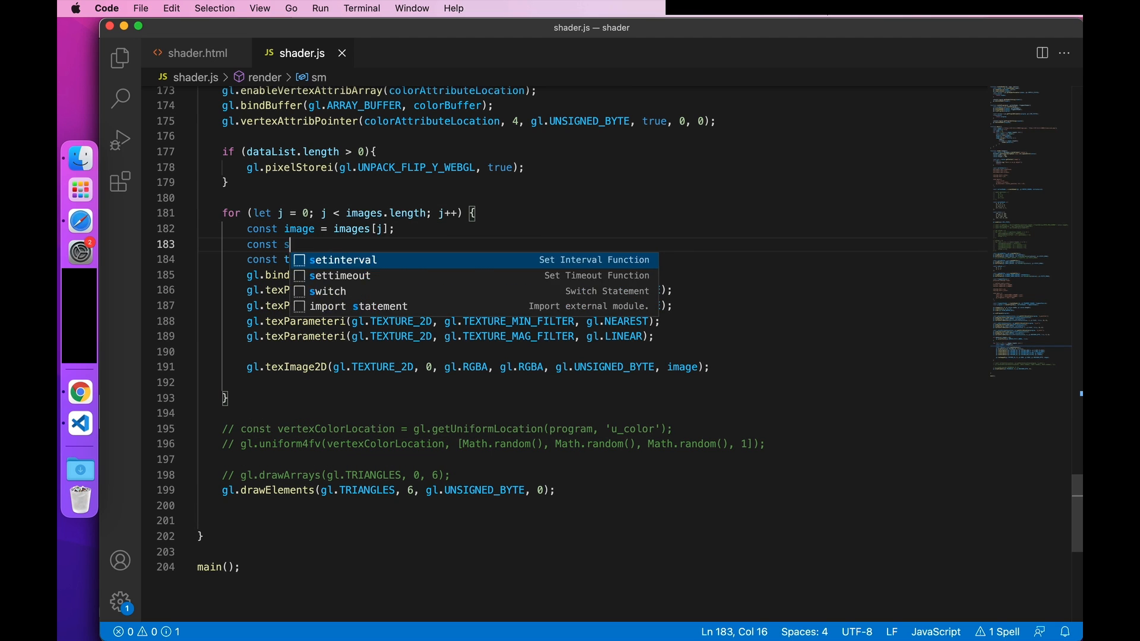
type("amplerName = image")
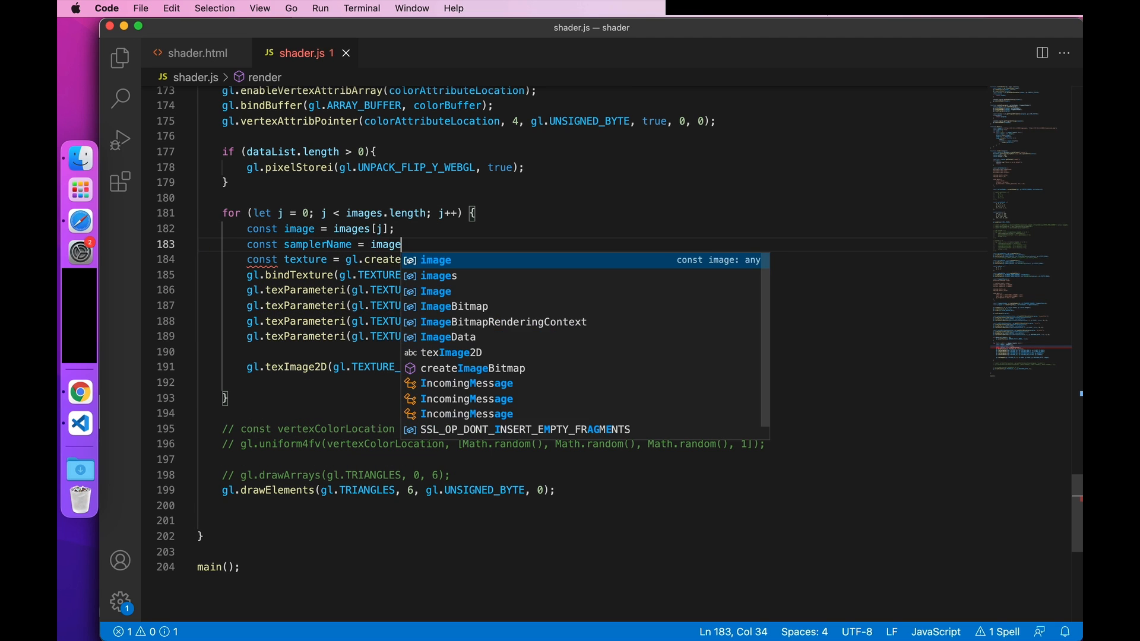
key("Escape")
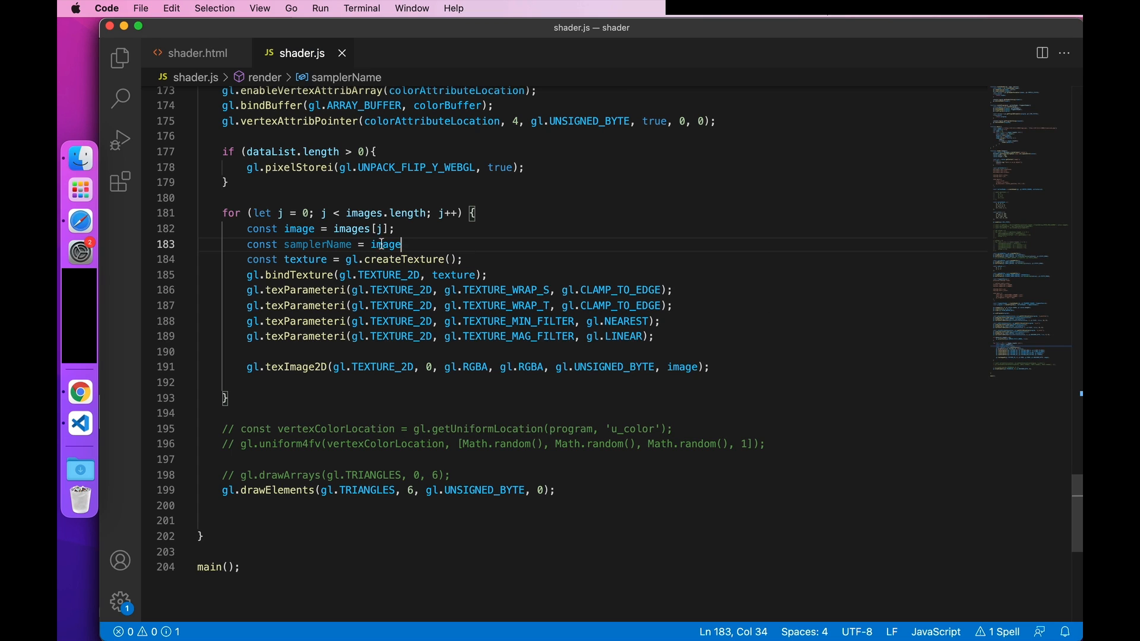
type("`image_$")
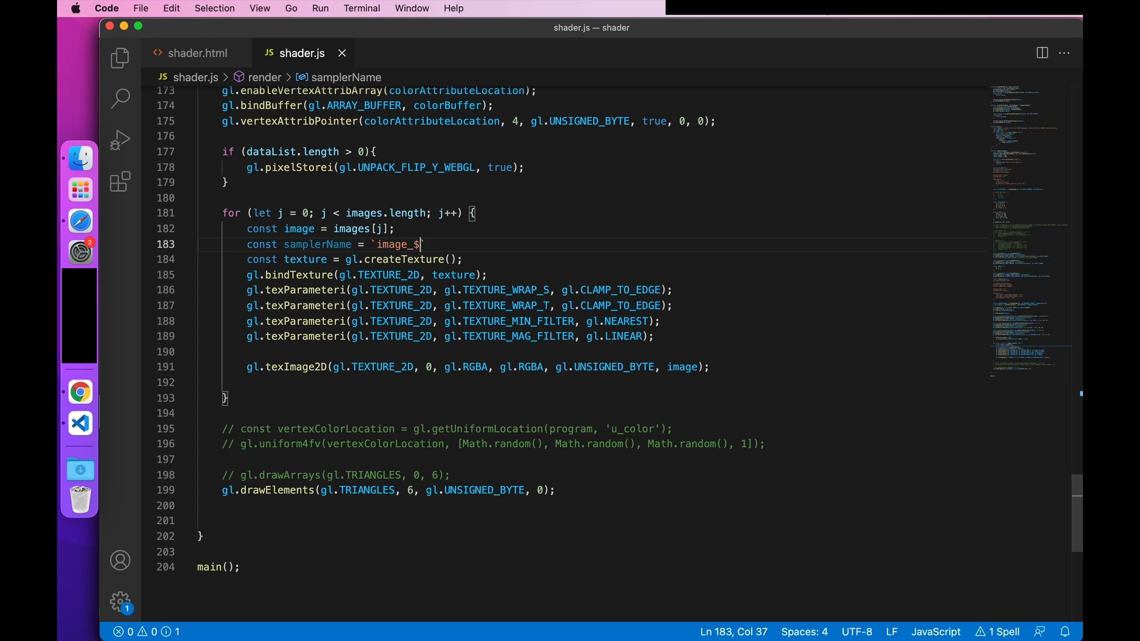
type("{j}`;")
type("const u_image = gl.getUniformLocation(")
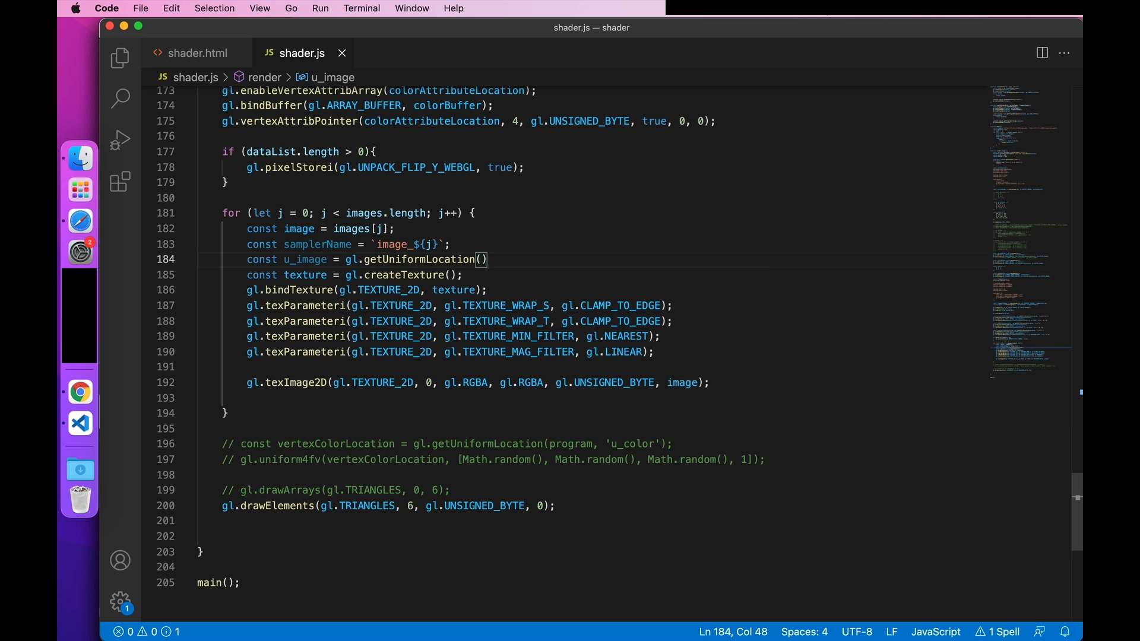
type("program, samplerName")
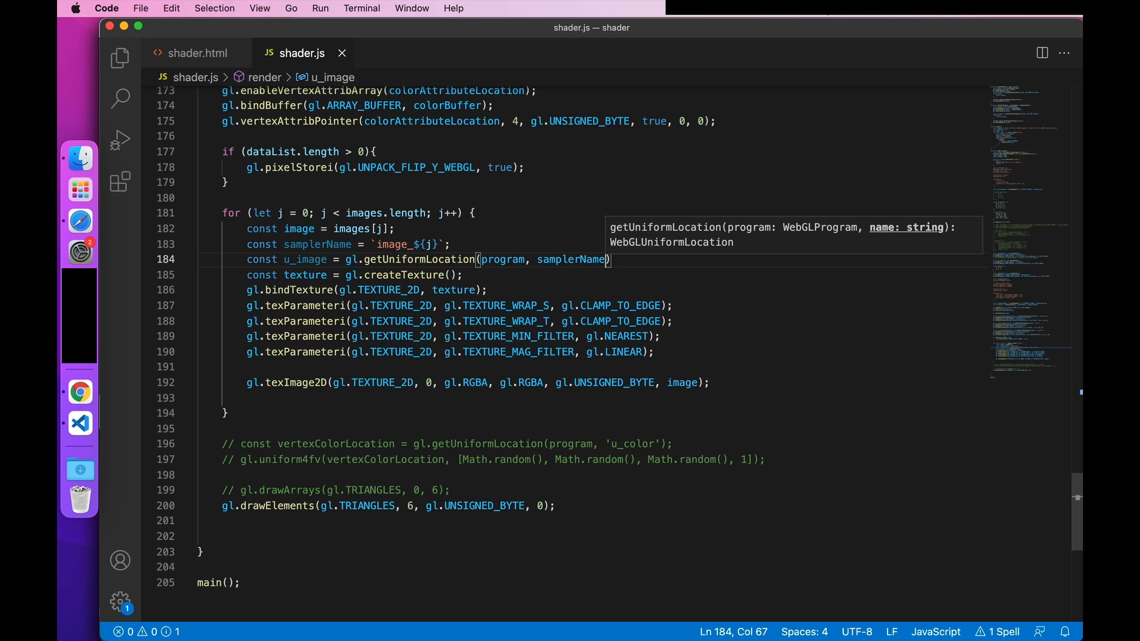
type("gl.uniform1i(")
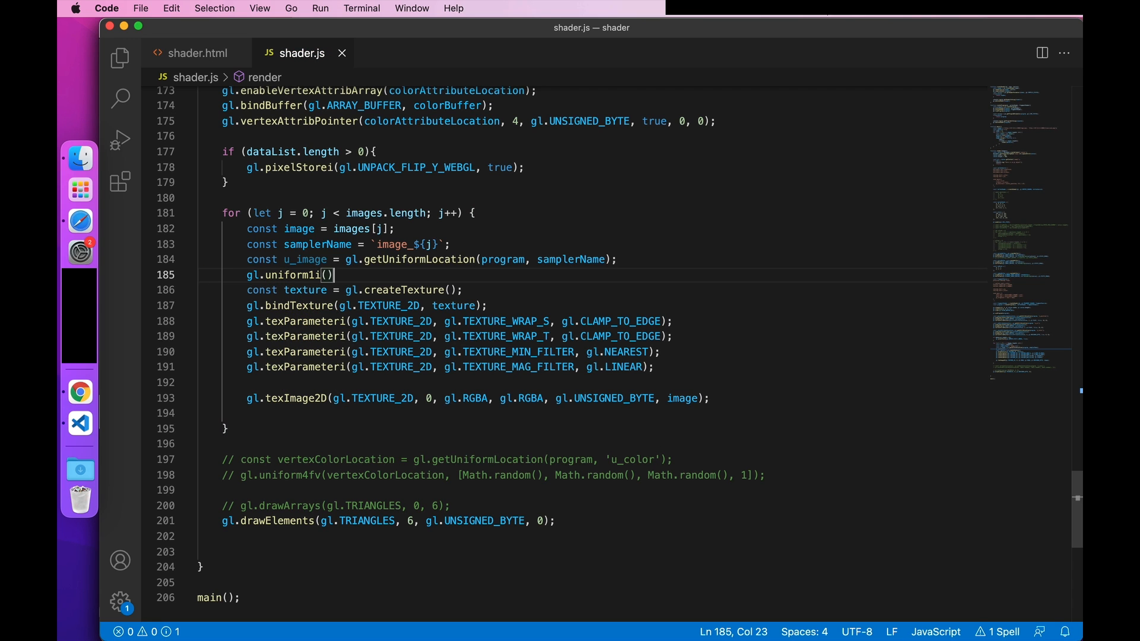
type("u_image, i")
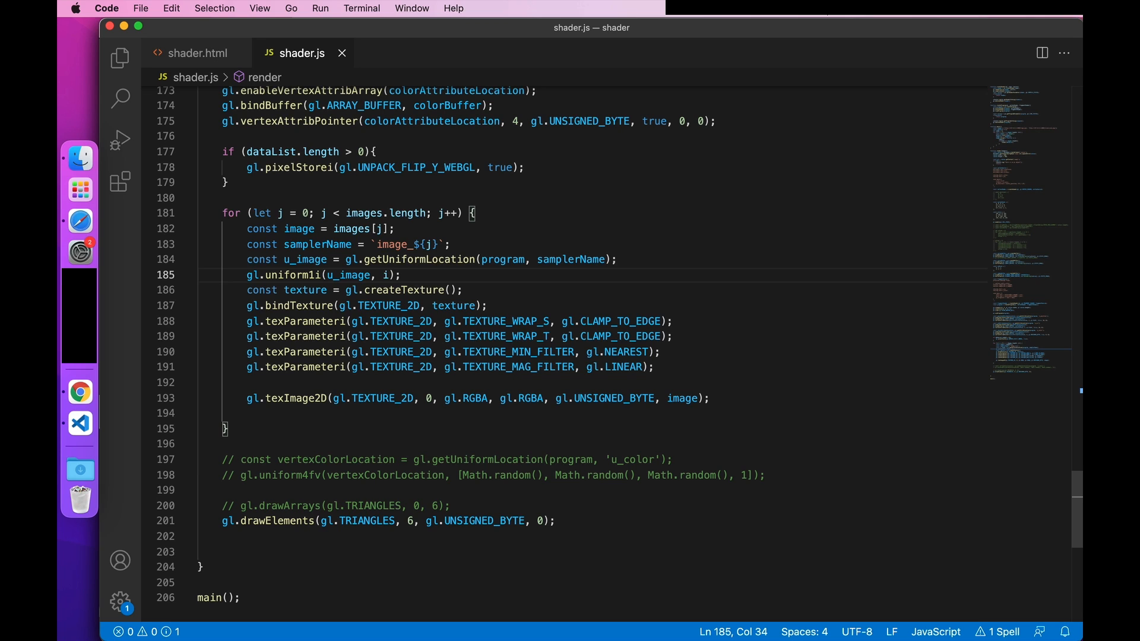
type("j")
type("g")
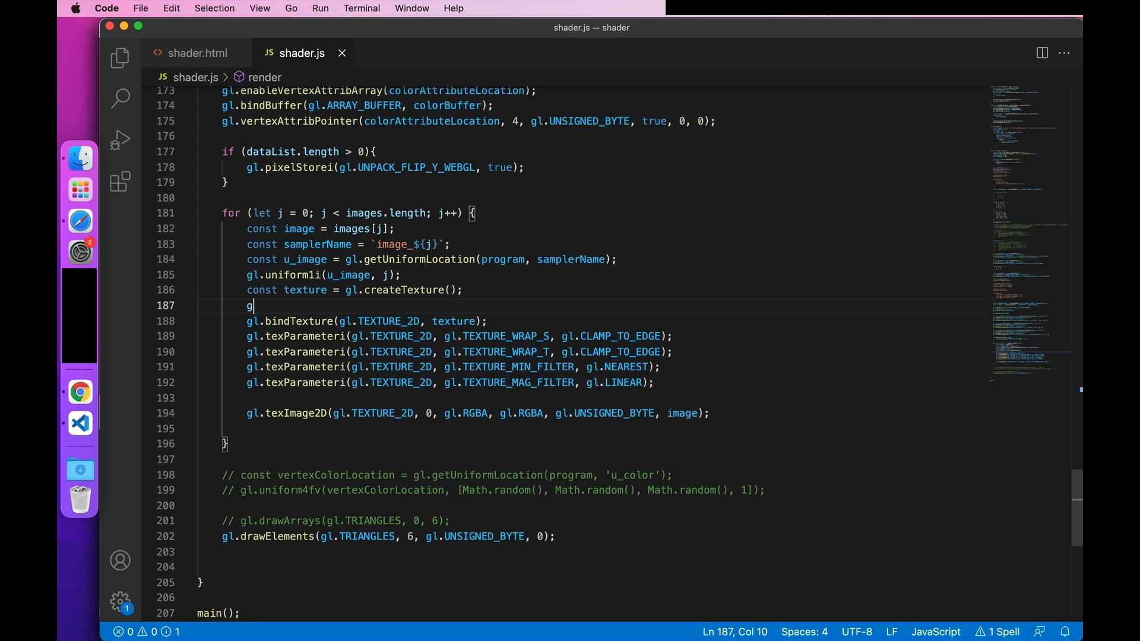
type("l.activeTexture(gl.")
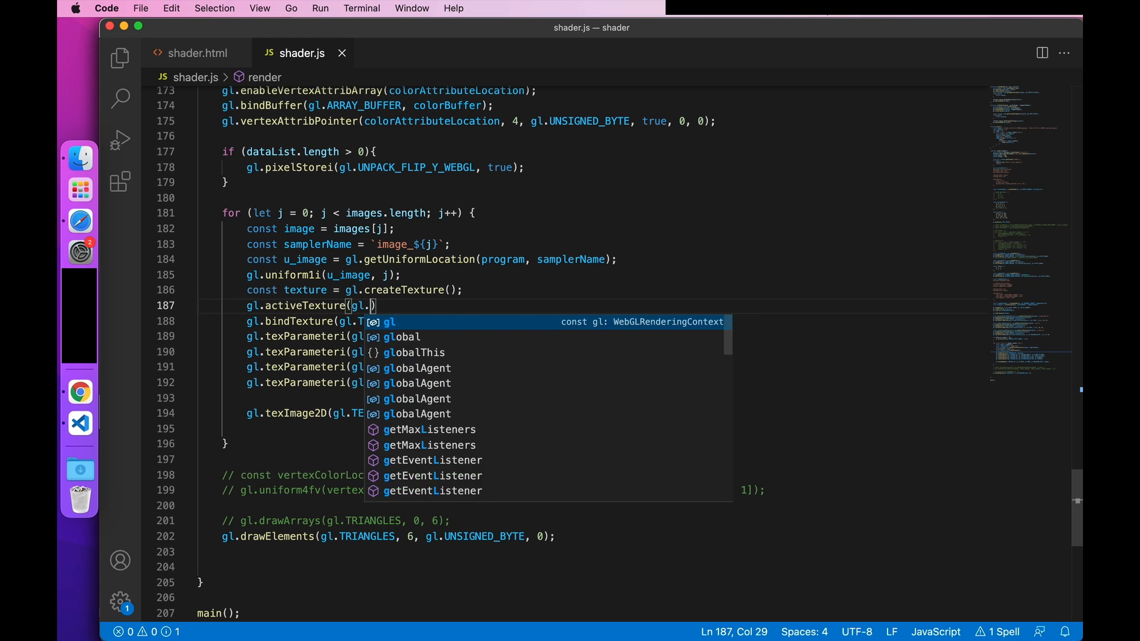
type("tex")
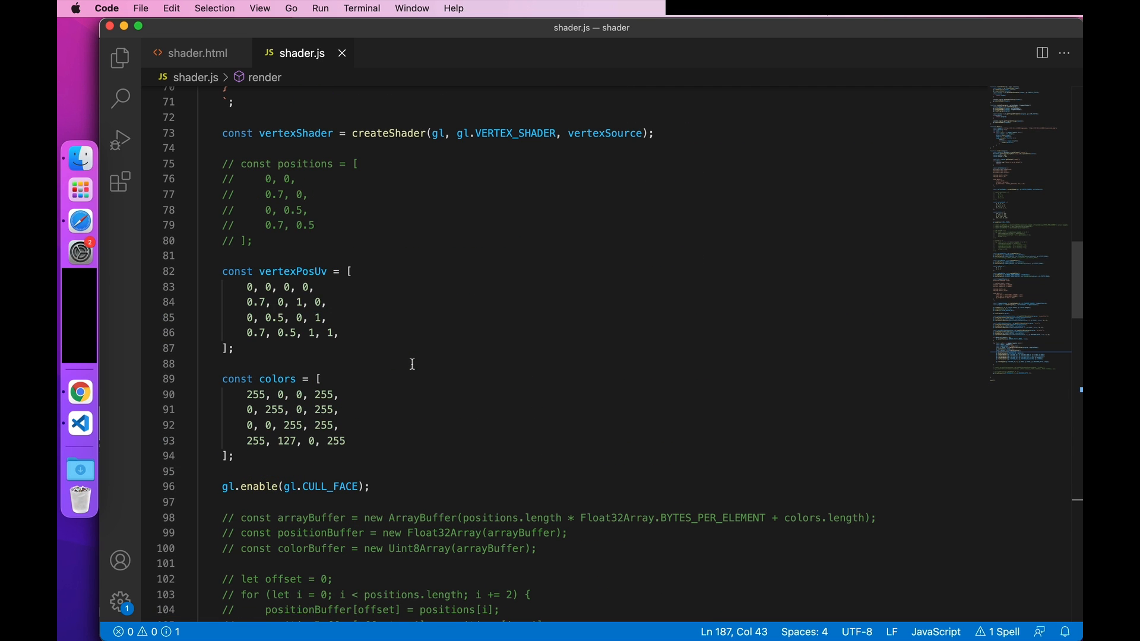
Step: Set the quad corners to ±0.5 horizontally and ±0.7 vertically, and rename samplers to u_image
type("-0.5")
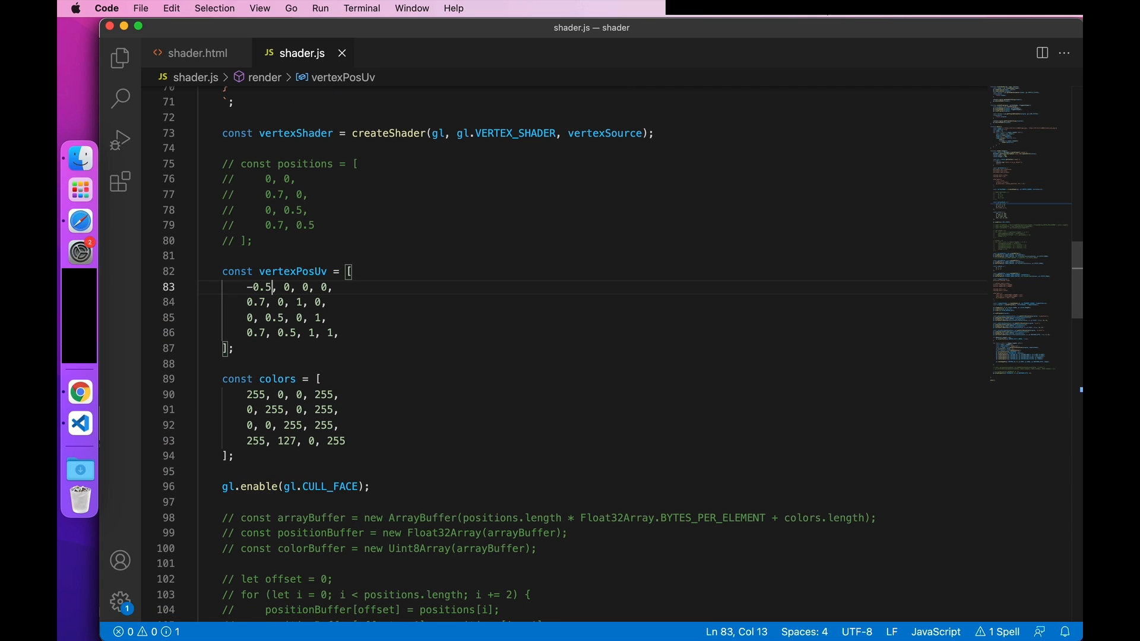
type("-0.7")
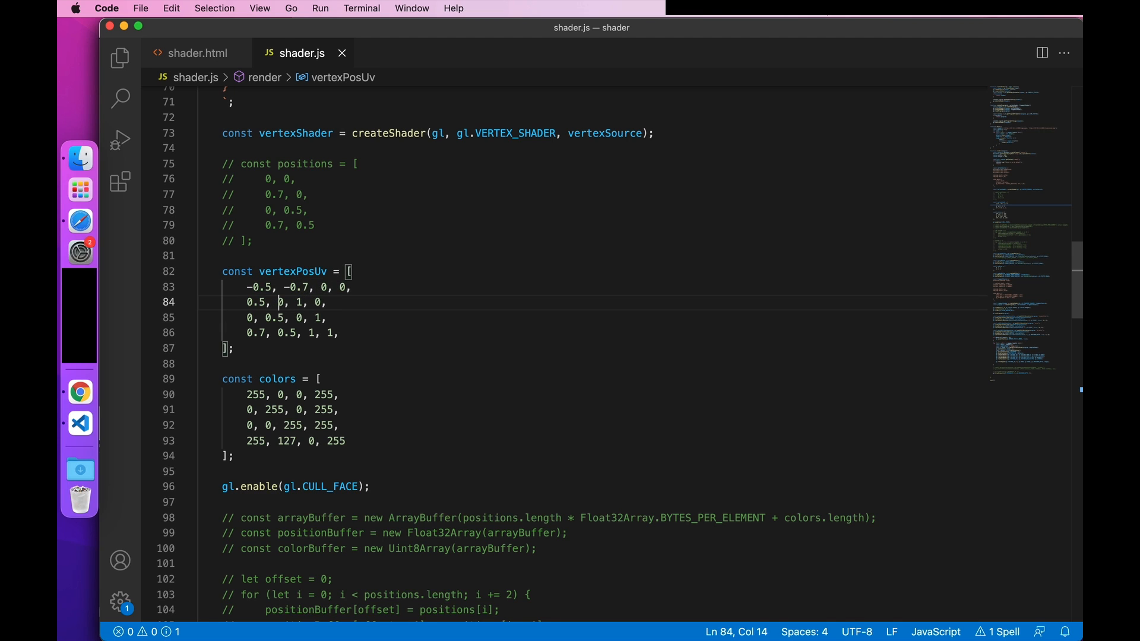
type("-0.7")
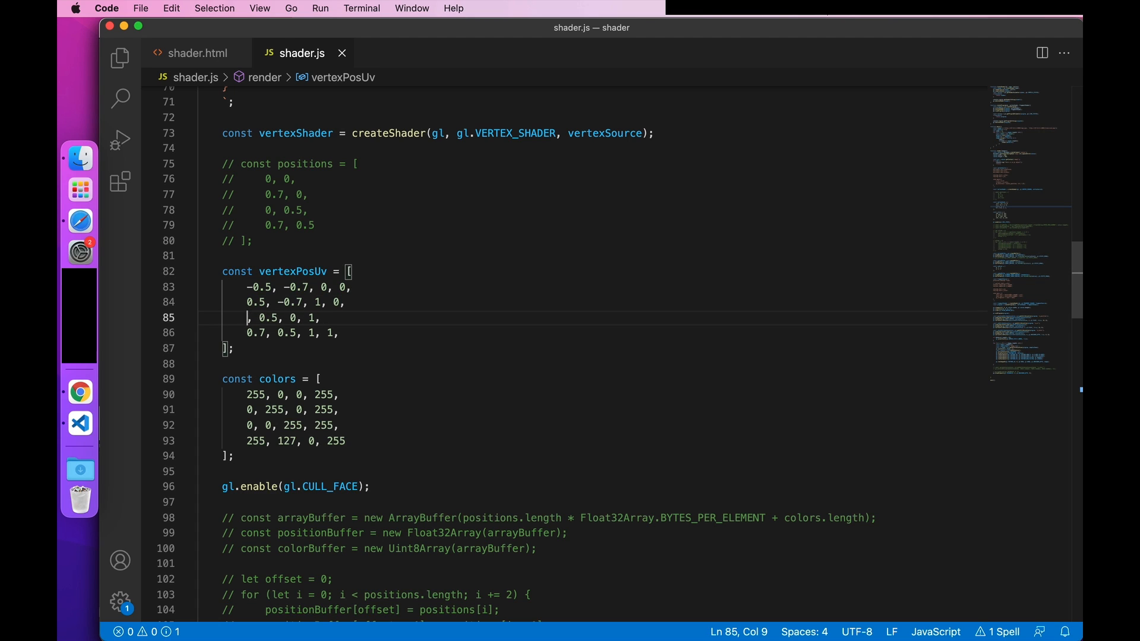
type("-0.5")
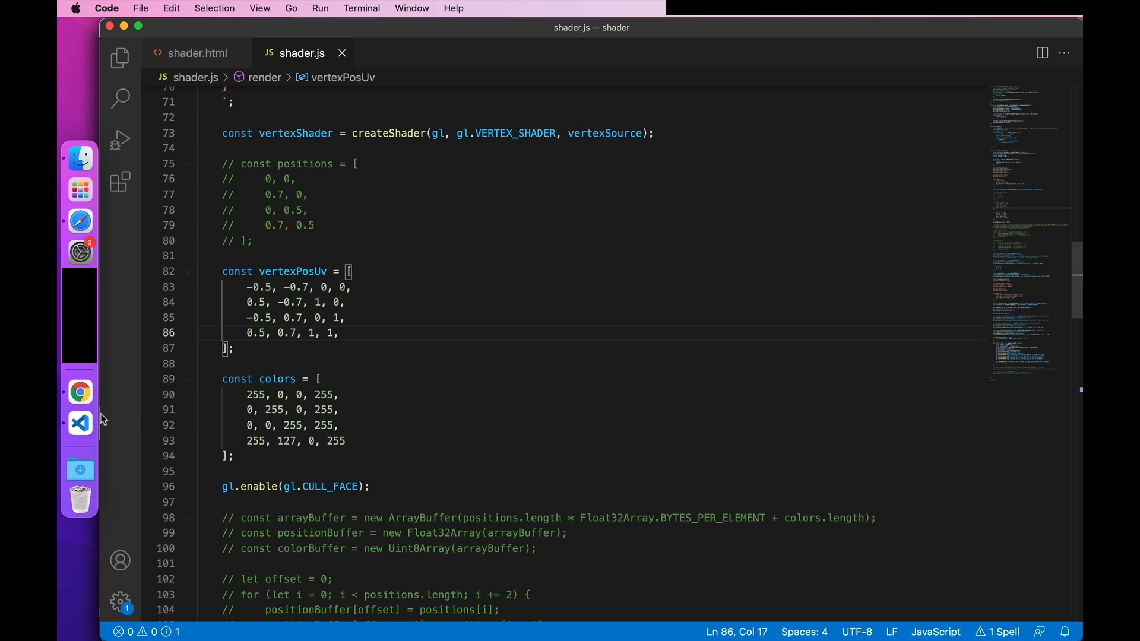
mouse_move(79, 391)
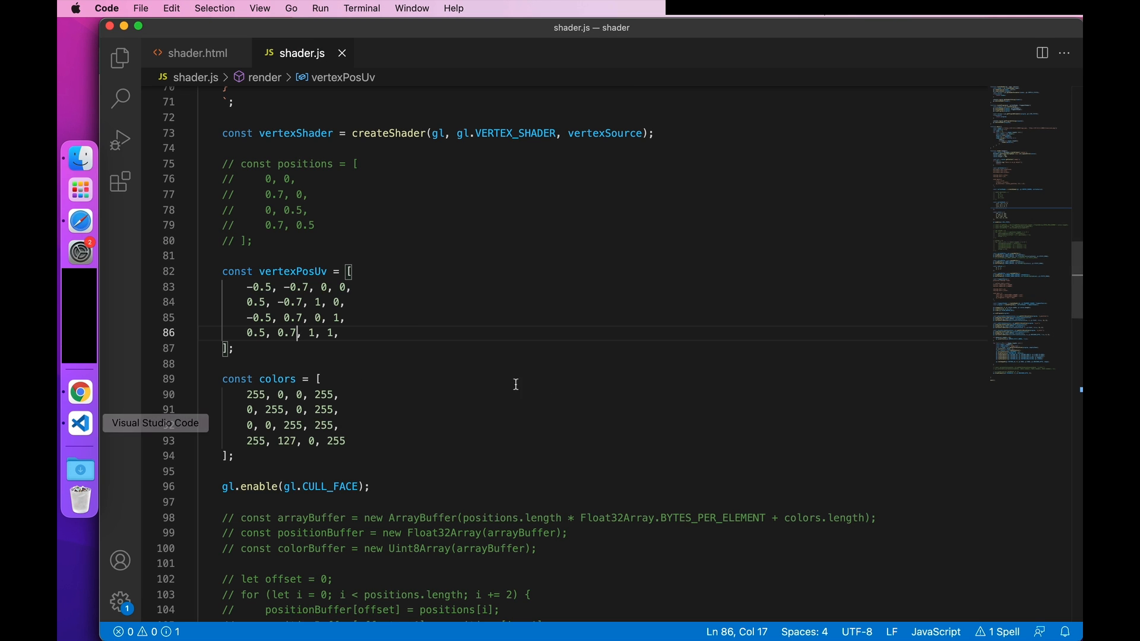
scroll("down", 3)
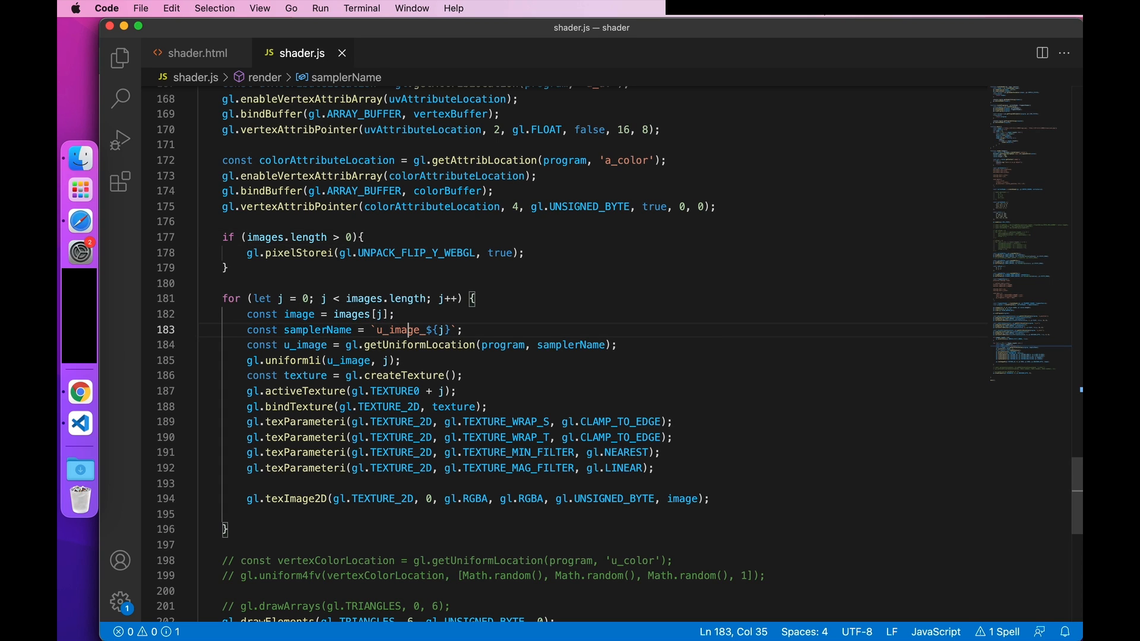
Step: Save the shader script and reload shader.html to see the logo and close icon blended
key("Backspace")
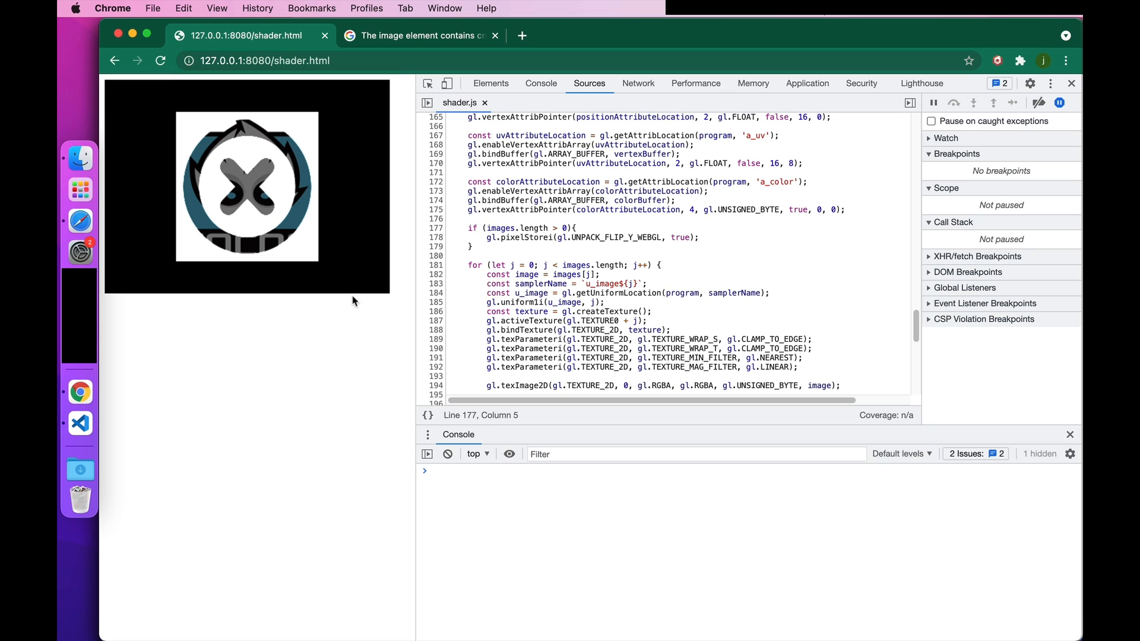
mouse_move(347, 335)
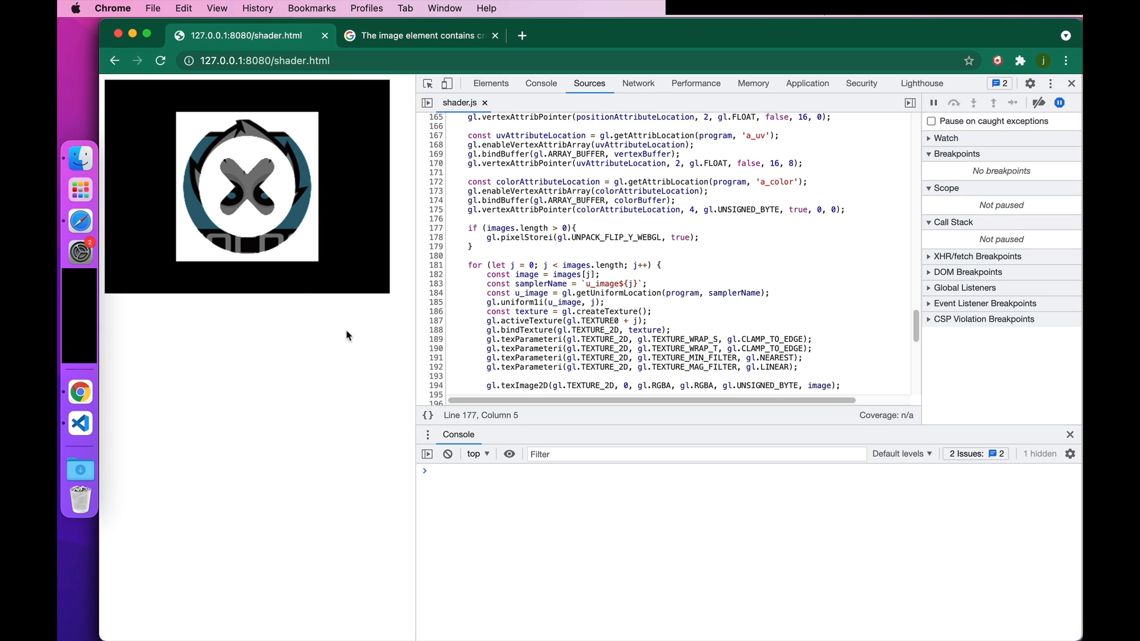
mouse_move(298, 324)
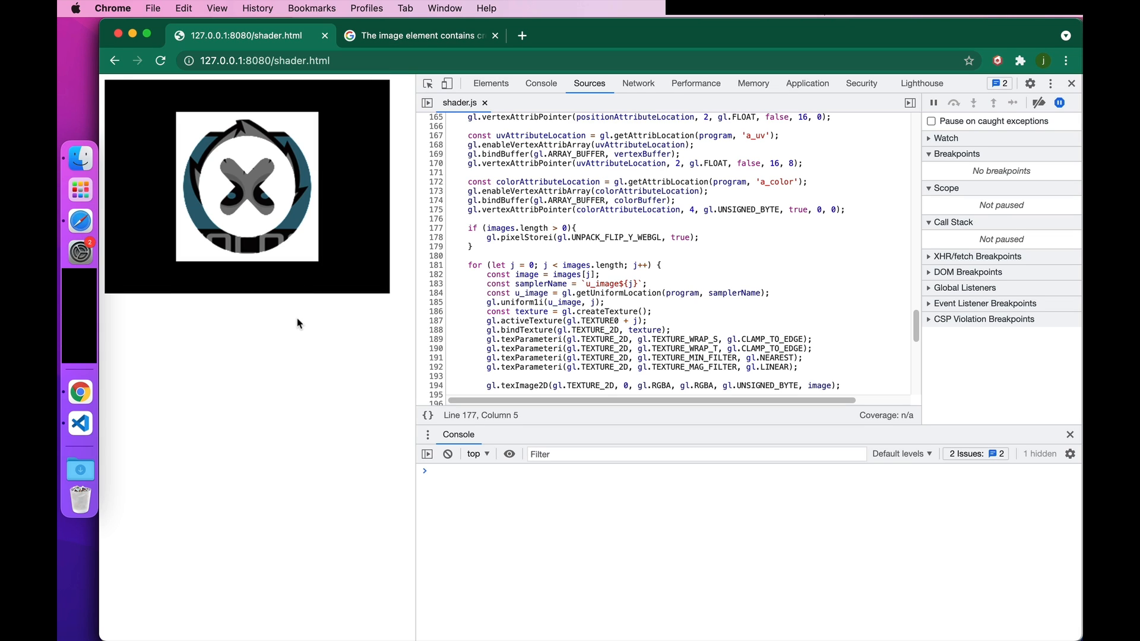
mouse_move(81, 424)
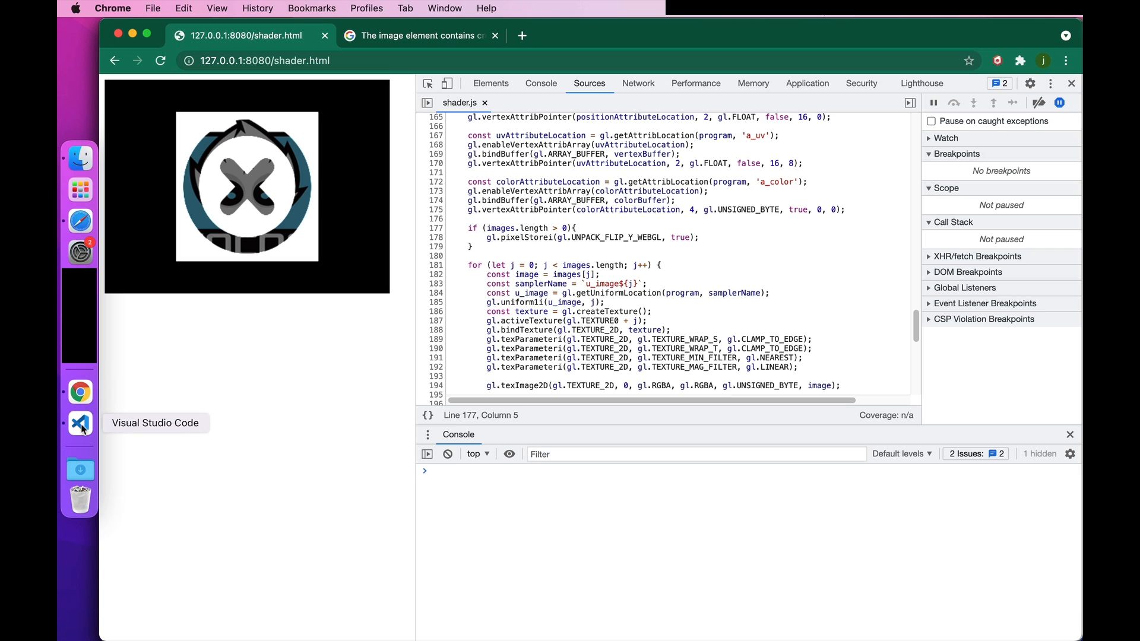
Step: Multiply gl_FragColor by v_color and reload shader.html in Chrome to see the tinted blend
left_click(81, 424)
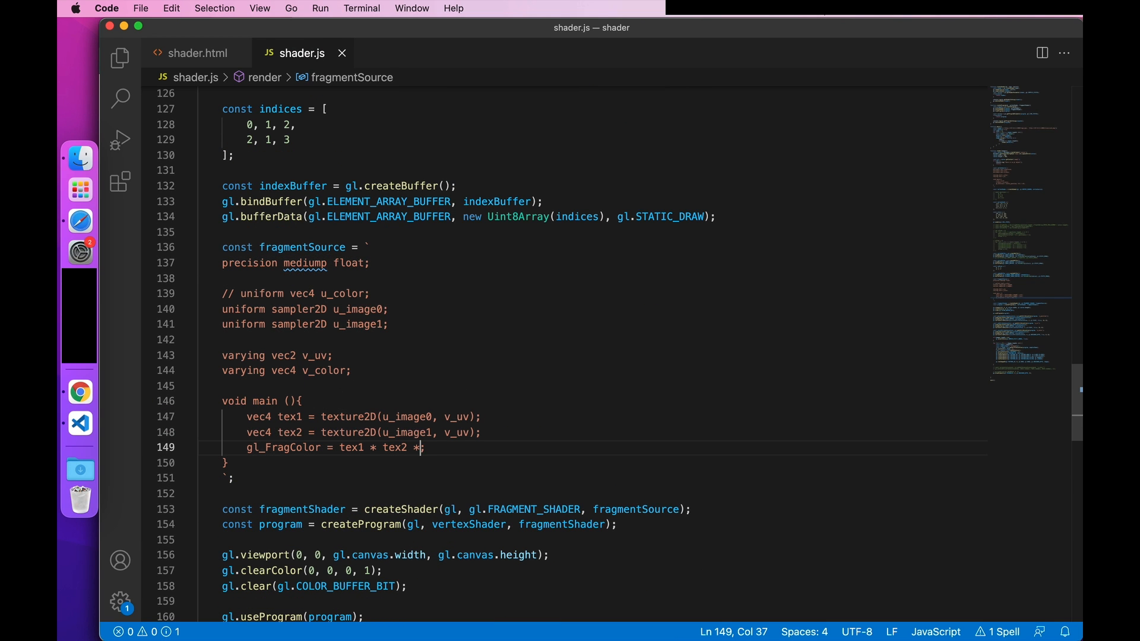
type("v_color")
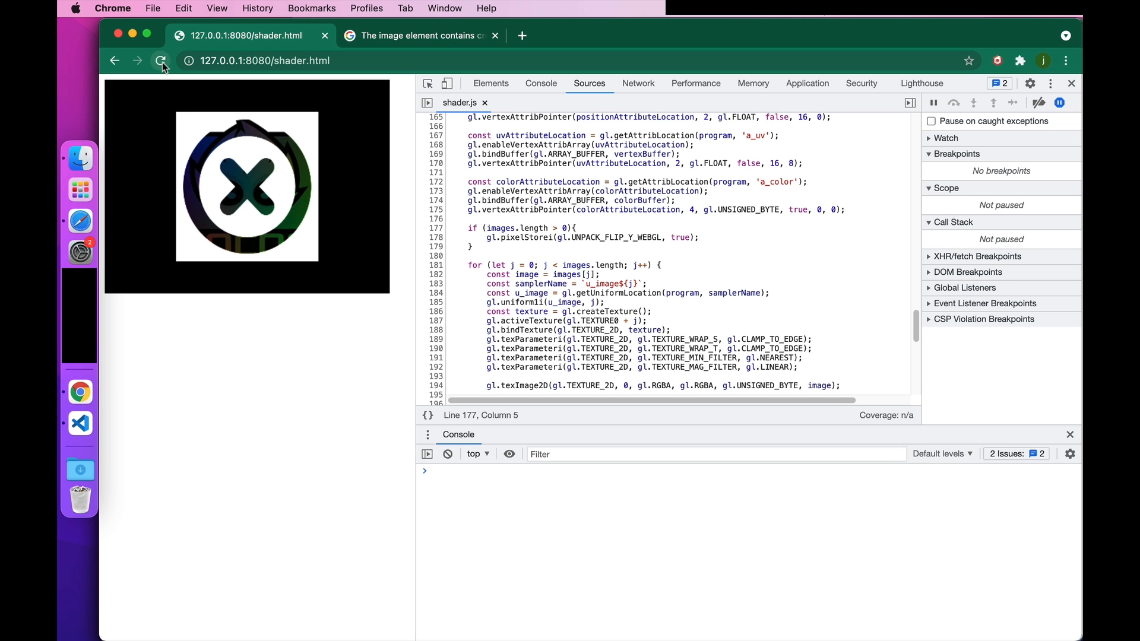
left_click(161, 60)
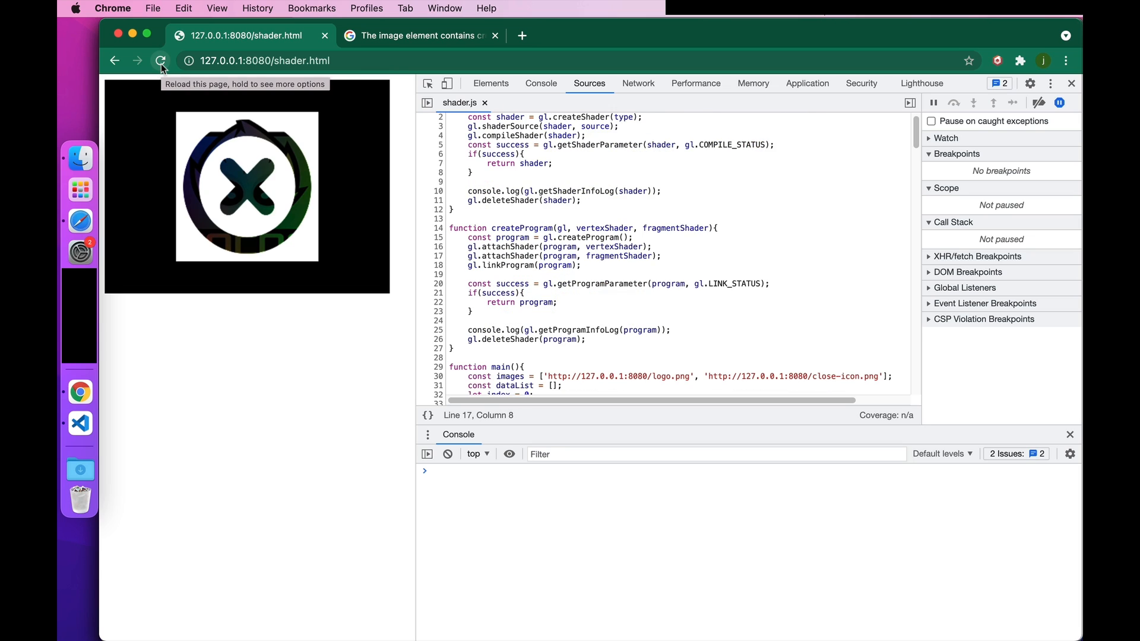